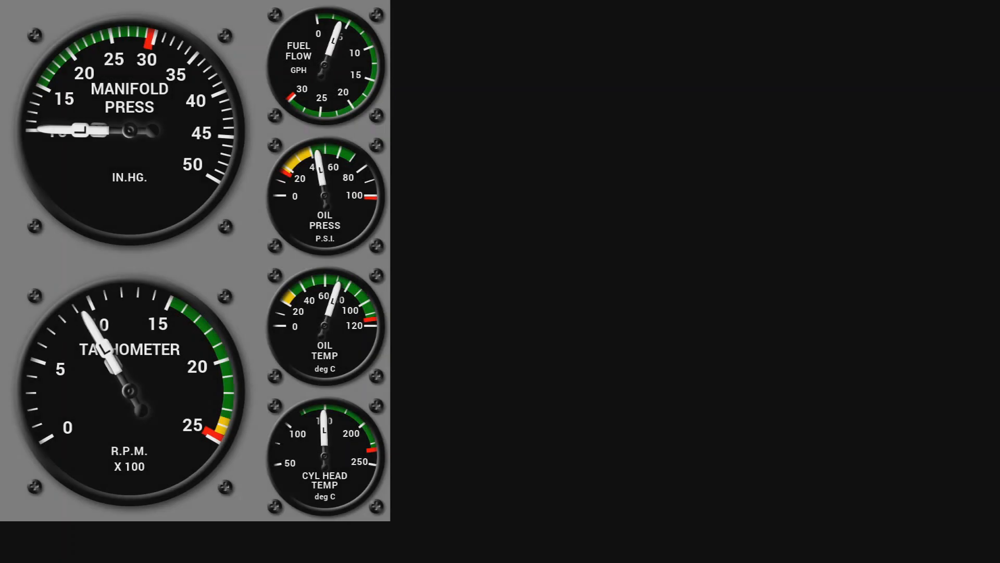
{"action": "mouse_move", "coordinate": [177, 388]}
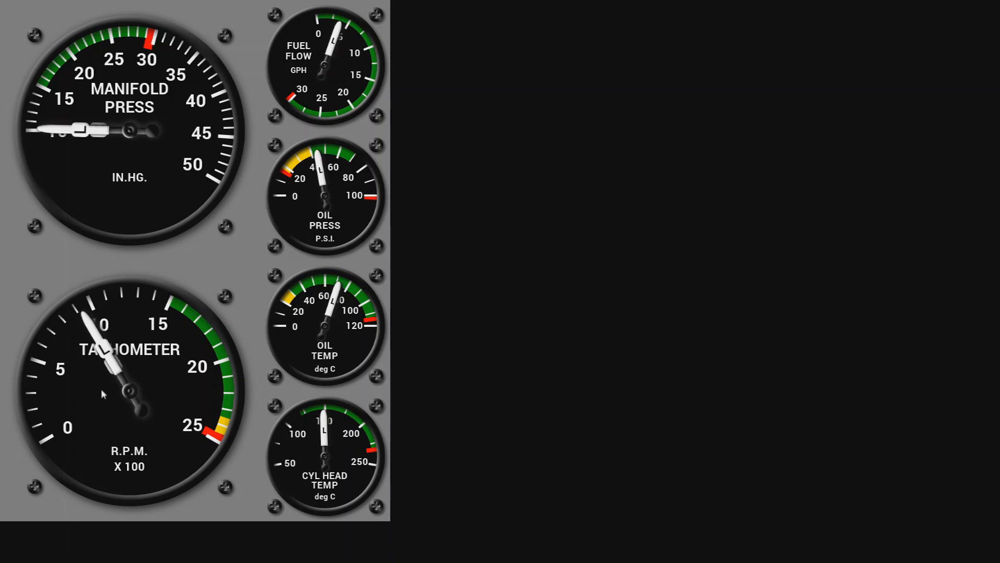
{"action": "mouse_move", "coordinate": [325, 197]}
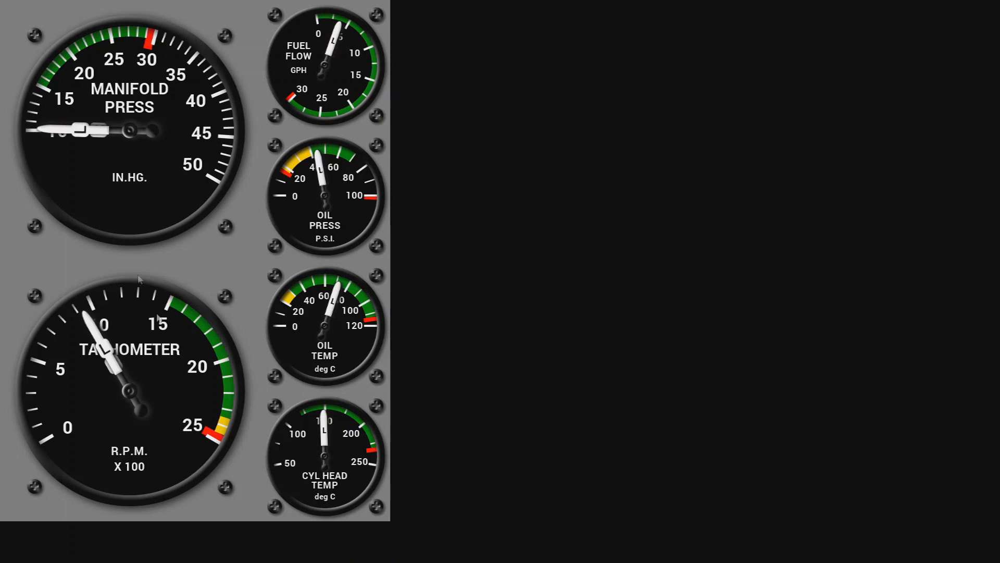
{"action": "mouse_move", "coordinate": [301, 399]}
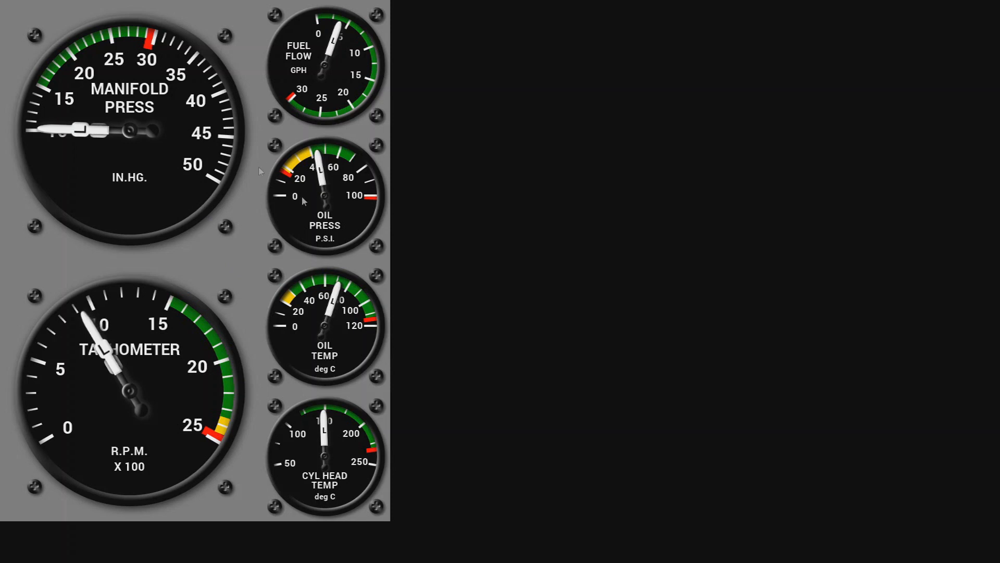
{"action": "mouse_move", "coordinate": [230, 164]}
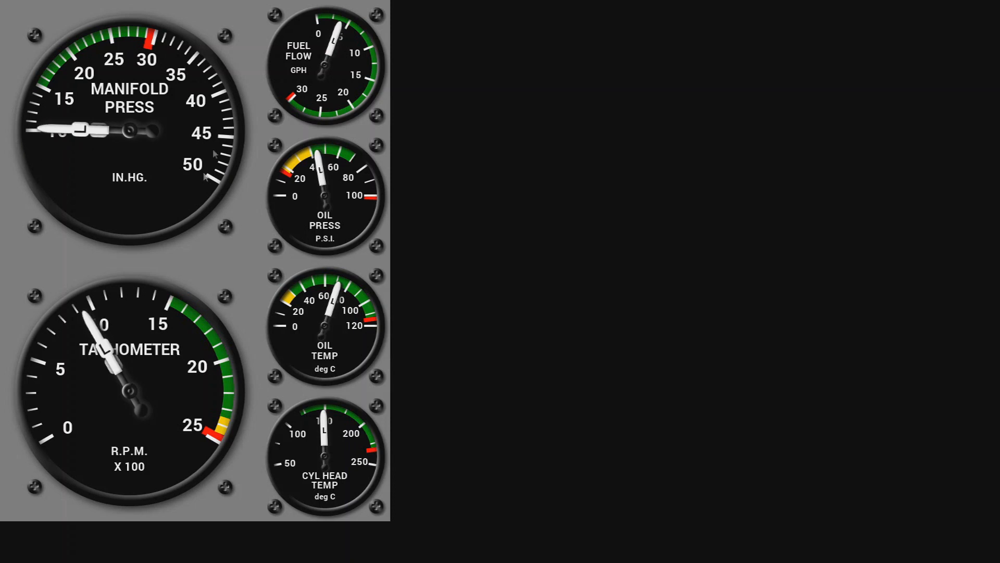
{"action": "mouse_move", "coordinate": [83, 93]}
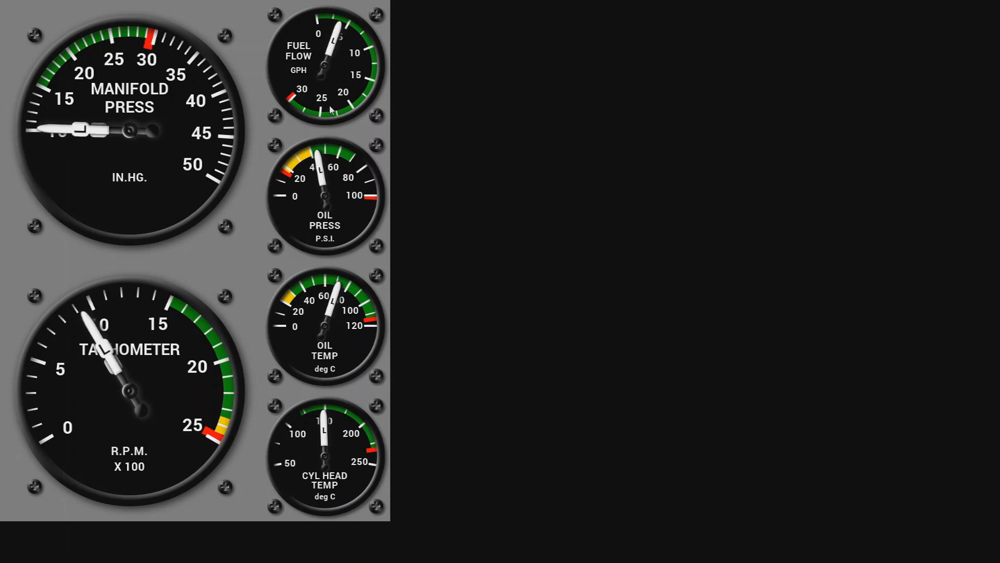
{"action": "mouse_move", "coordinate": [137, 99]}
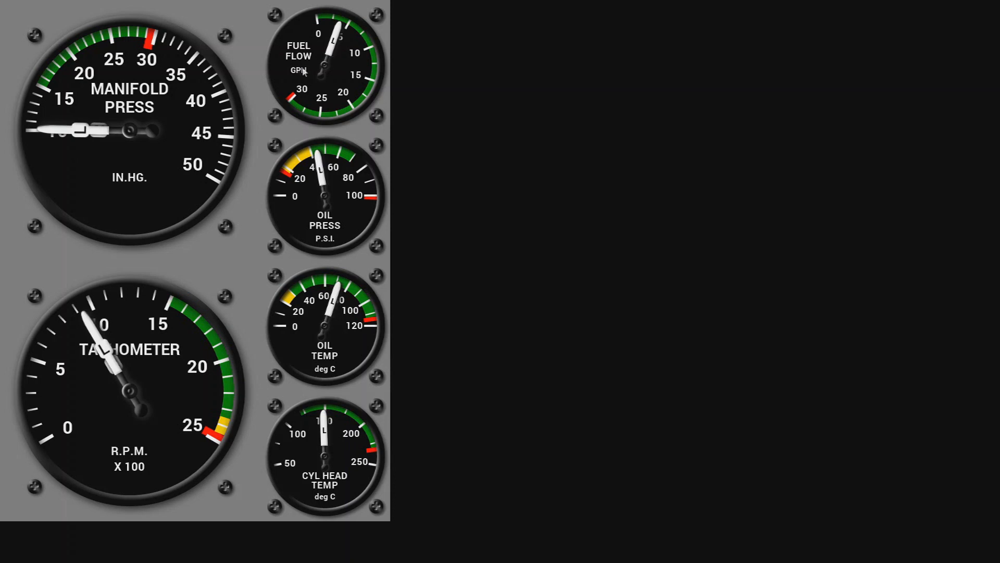
{"action": "mouse_move", "coordinate": [181, 232]}
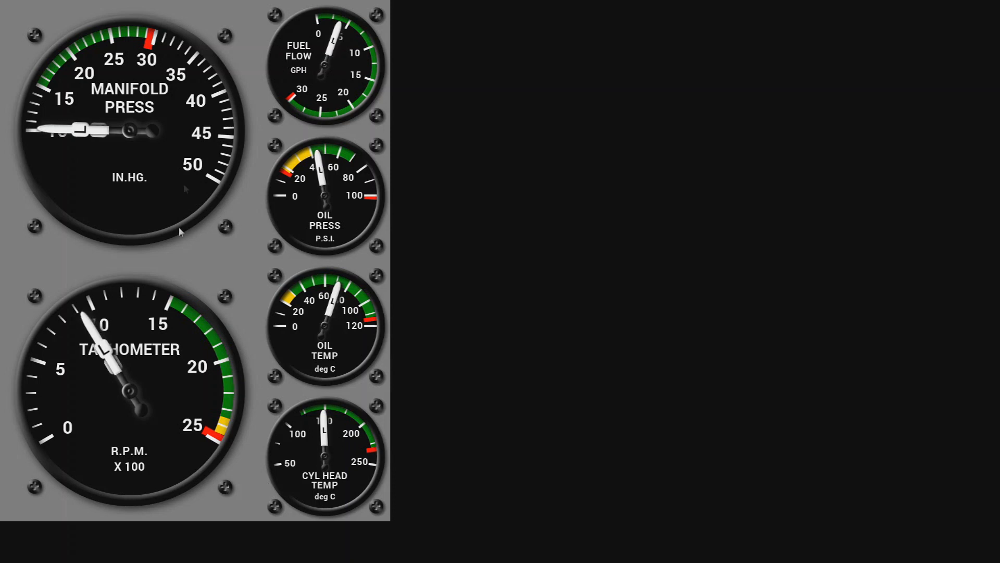
{"action": "mouse_move", "coordinate": [346, 123]}
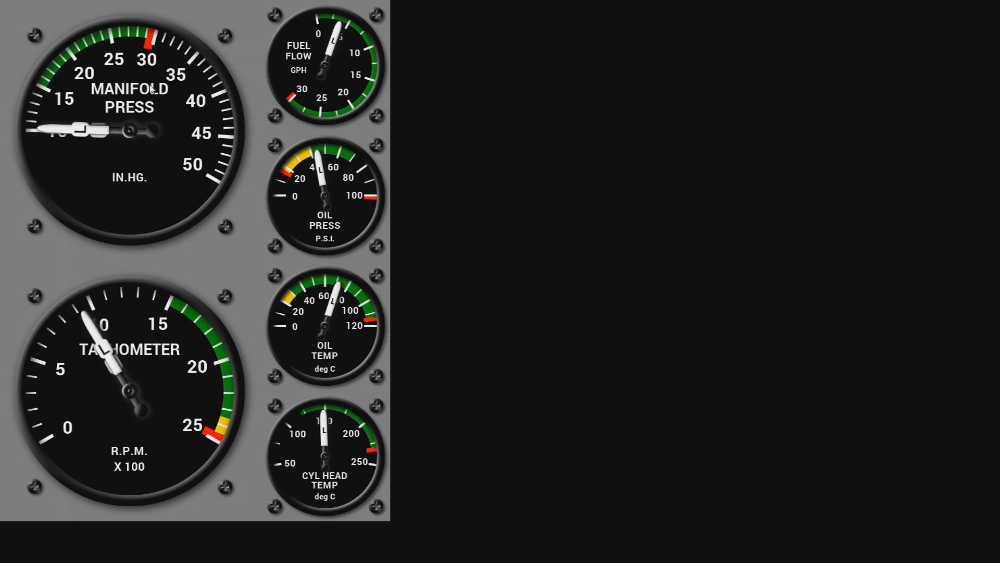
{"action": "mouse_move", "coordinate": [93, 147]}
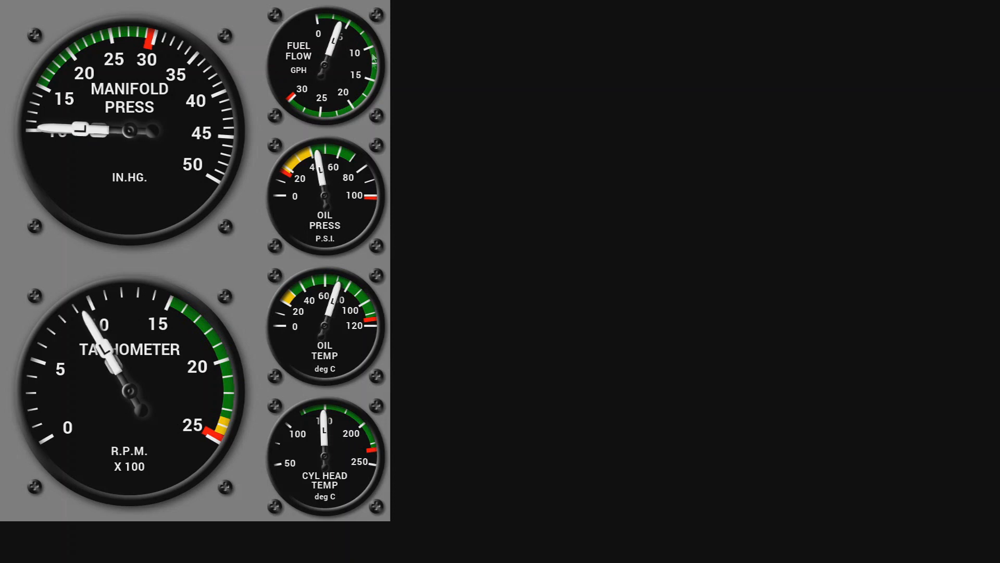
{"action": "mouse_move", "coordinate": [287, 84]}
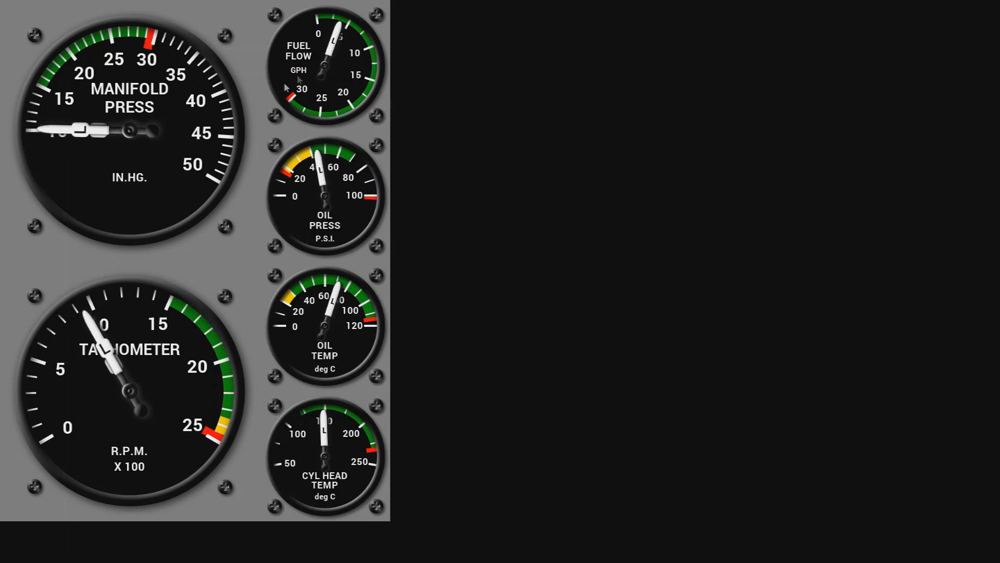
{"action": "mouse_move", "coordinate": [119, 194]}
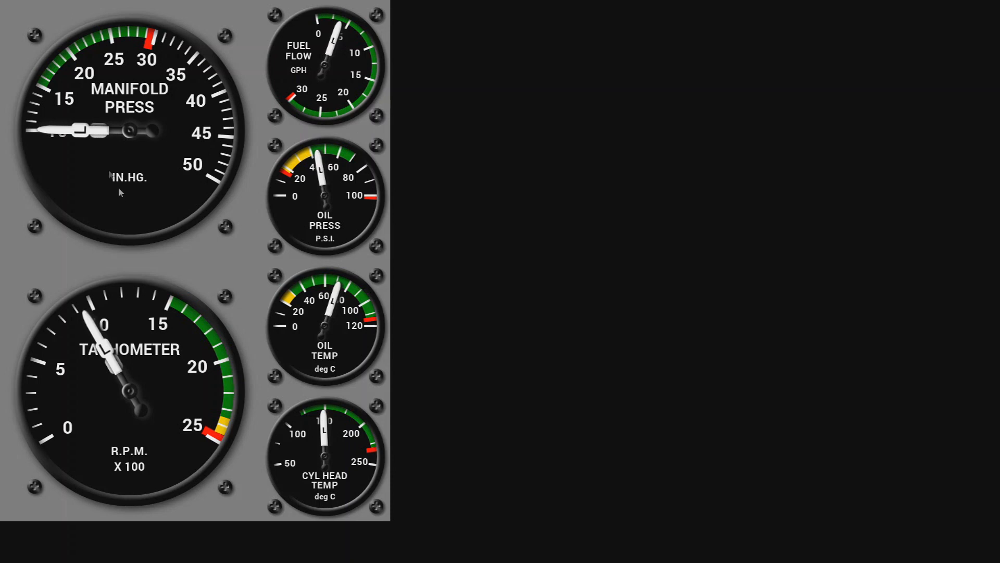
{"action": "mouse_move", "coordinate": [156, 219]}
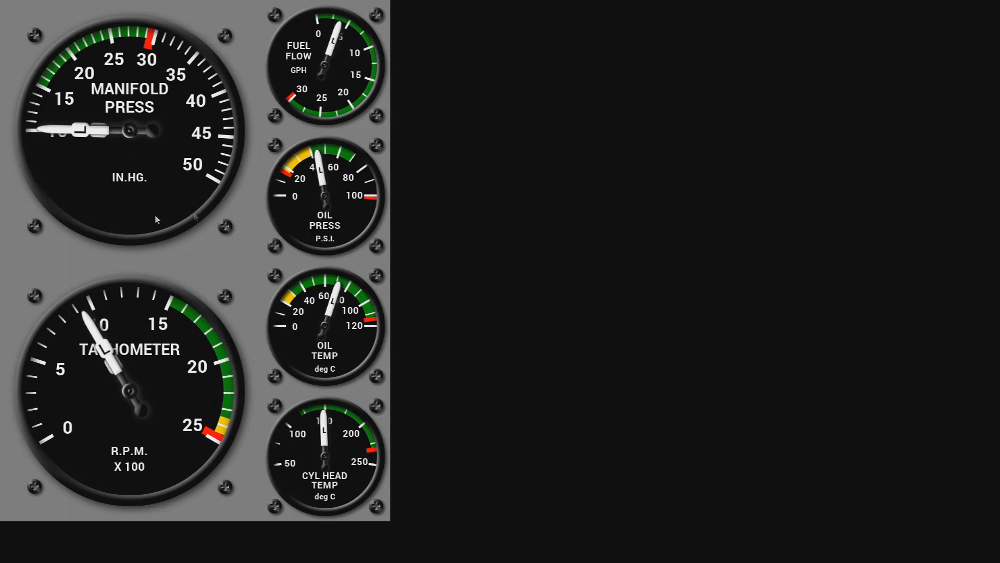
{"action": "mouse_move", "coordinate": [237, 302]}
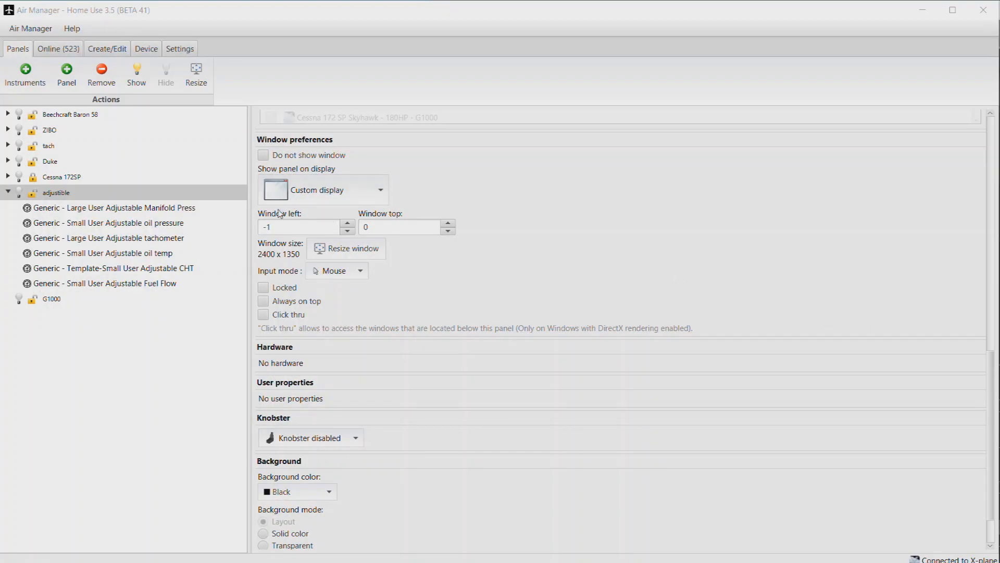
Select 'Generic - Large User Adjustable Manifold Press' and scroll to its user properties
{"action": "left_click", "coordinate": [112, 208]}
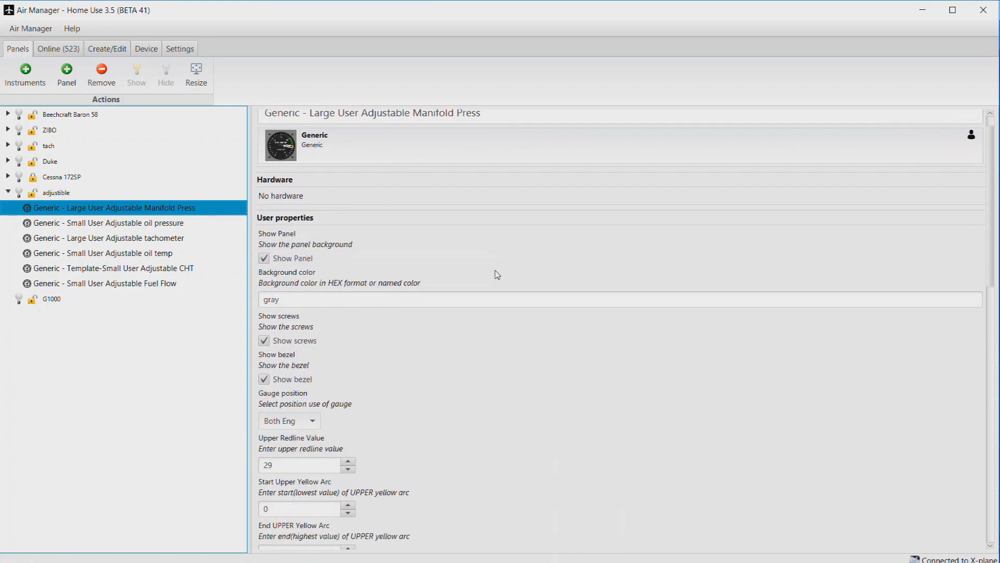
{"action": "scroll", "scroll_direction": "down", "scroll_amount": 3}
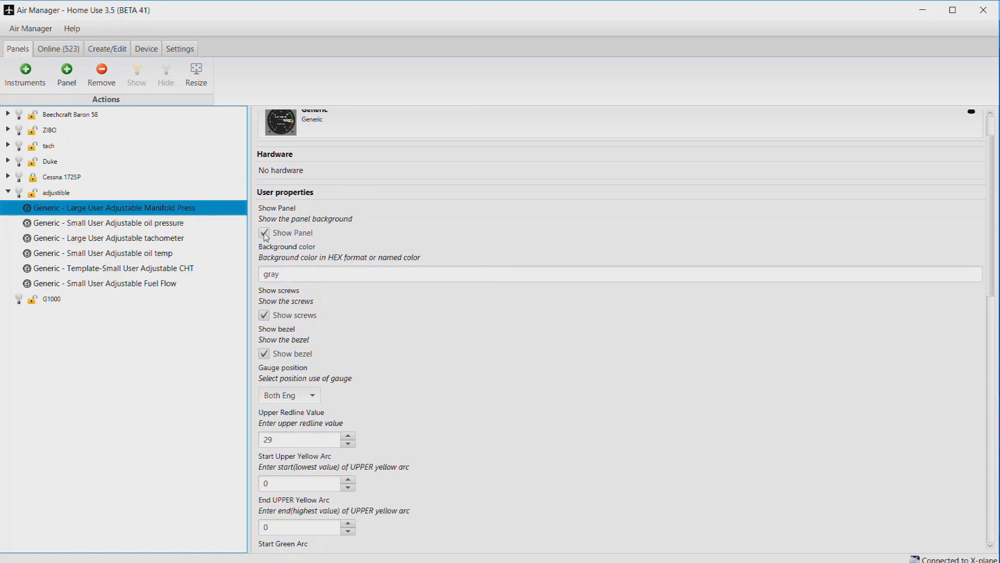
{"action": "left_click", "coordinate": [286, 273]}
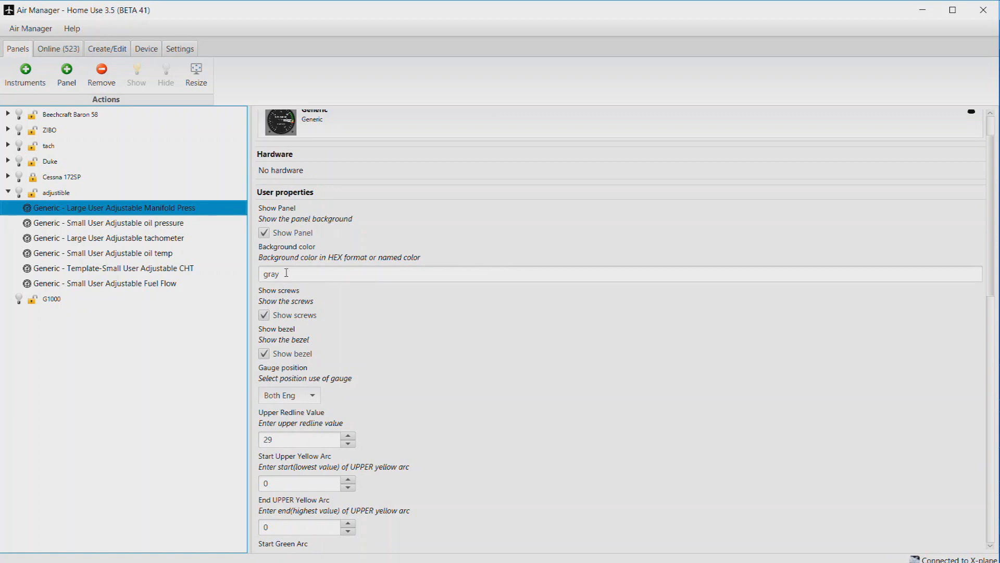
{"action": "mouse_move", "coordinate": [291, 304]}
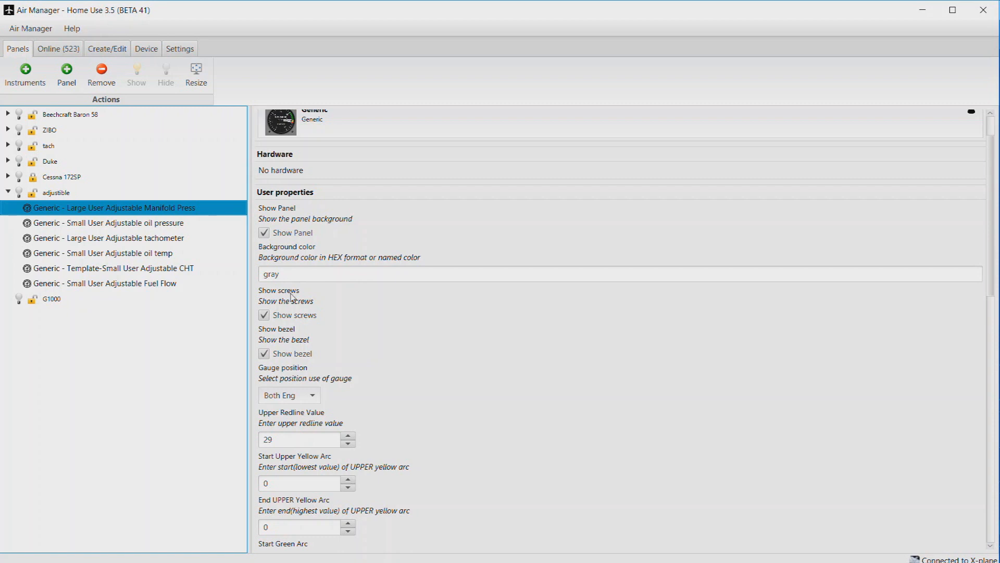
{"action": "mouse_move", "coordinate": [303, 325]}
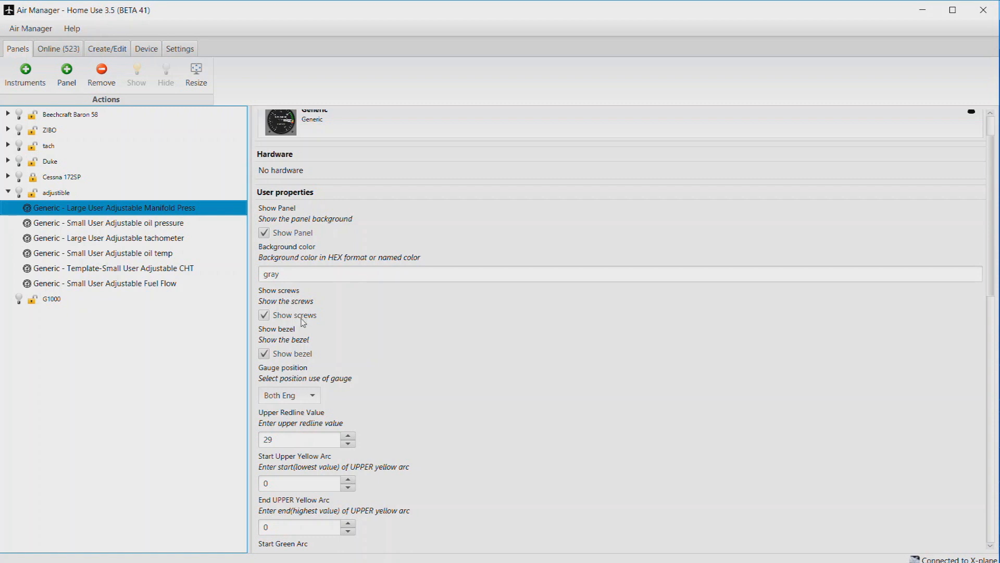
{"action": "scroll", "scroll_direction": "down", "scroll_amount": 3}
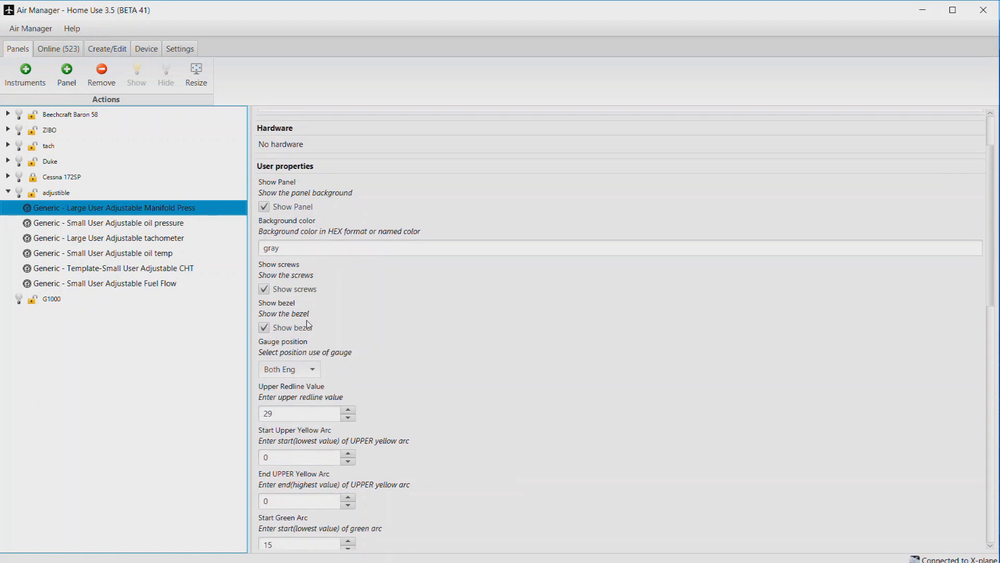
{"action": "mouse_move", "coordinate": [396, 309]}
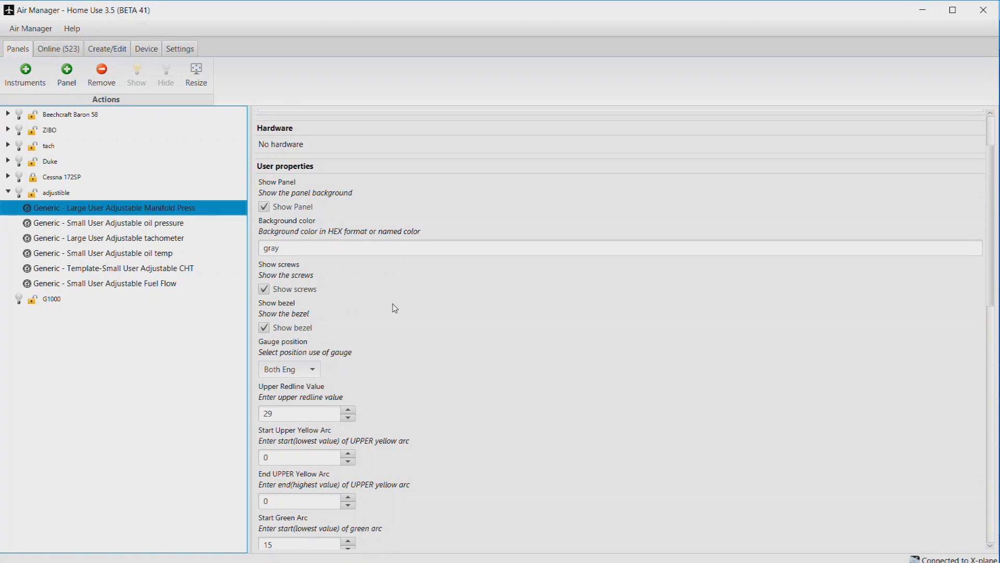
{"action": "scroll", "scroll_direction": "down", "scroll_amount": 3}
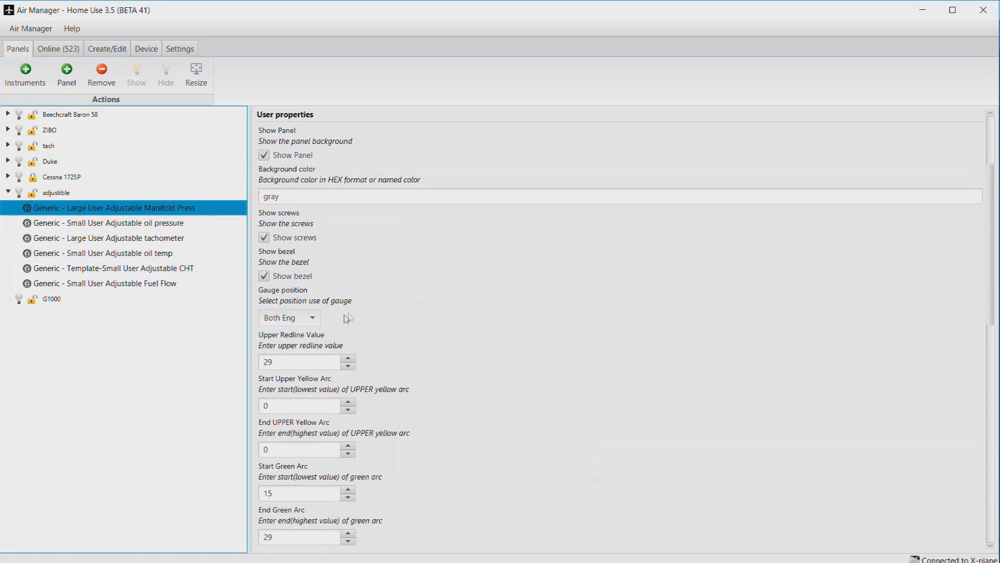
{"action": "left_click", "coordinate": [288, 317]}
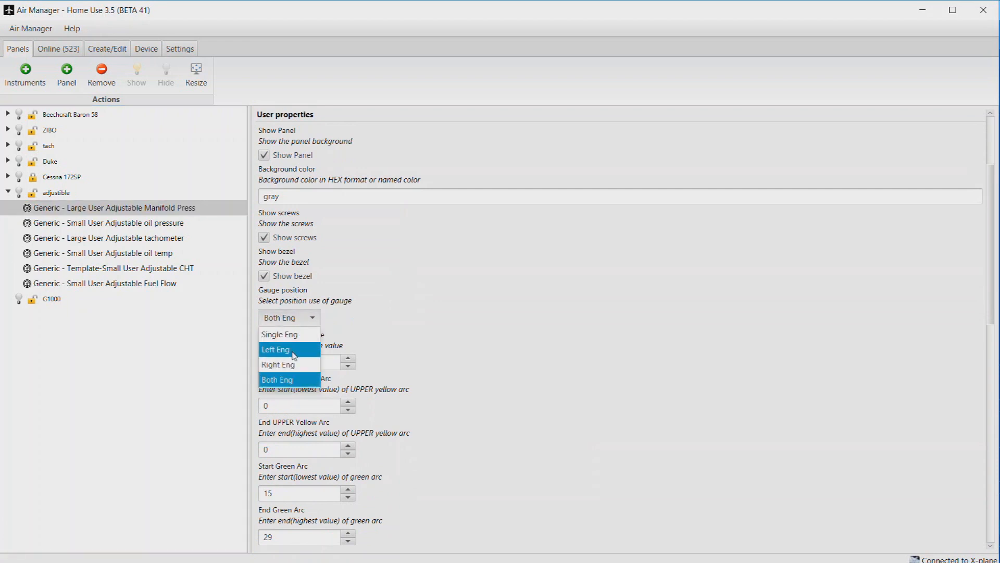
{"action": "mouse_move", "coordinate": [289, 364]}
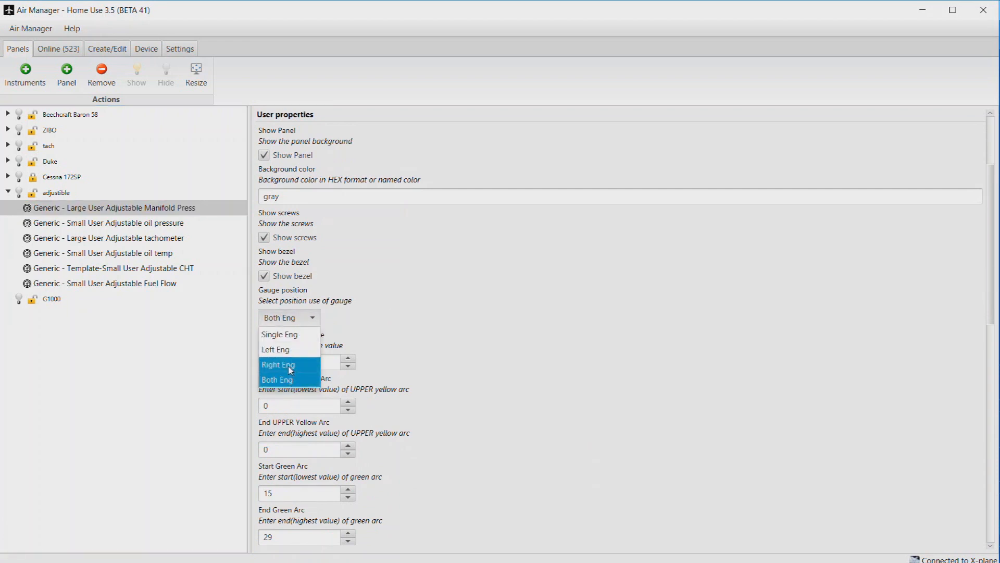
{"action": "left_click", "coordinate": [276, 379]}
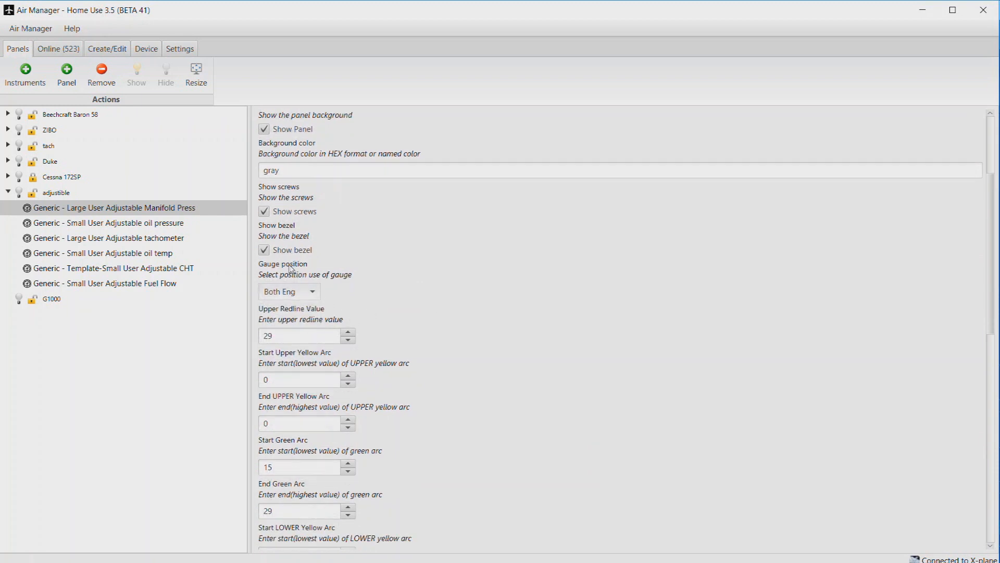
{"action": "mouse_move", "coordinate": [406, 317]}
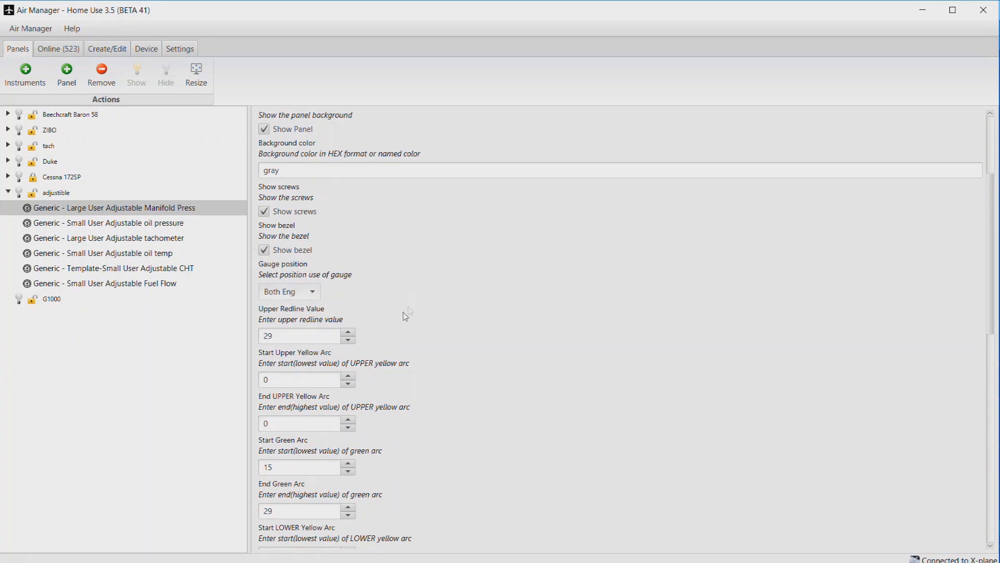
{"action": "mouse_move", "coordinate": [441, 319]}
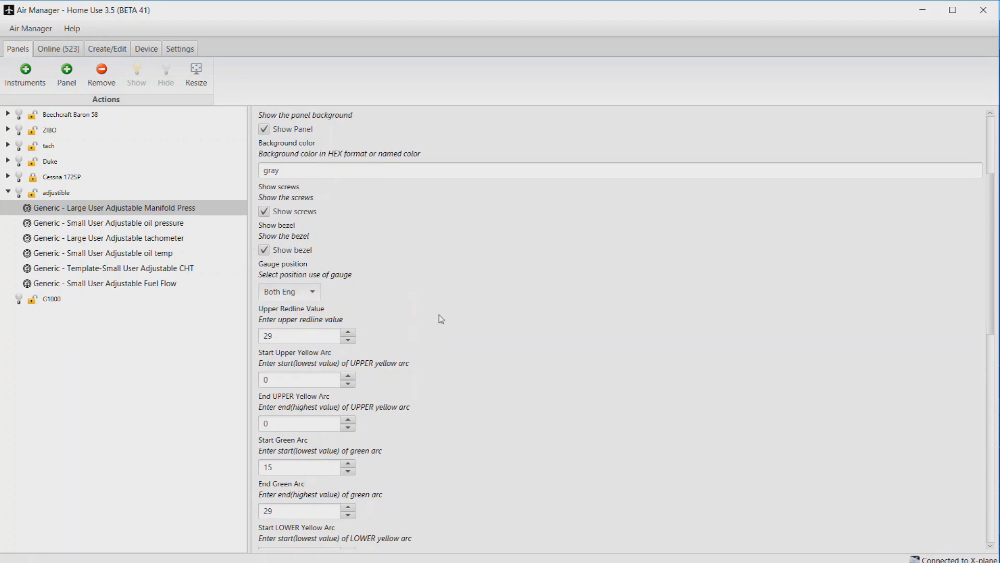
{"action": "scroll", "scroll_direction": "down", "scroll_amount": 3}
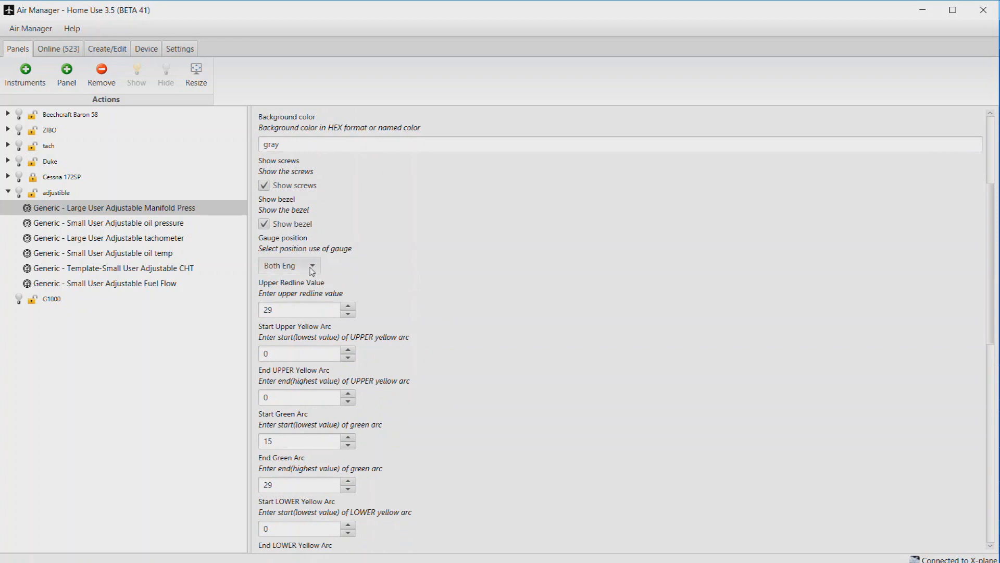
{"action": "mouse_move", "coordinate": [476, 319]}
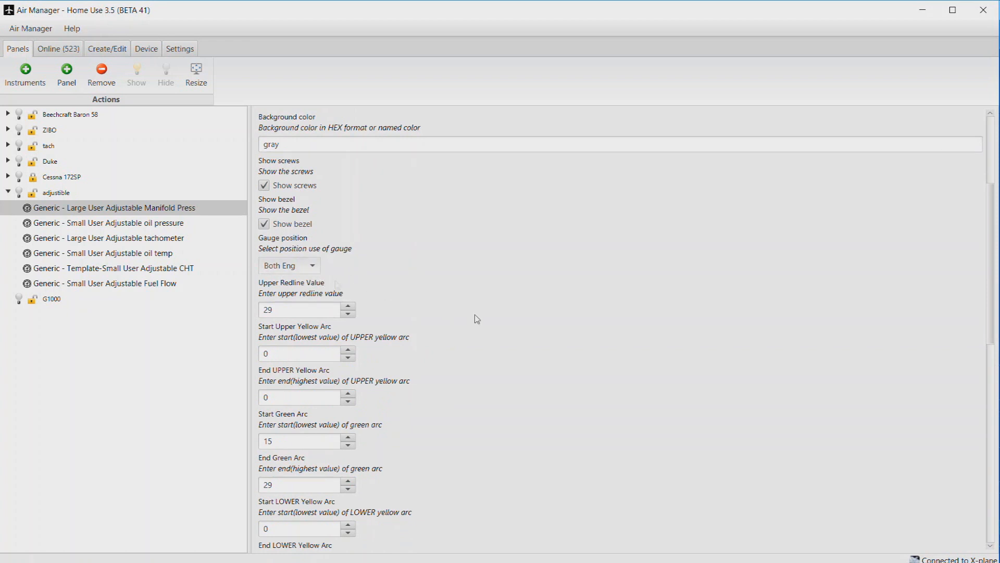
{"action": "scroll", "scroll_direction": "down", "scroll_amount": 3}
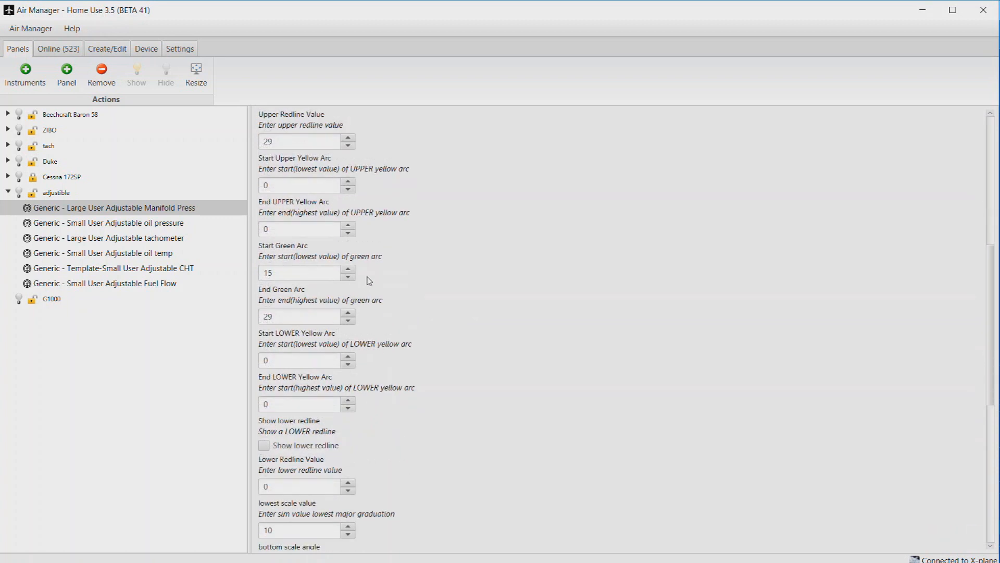
{"action": "scroll", "scroll_direction": "down", "scroll_amount": 3}
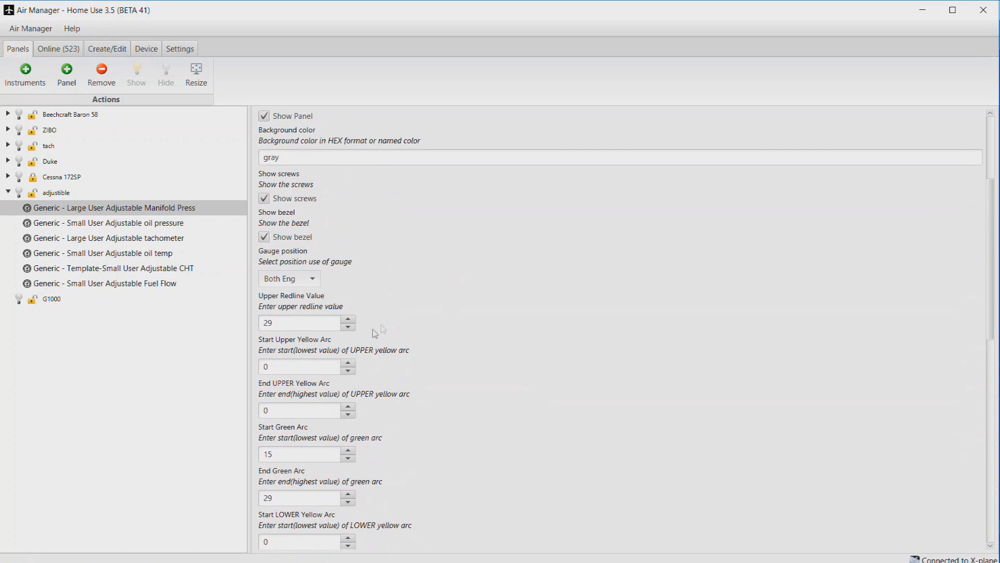
{"action": "scroll", "scroll_direction": "down", "scroll_amount": 3}
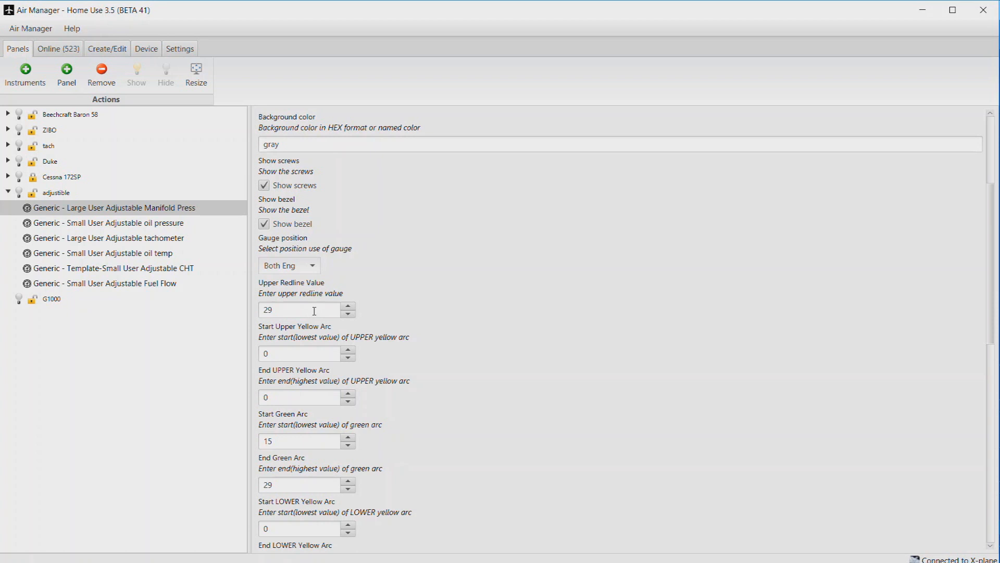
{"action": "scroll", "scroll_direction": "down", "scroll_amount": 3}
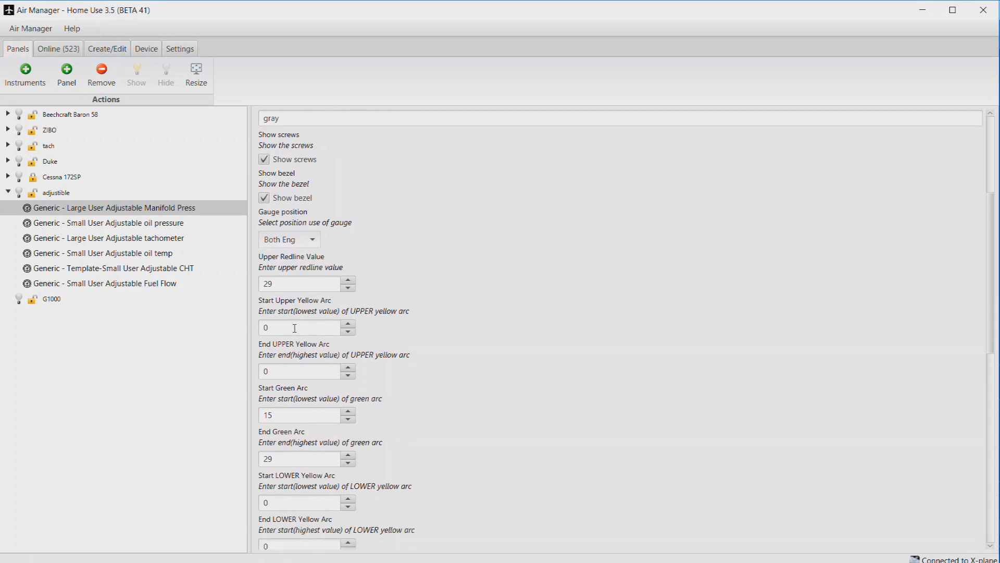
{"action": "scroll", "scroll_direction": "down", "scroll_amount": 3}
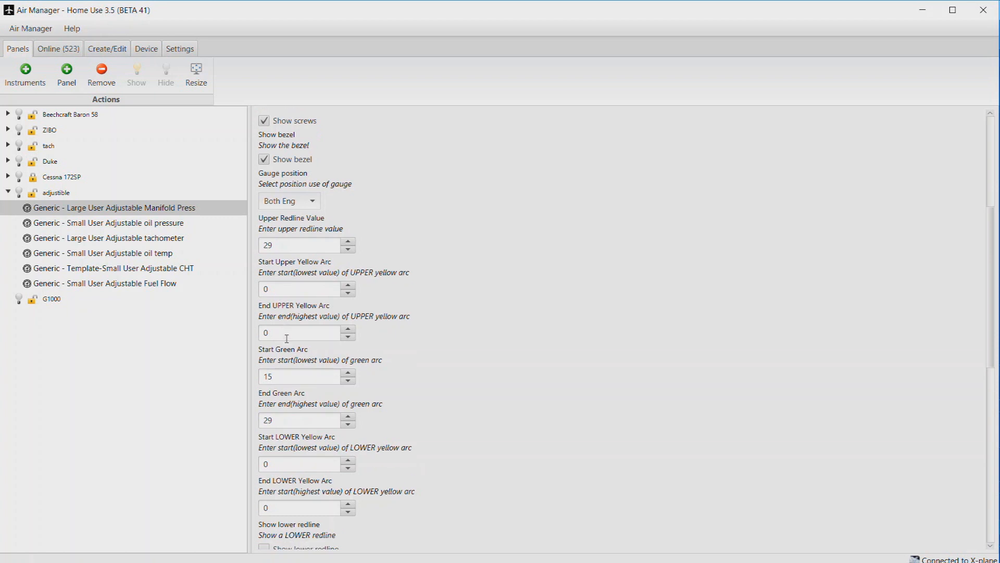
{"action": "scroll", "scroll_direction": "down", "scroll_amount": 3}
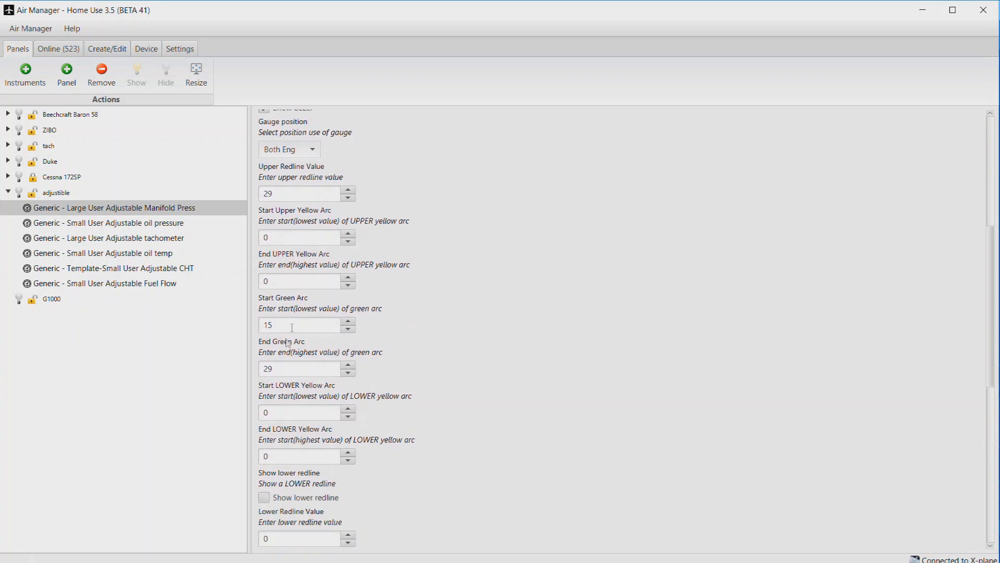
{"action": "scroll", "scroll_direction": "down", "scroll_amount": 3}
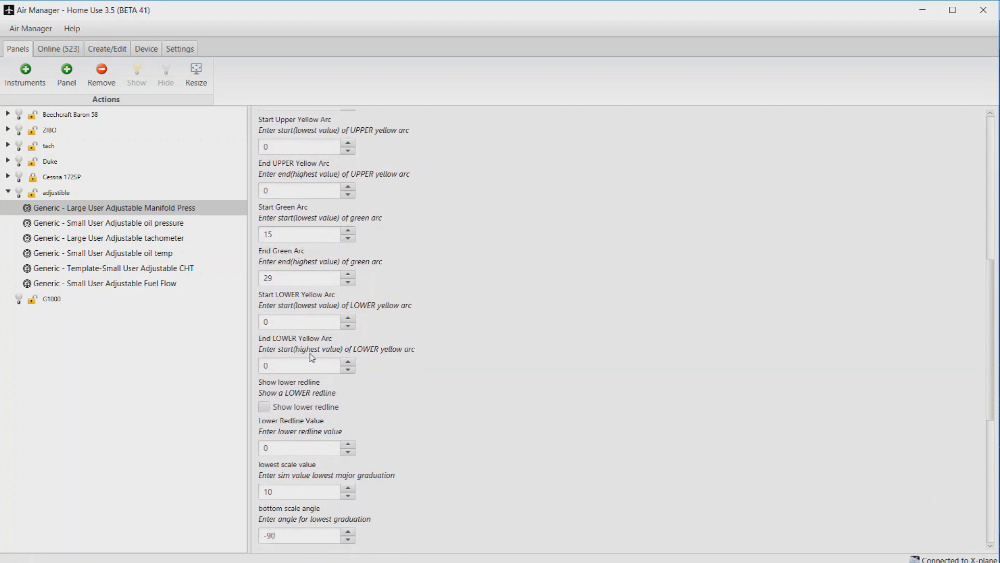
{"action": "mouse_move", "coordinate": [151, 238]}
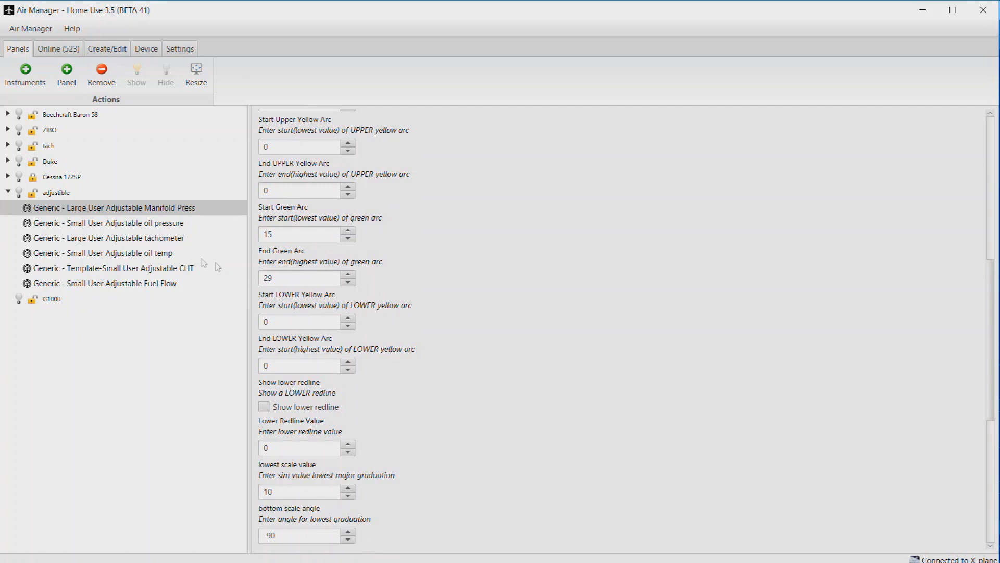
{"action": "scroll", "scroll_direction": "down", "scroll_amount": 3}
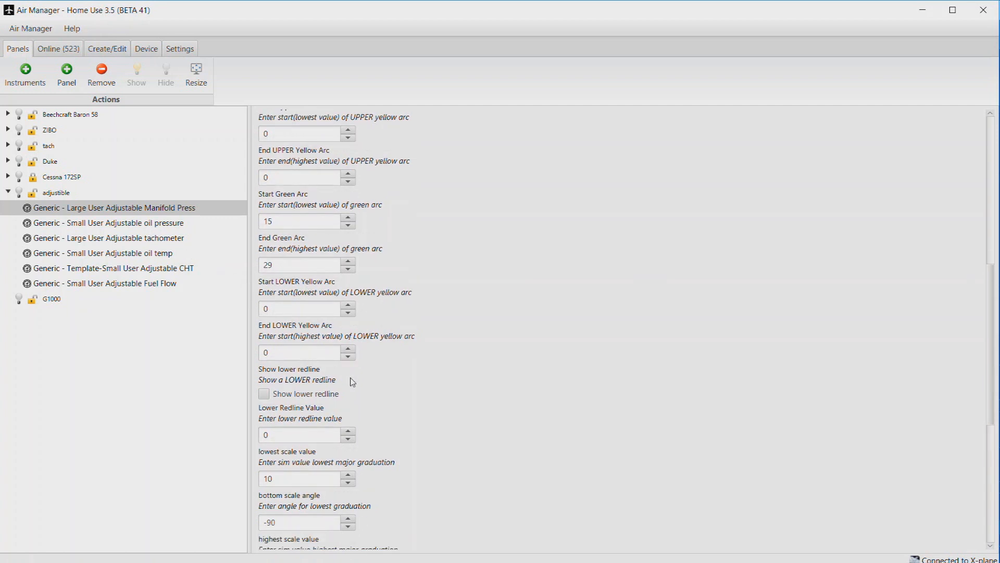
{"action": "scroll", "scroll_direction": "down", "scroll_amount": 3}
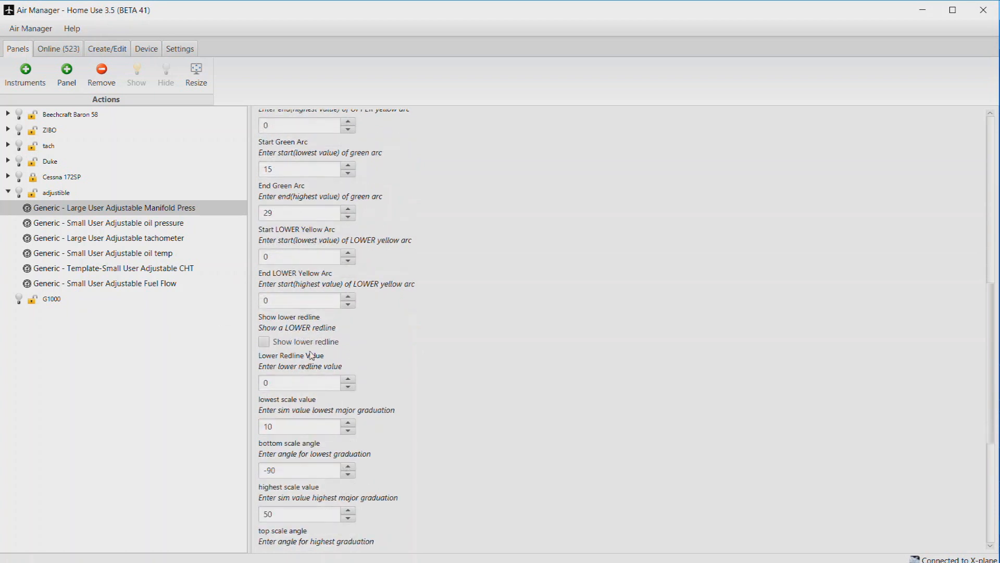
{"action": "mouse_move", "coordinate": [417, 345]}
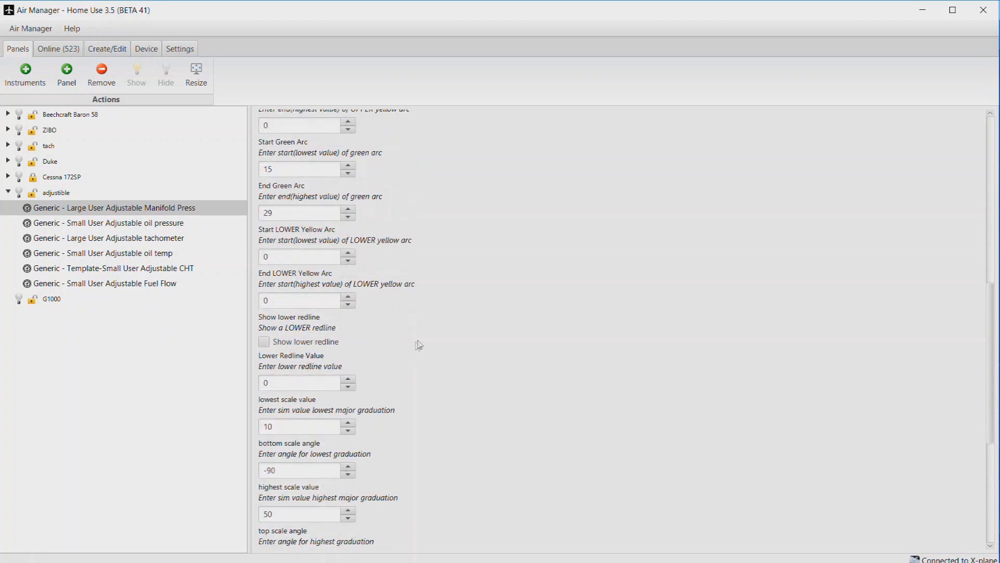
{"action": "scroll", "scroll_direction": "down", "scroll_amount": 3}
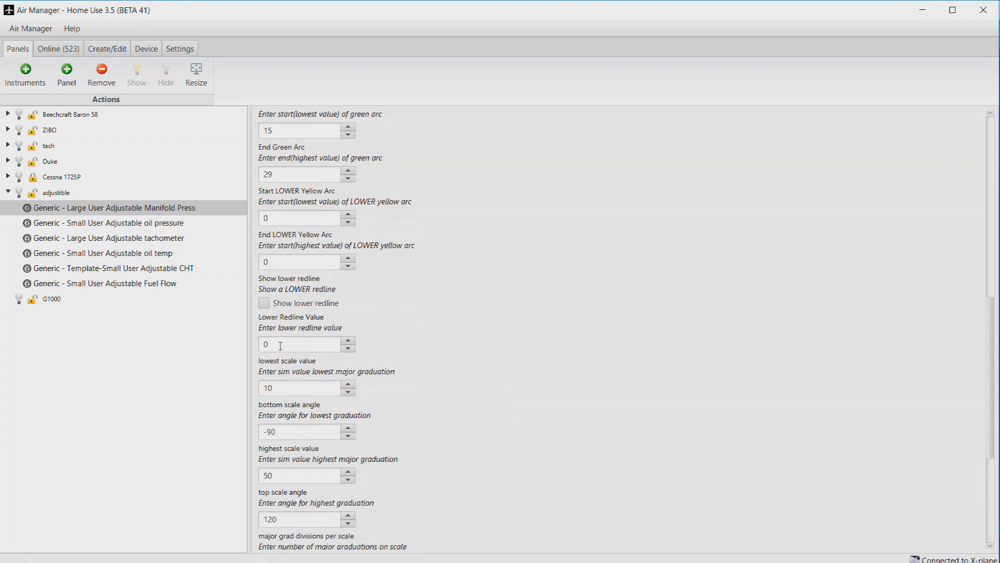
{"action": "scroll", "scroll_direction": "down", "scroll_amount": 3}
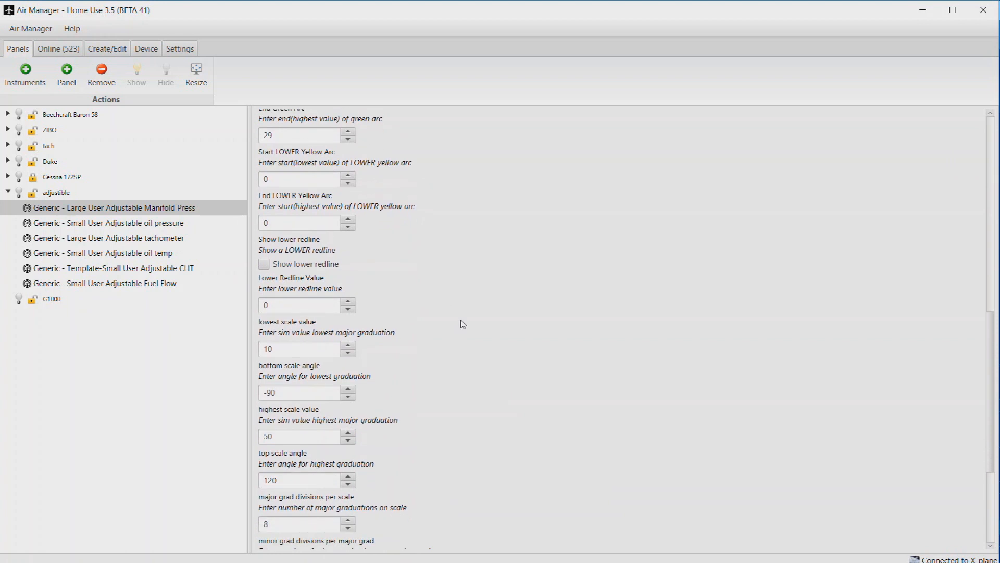
{"action": "scroll", "scroll_direction": "down", "scroll_amount": 3}
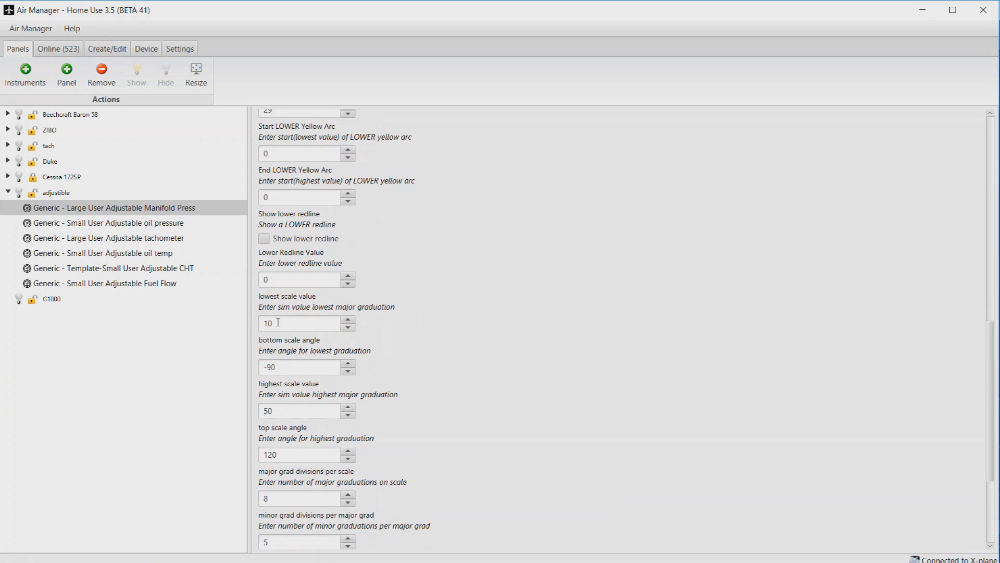
{"action": "mouse_move", "coordinate": [302, 374]}
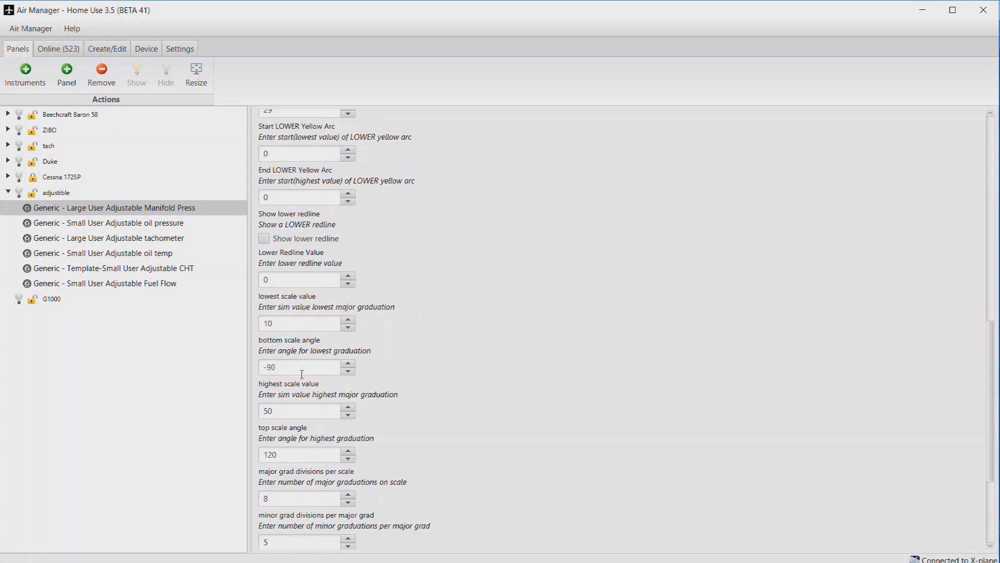
{"action": "scroll", "scroll_direction": "down", "scroll_amount": 3}
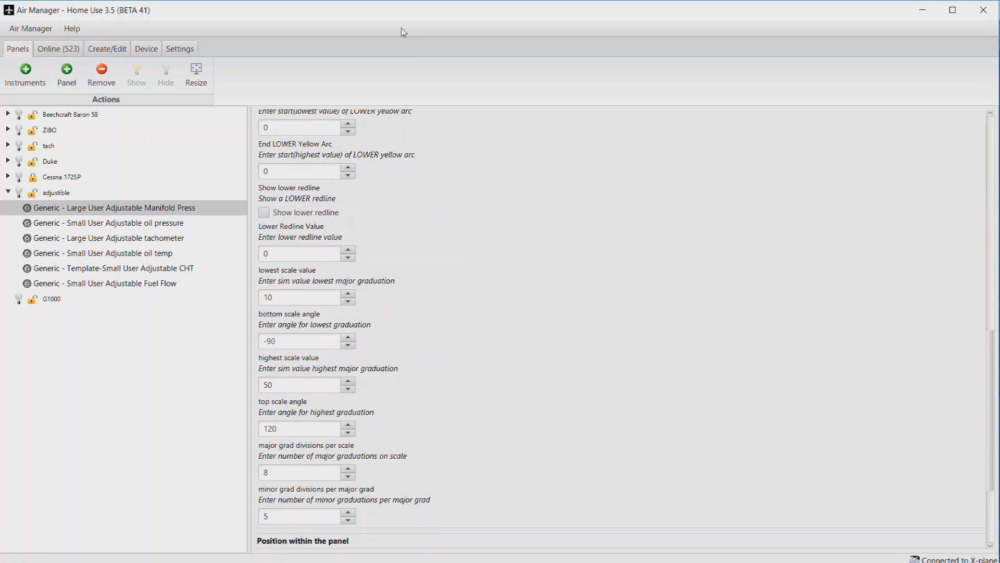
{"action": "mouse_move", "coordinate": [399, 31]}
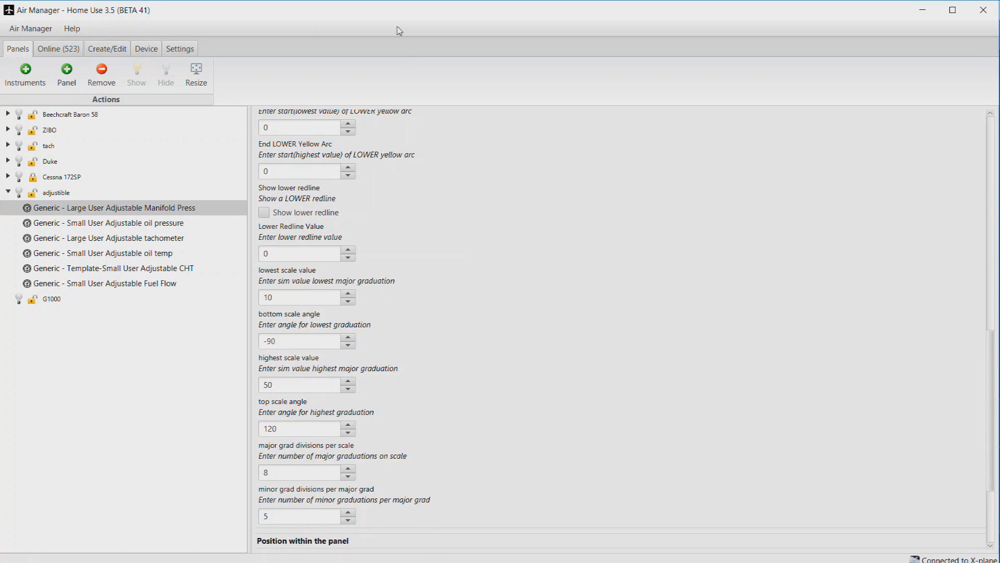
{"action": "mouse_move", "coordinate": [198, 192]}
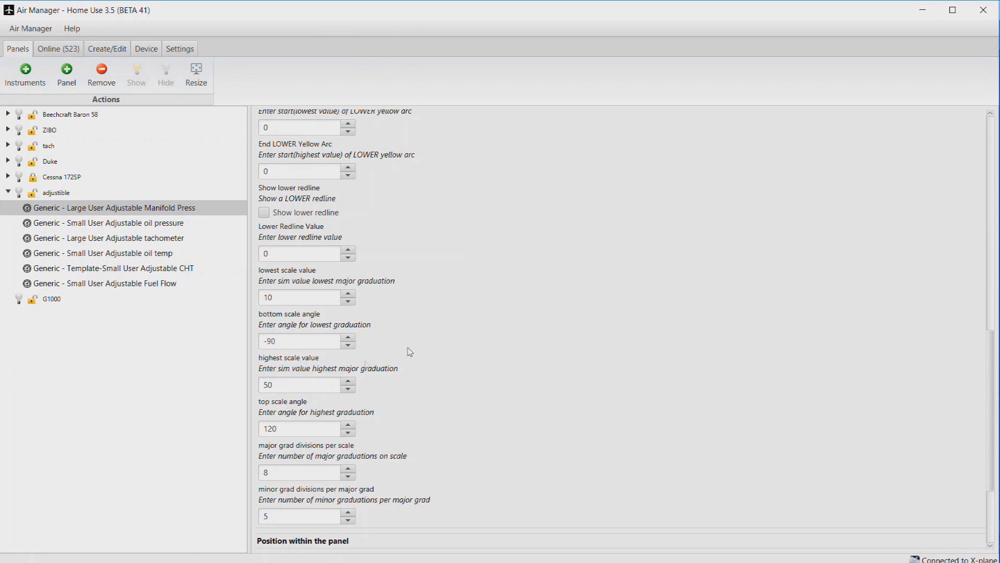
{"action": "mouse_move", "coordinate": [8, 238]}
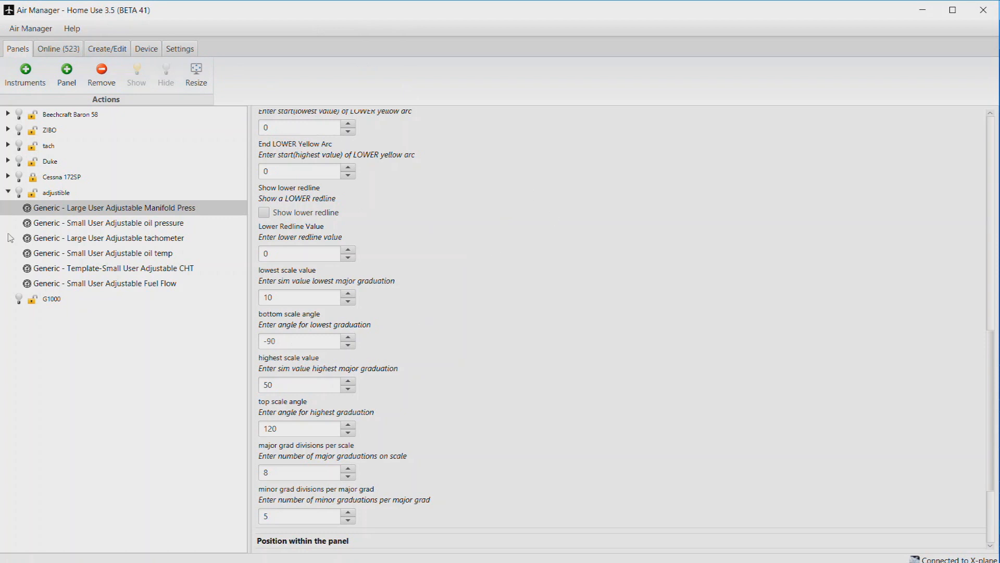
{"action": "mouse_move", "coordinate": [103, 305]}
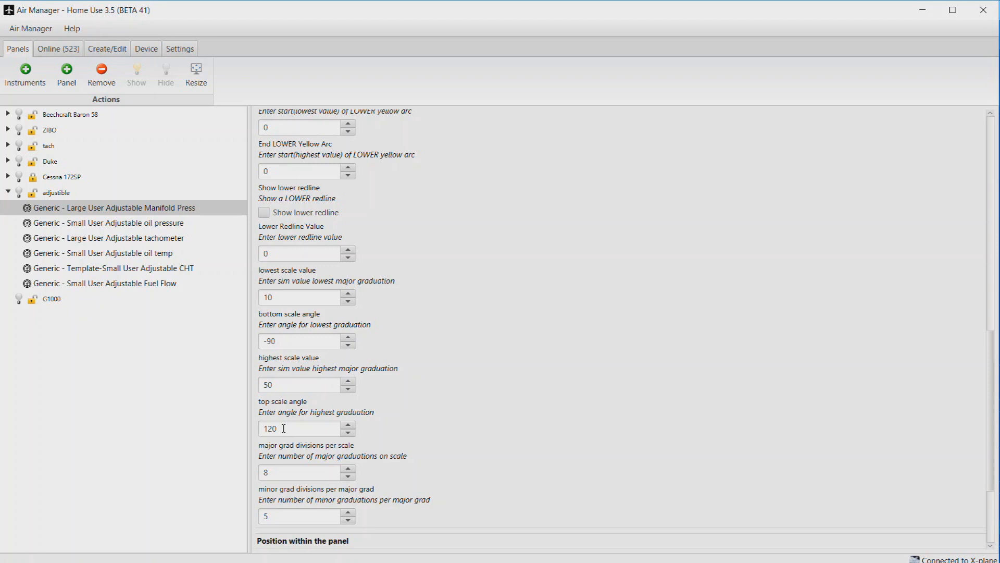
{"action": "scroll", "scroll_direction": "down", "scroll_amount": 3}
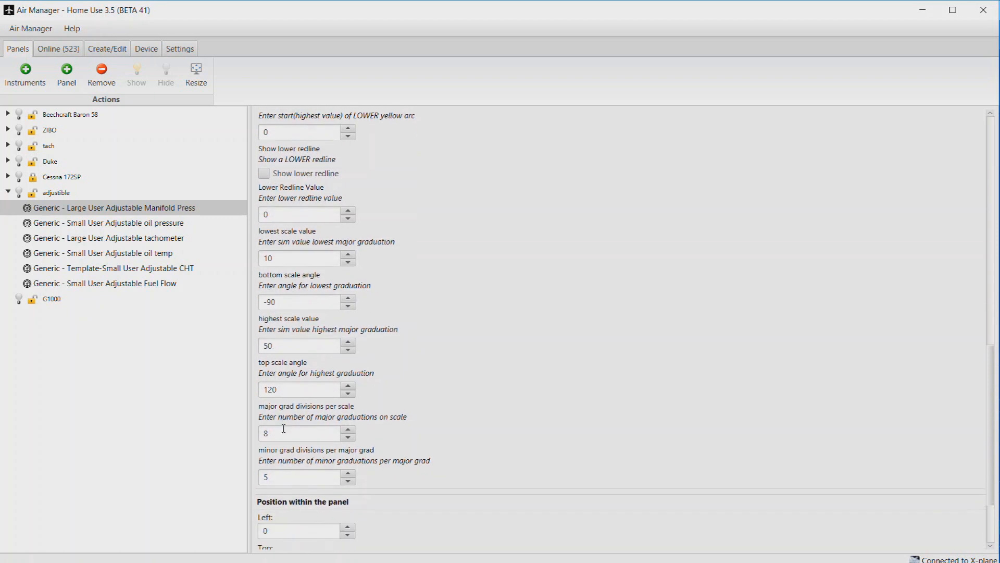
{"action": "mouse_move", "coordinate": [278, 432]}
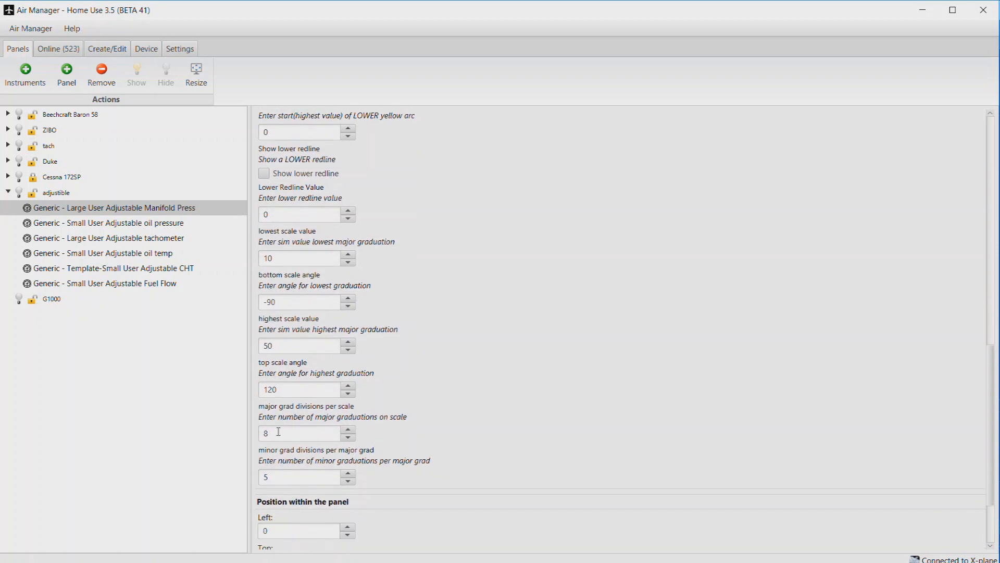
{"action": "scroll", "scroll_direction": "down", "scroll_amount": 3}
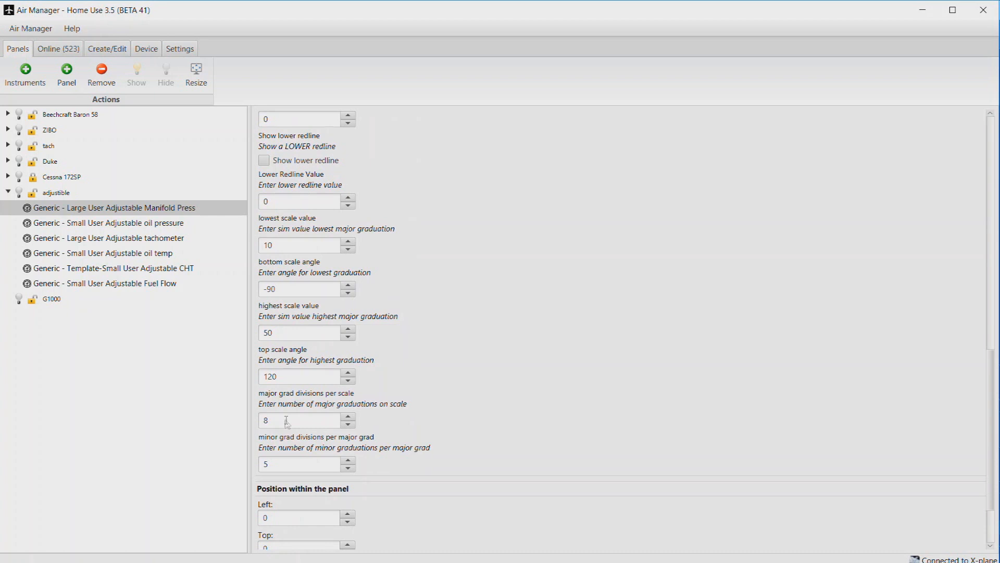
{"action": "scroll", "scroll_direction": "down", "scroll_amount": 3}
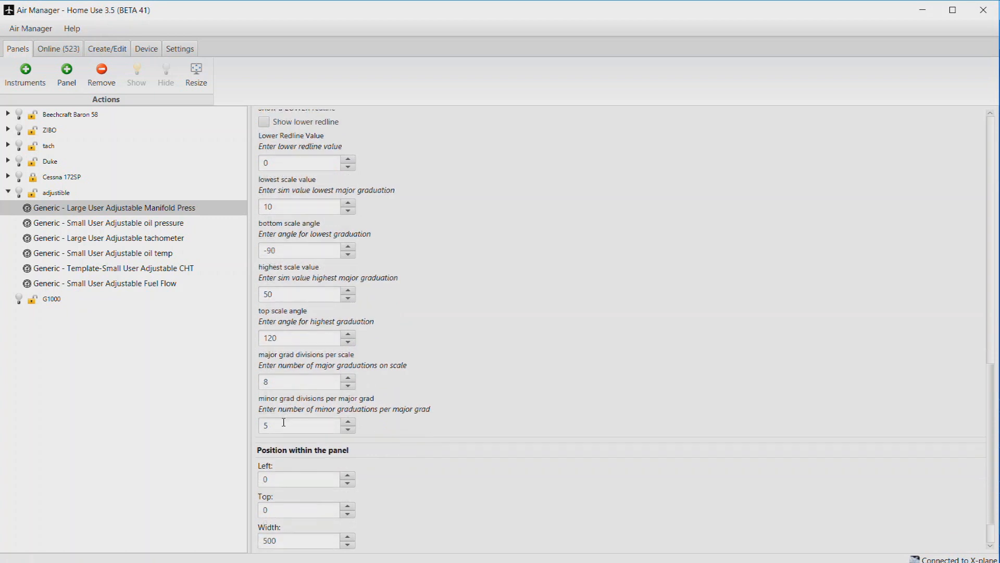
{"action": "scroll", "scroll_direction": "down", "scroll_amount": 3}
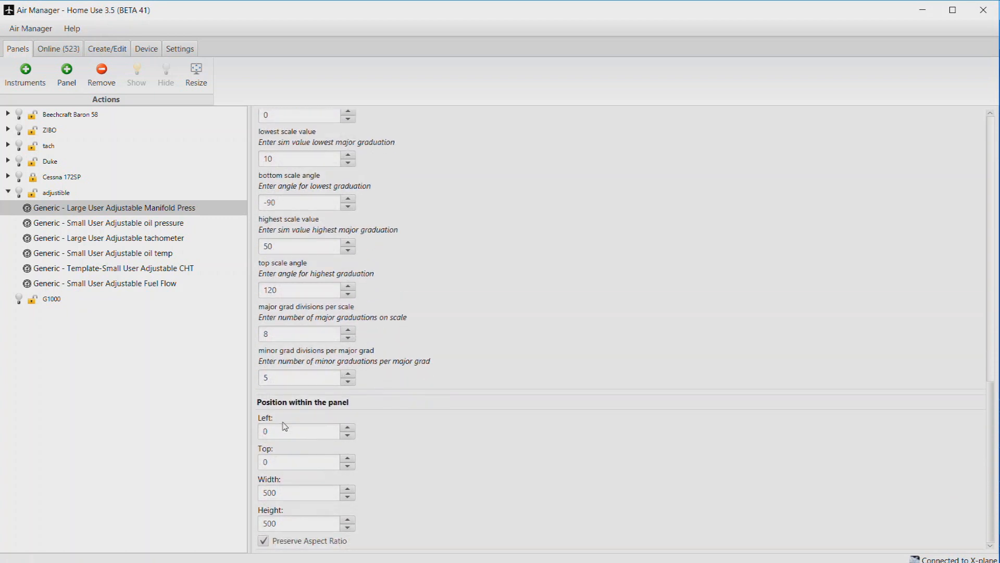
{"action": "mouse_move", "coordinate": [411, 389]}
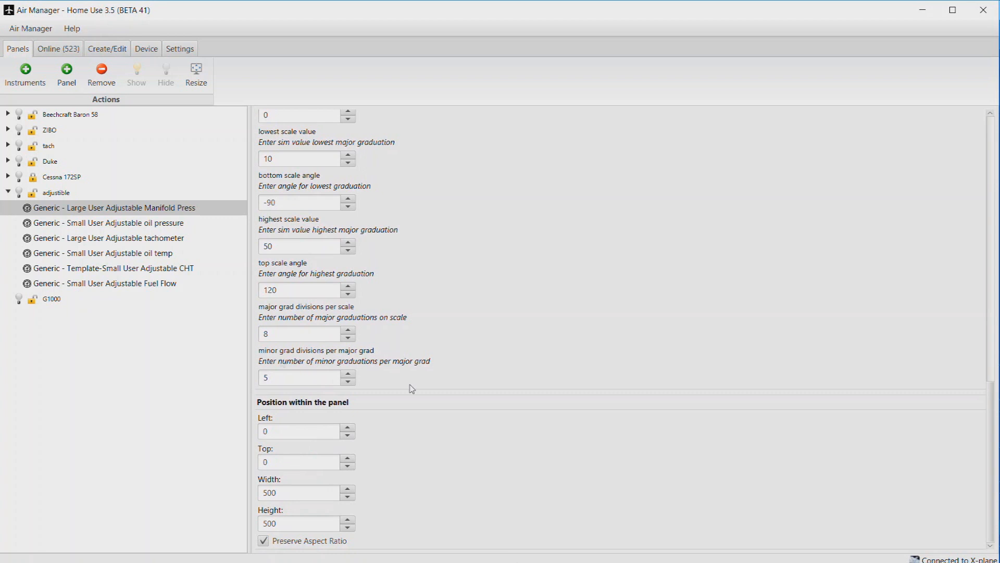
{"action": "mouse_move", "coordinate": [164, 331]}
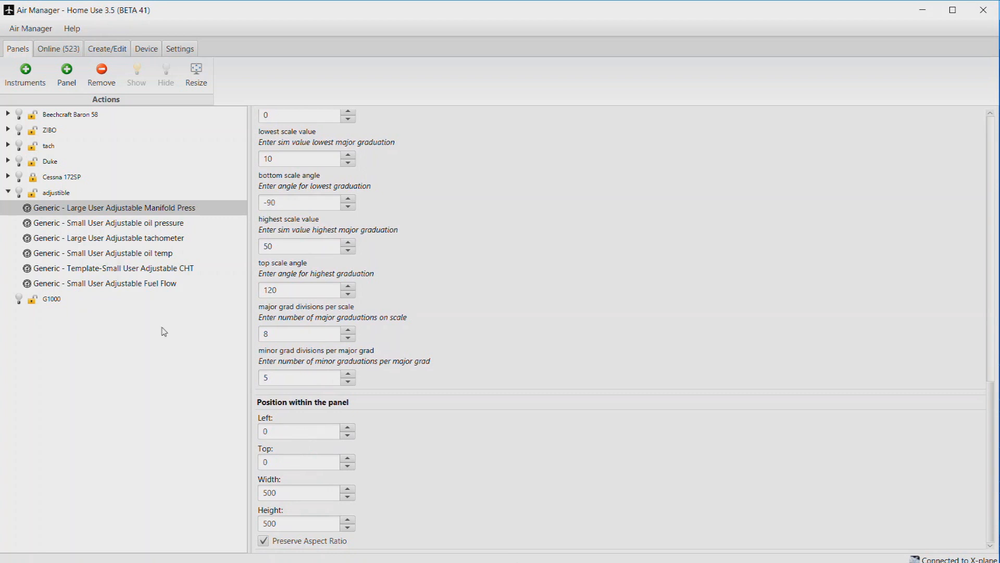
{"action": "mouse_move", "coordinate": [84, 281]}
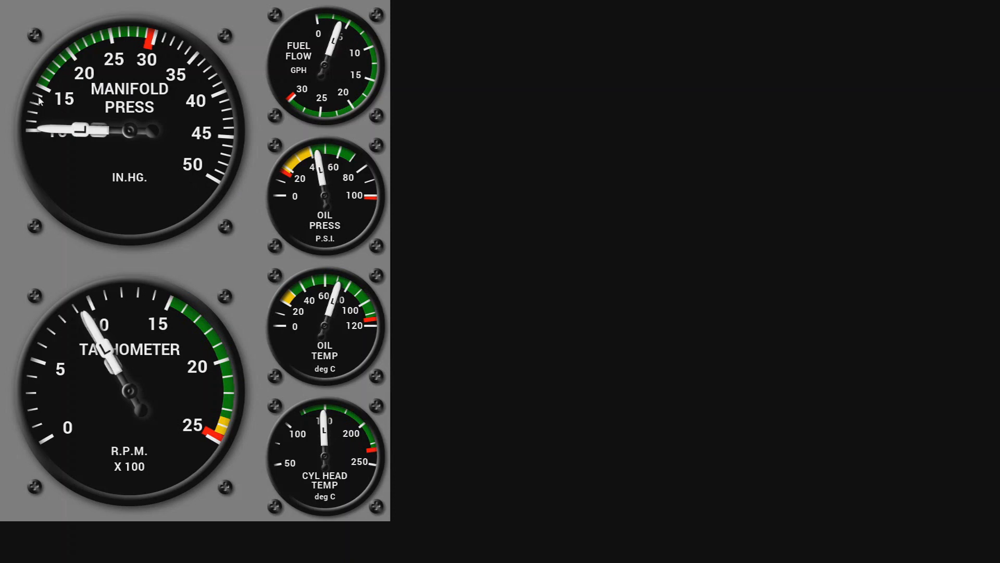
{"action": "mouse_move", "coordinate": [104, 39]}
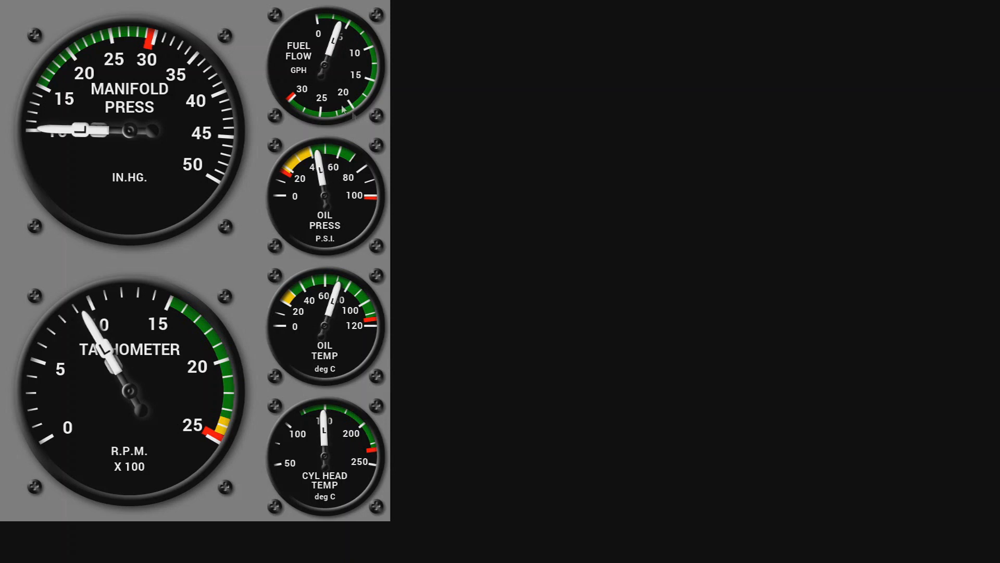
{"action": "mouse_move", "coordinate": [288, 319]}
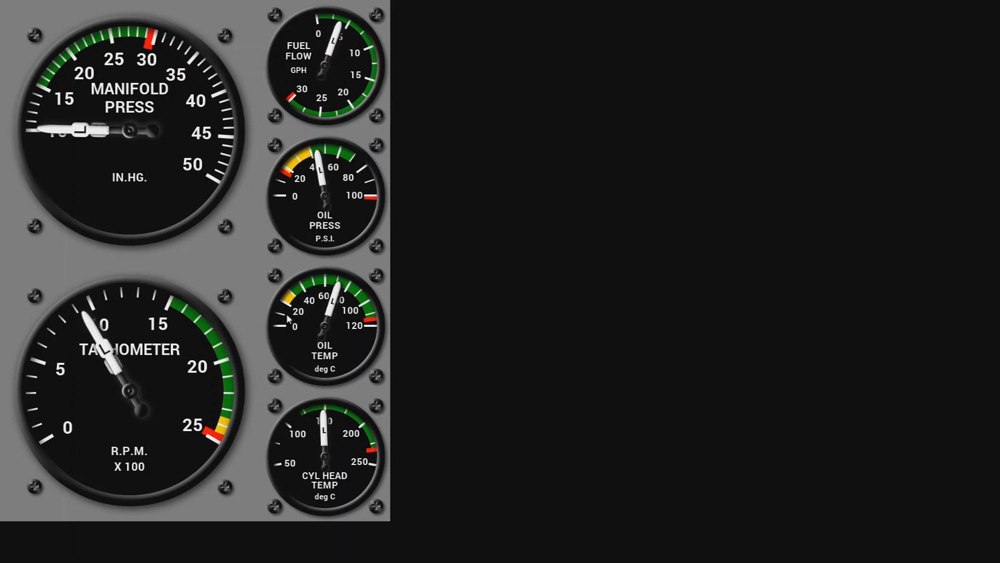
{"action": "mouse_move", "coordinate": [333, 371]}
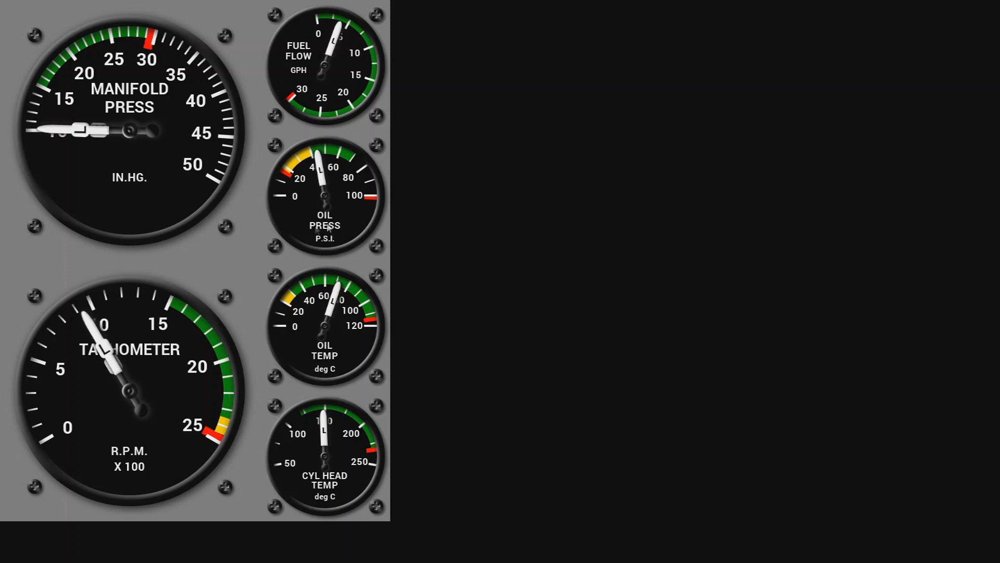
{"action": "mouse_move", "coordinate": [339, 242]}
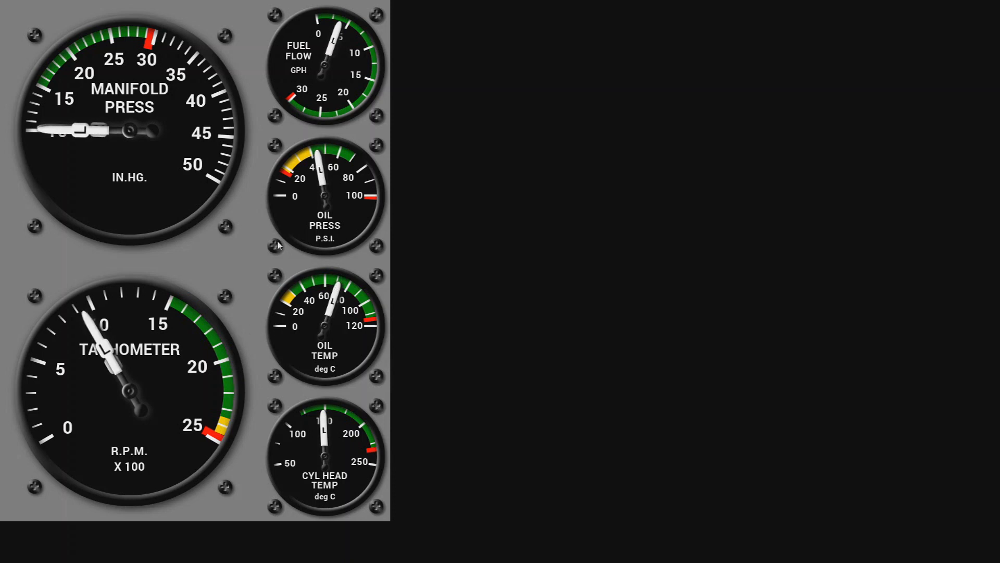
{"action": "mouse_move", "coordinate": [303, 189]}
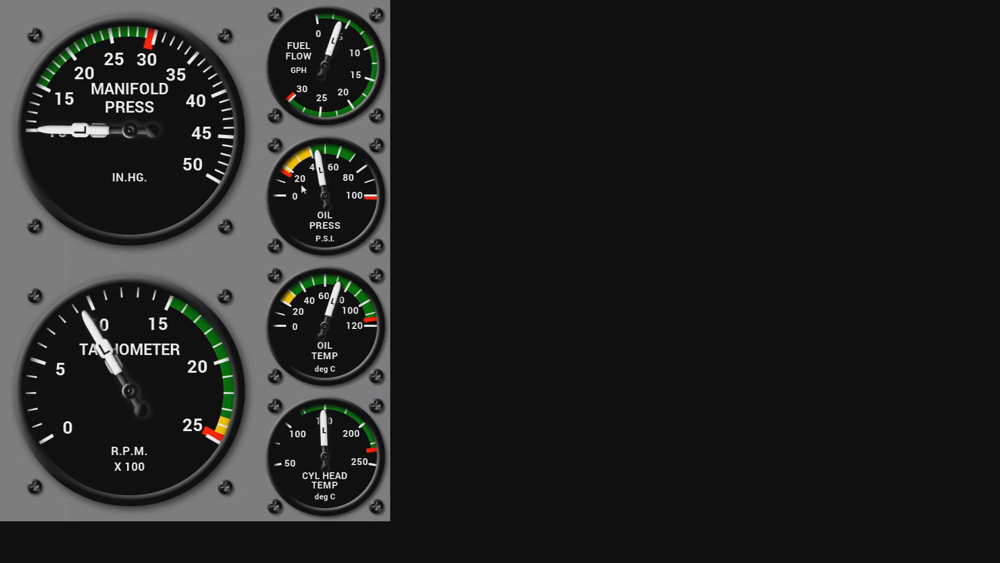
{"action": "mouse_move", "coordinate": [322, 278]}
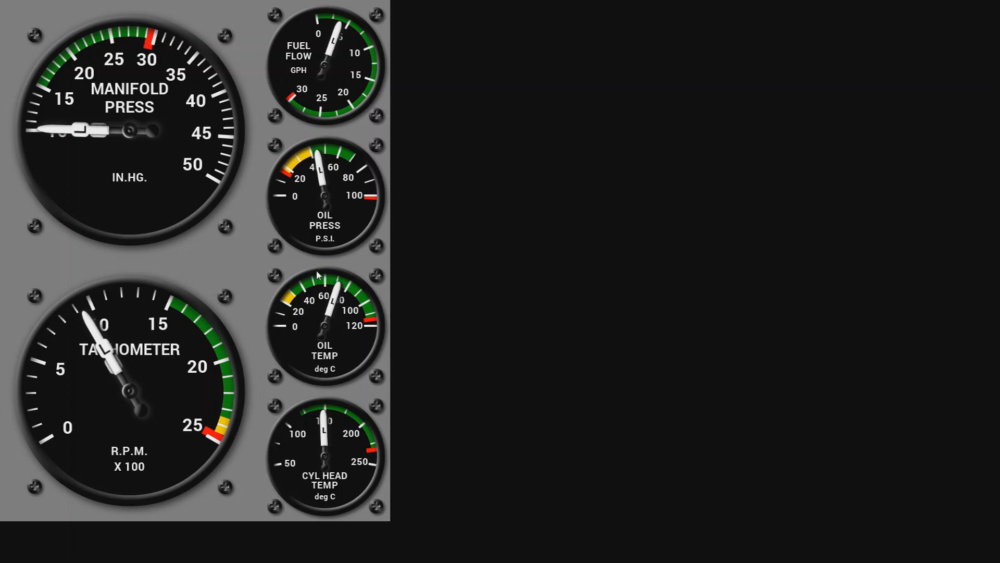
{"action": "mouse_move", "coordinate": [292, 266]}
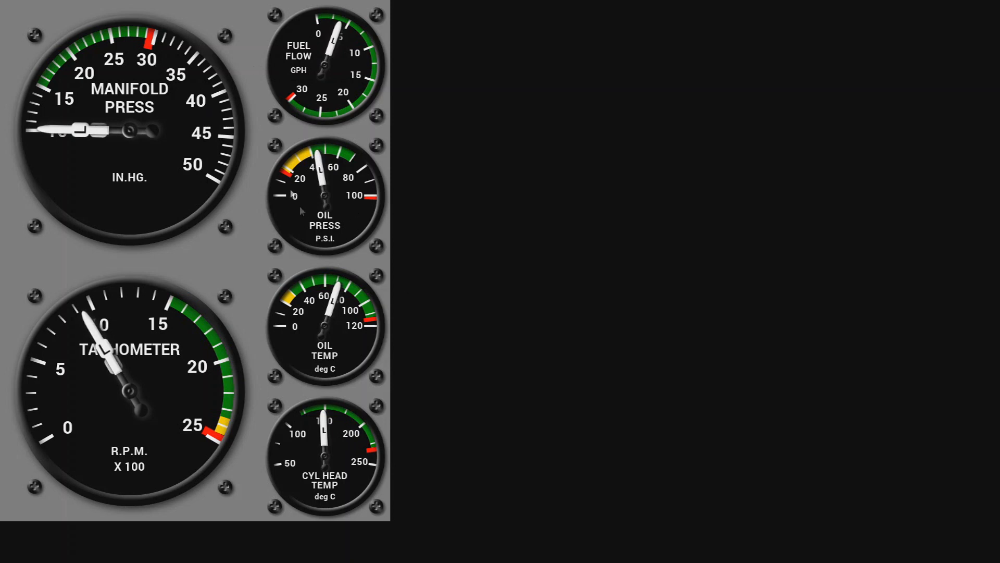
{"action": "mouse_move", "coordinate": [337, 146]}
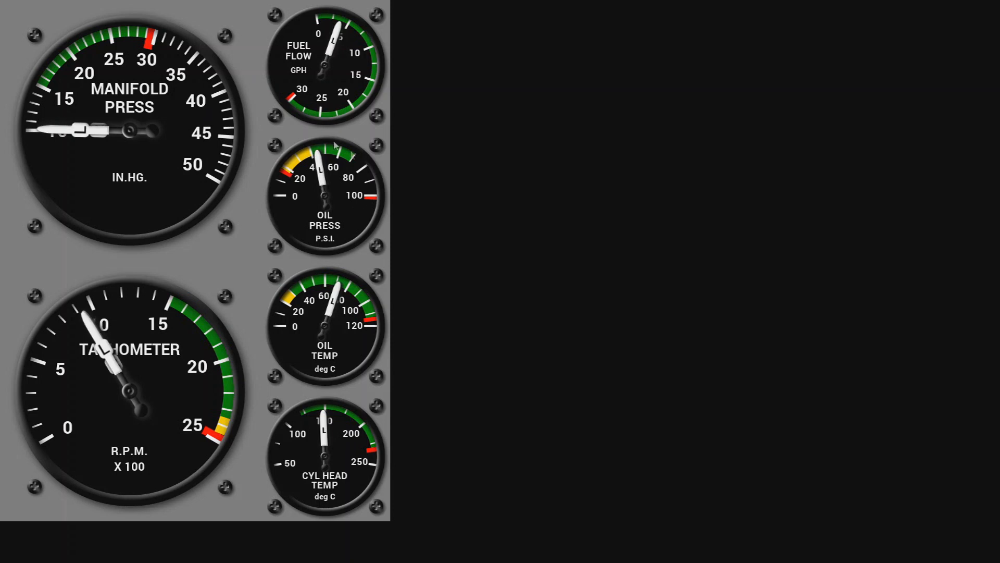
{"action": "mouse_move", "coordinate": [366, 209]}
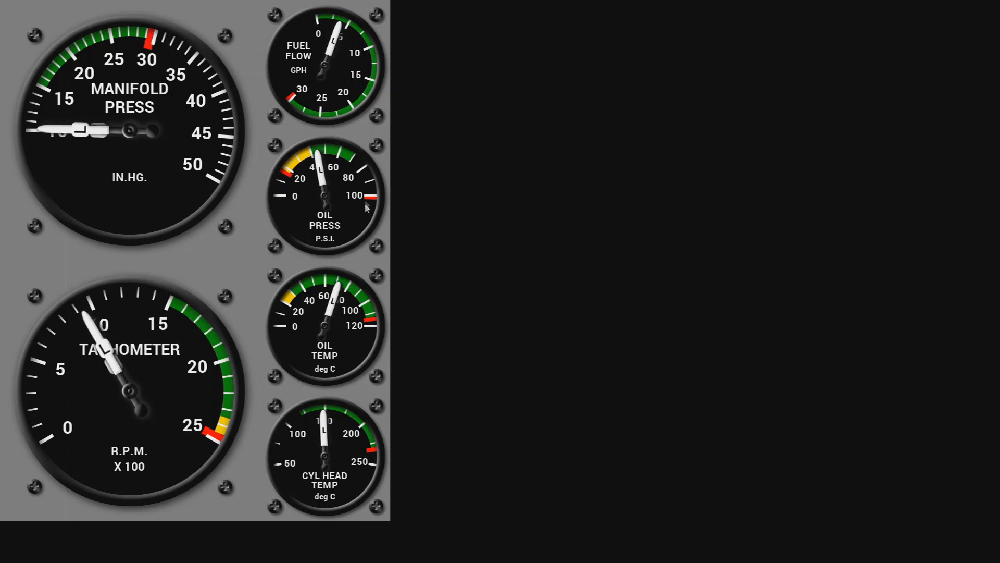
{"action": "mouse_move", "coordinate": [292, 204]}
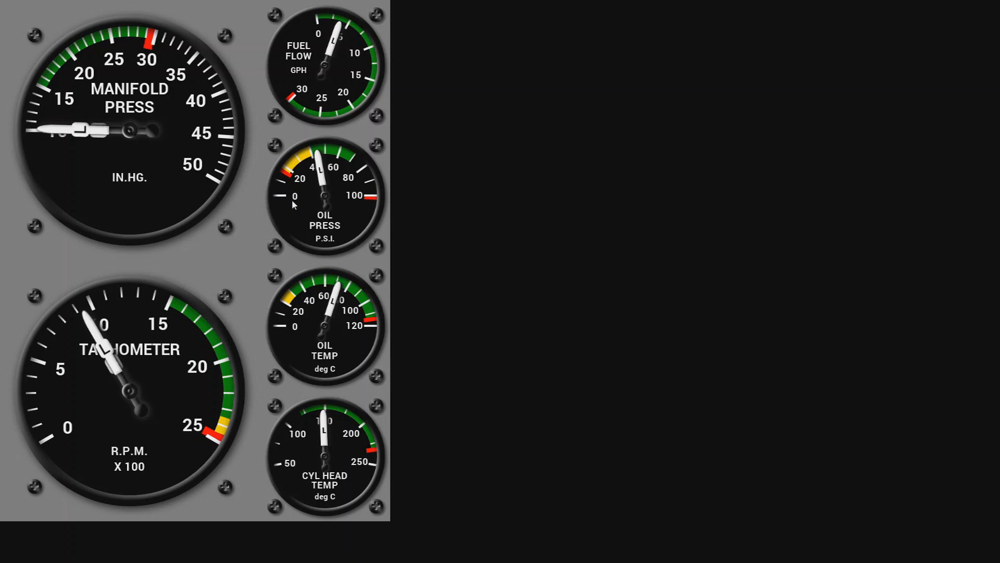
{"action": "mouse_move", "coordinate": [373, 209]}
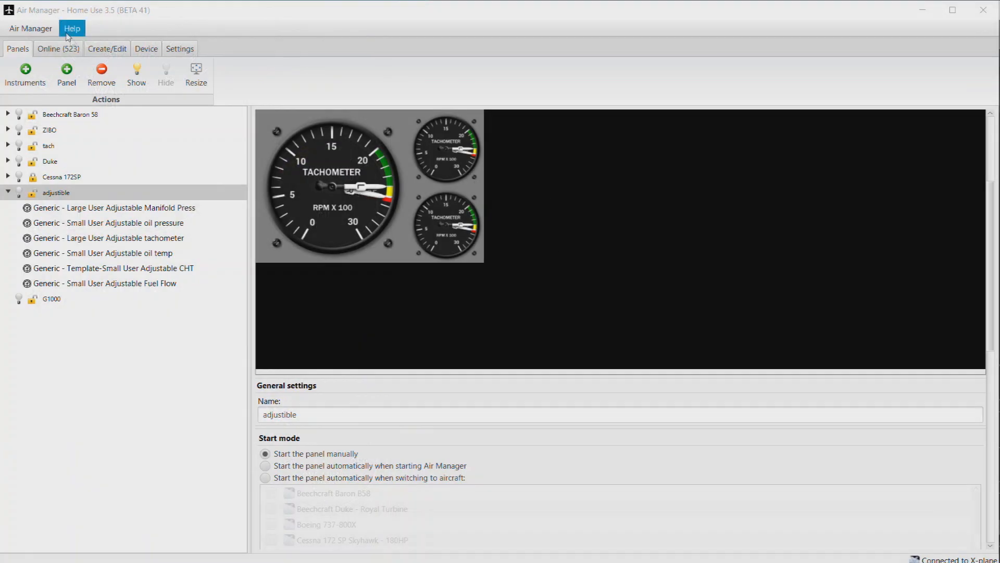
Switch to Create/Edit and filter the instrument list by 'small'
{"action": "left_click", "coordinate": [106, 49]}
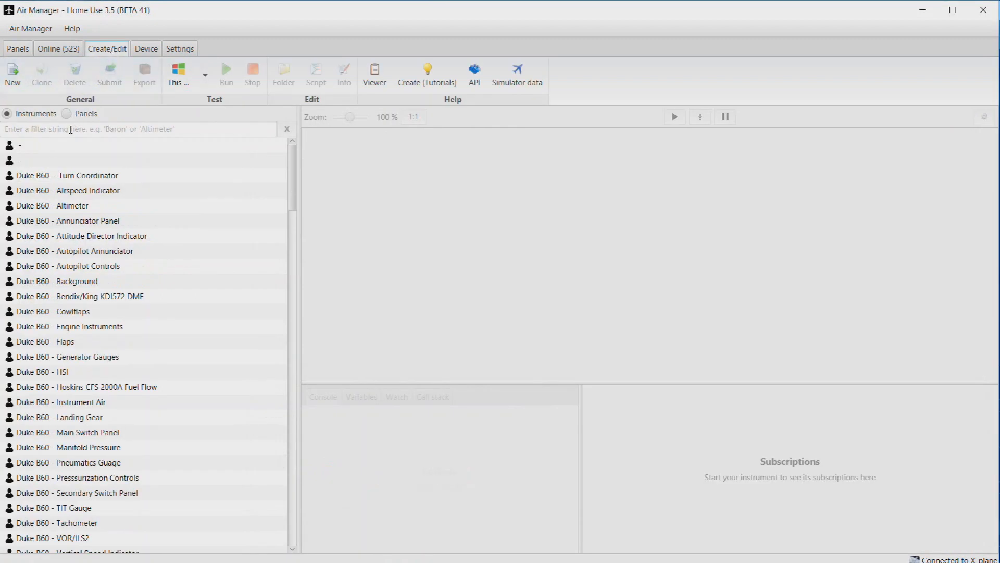
{"action": "type", "text": "sna"}
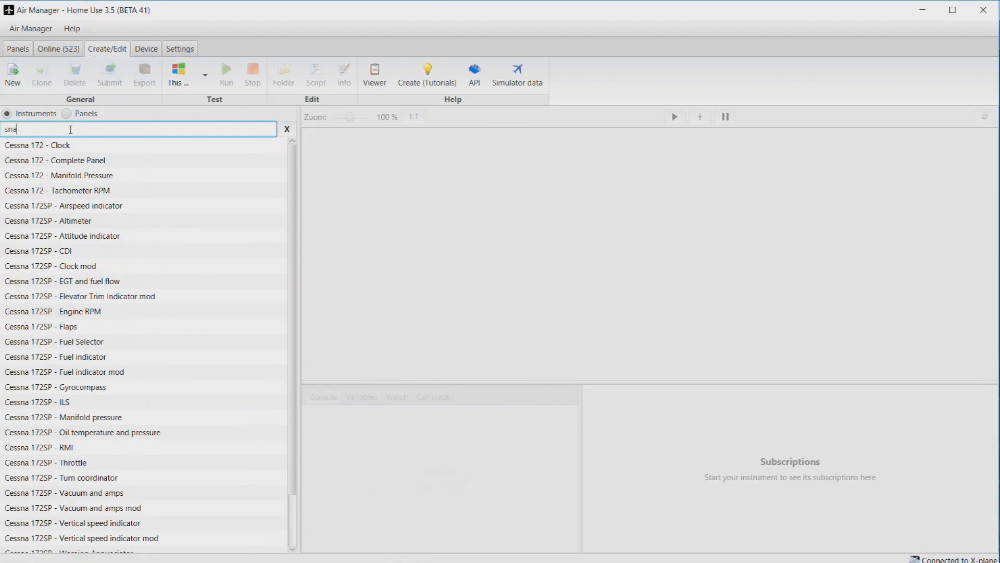
{"action": "type", "text": "small"}
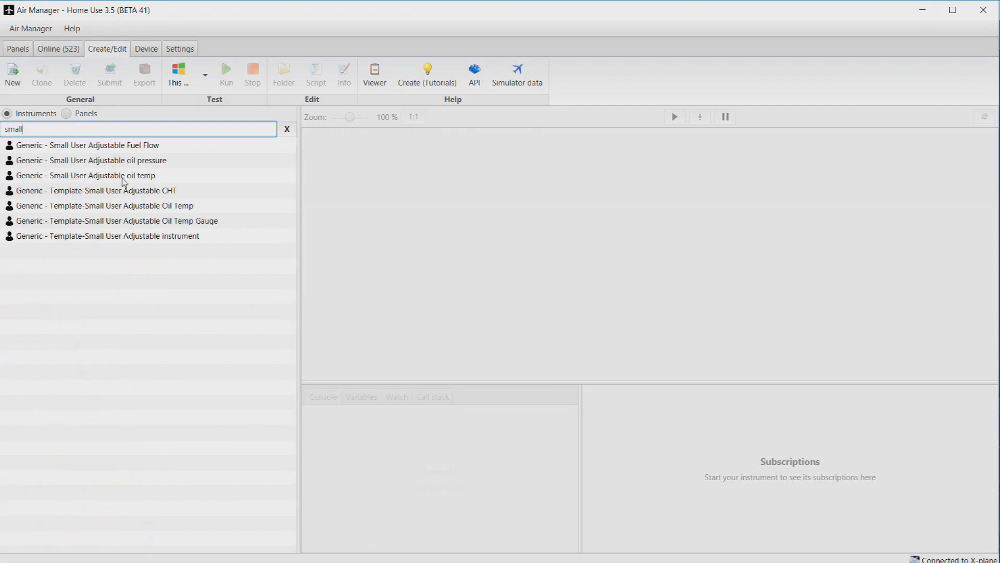
{"action": "mouse_move", "coordinate": [149, 223]}
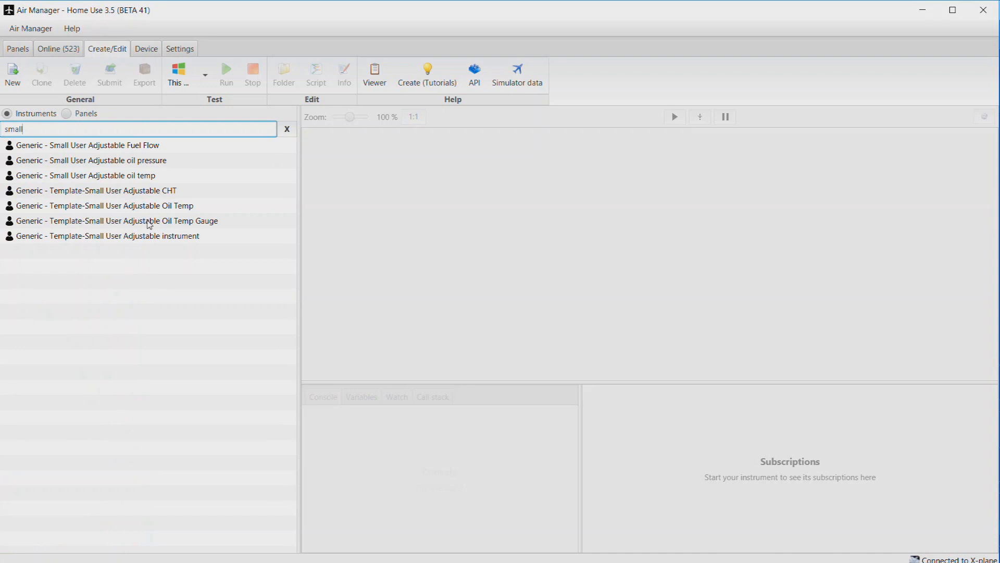
{"action": "mouse_move", "coordinate": [140, 181]}
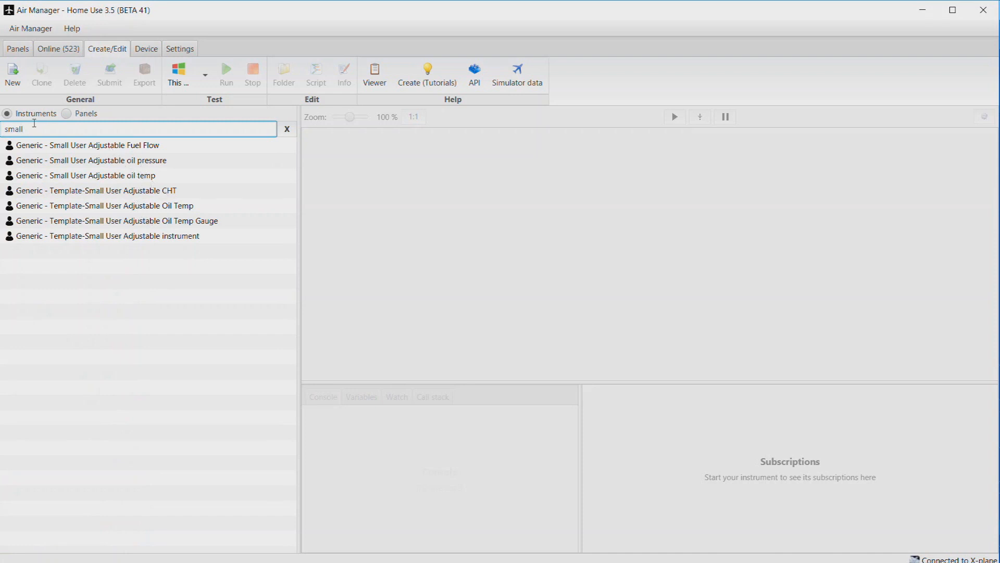
{"action": "mouse_move", "coordinate": [151, 226]}
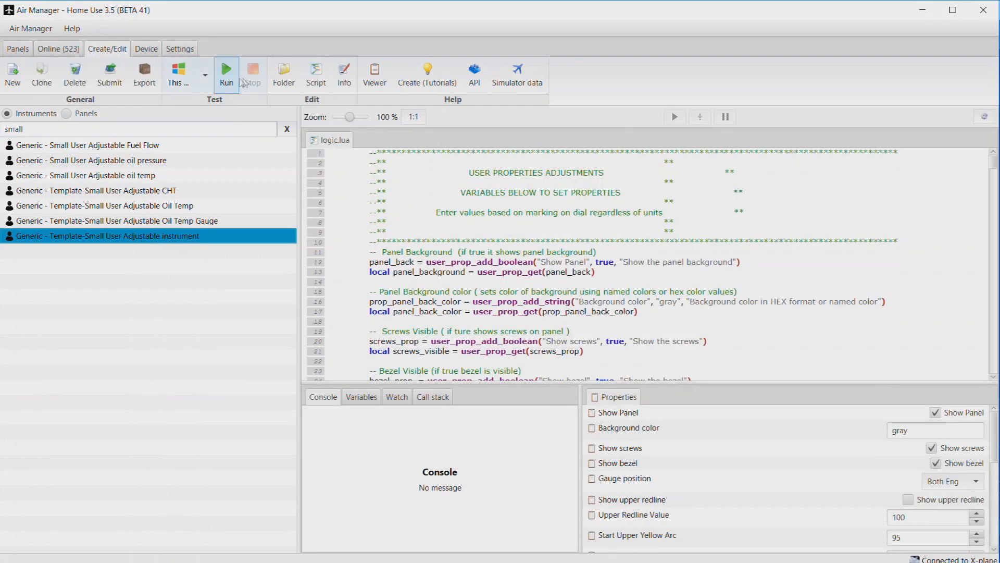
Run the 'Generic - Template-Small User Adjustable' instrument from the Test group
{"action": "left_click", "coordinate": [226, 72]}
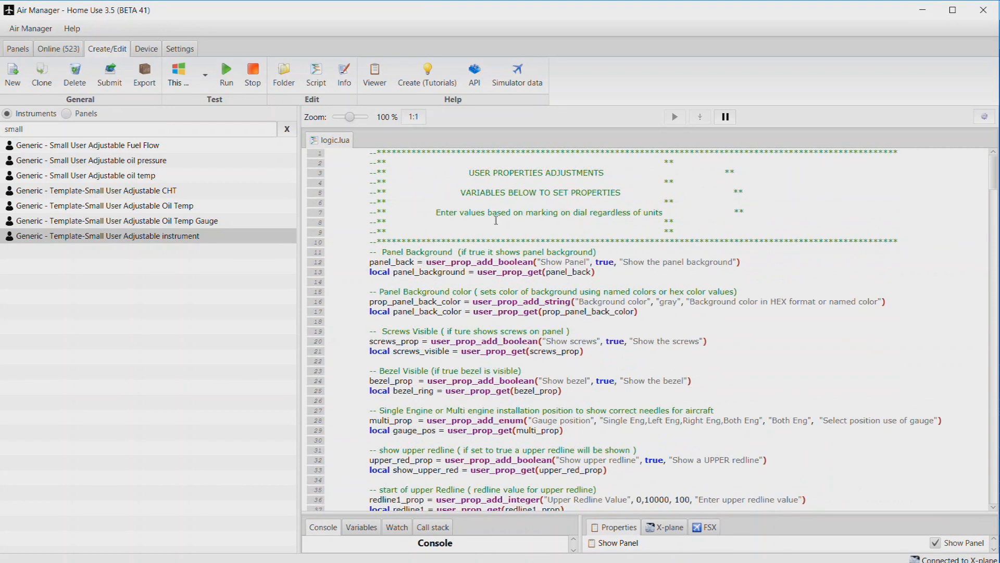
{"action": "mouse_move", "coordinate": [624, 233]}
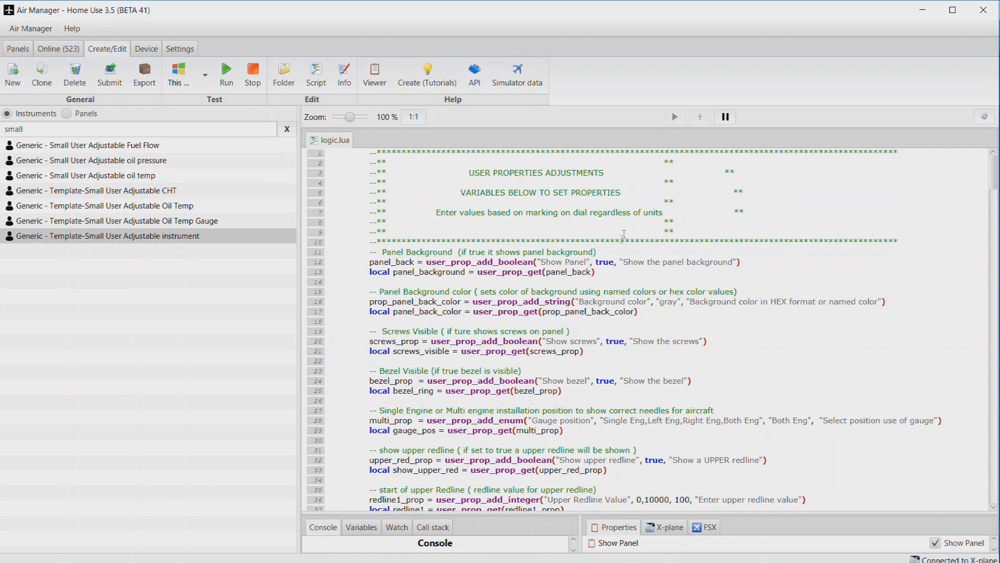
Scroll through logic.lua's user-property definitions
{"action": "scroll", "scroll_direction": "down", "scroll_amount": 3}
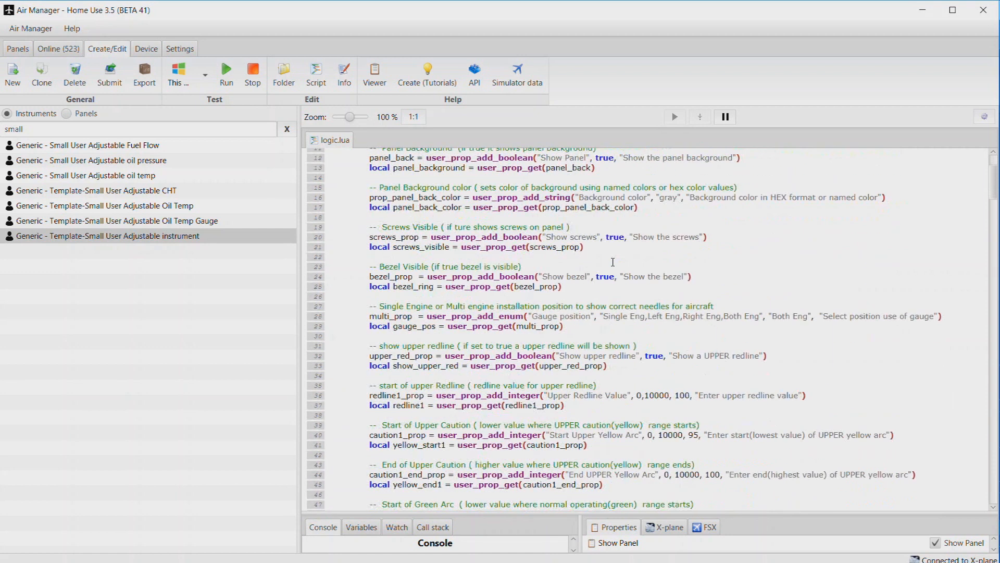
{"action": "scroll", "scroll_direction": "down", "scroll_amount": 3}
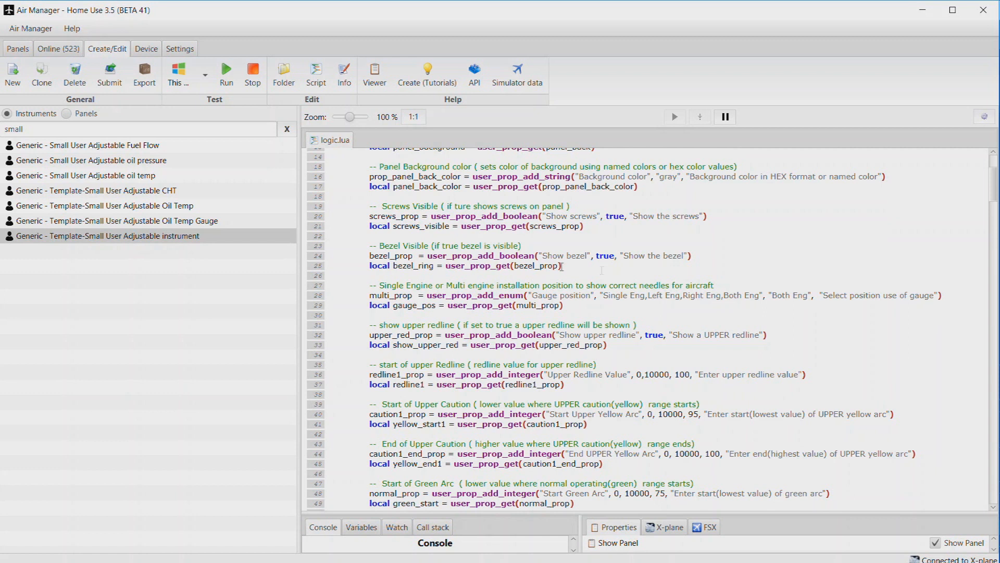
{"action": "scroll", "scroll_direction": "down", "scroll_amount": 3}
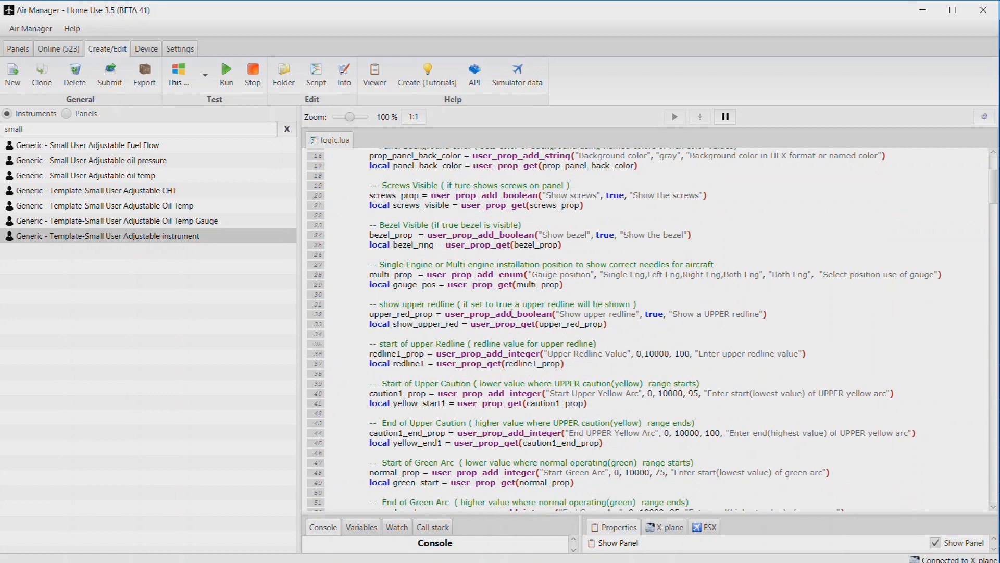
{"action": "scroll", "scroll_direction": "down", "scroll_amount": 3}
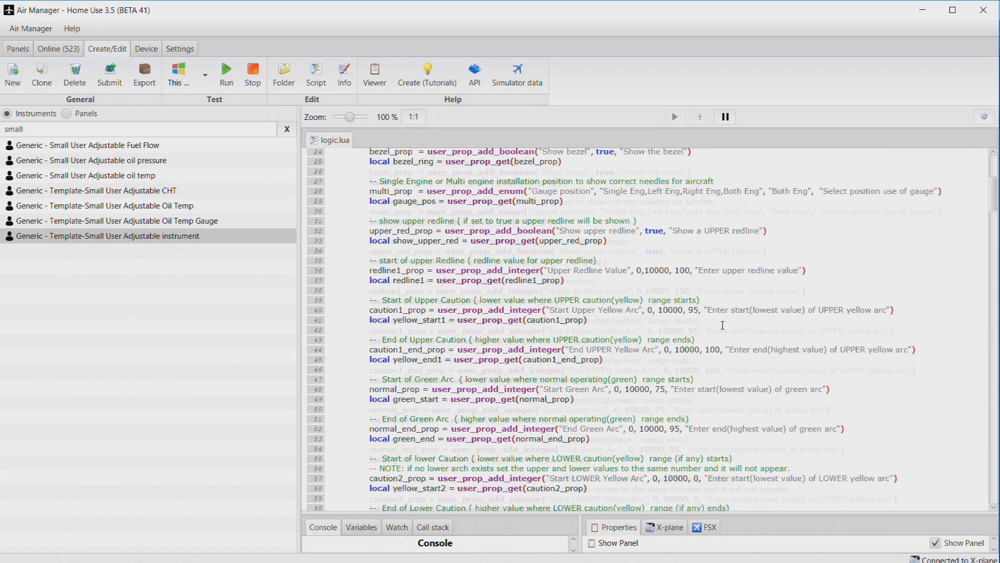
{"action": "scroll", "scroll_direction": "down", "scroll_amount": 3}
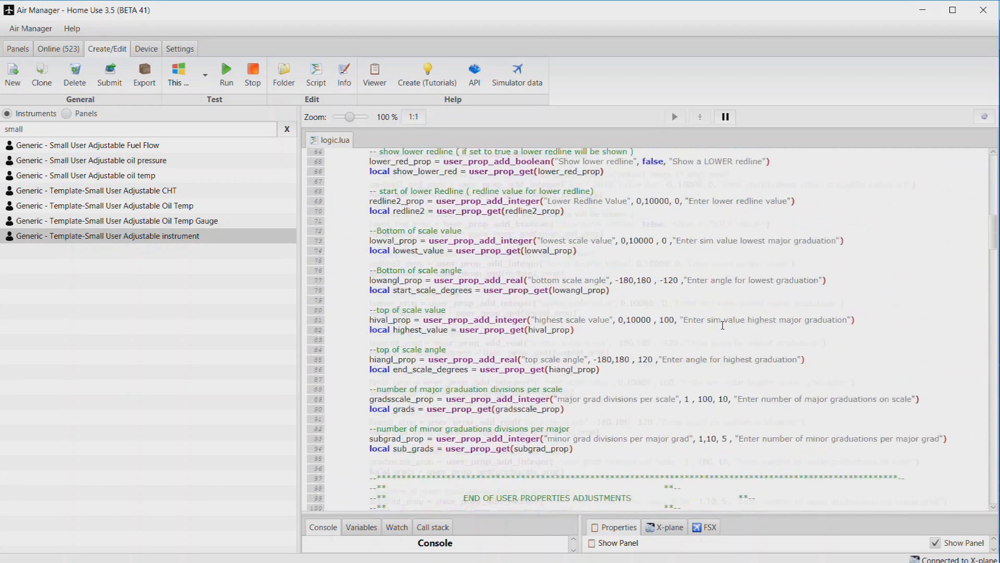
{"action": "scroll", "scroll_direction": "down", "scroll_amount": 3}
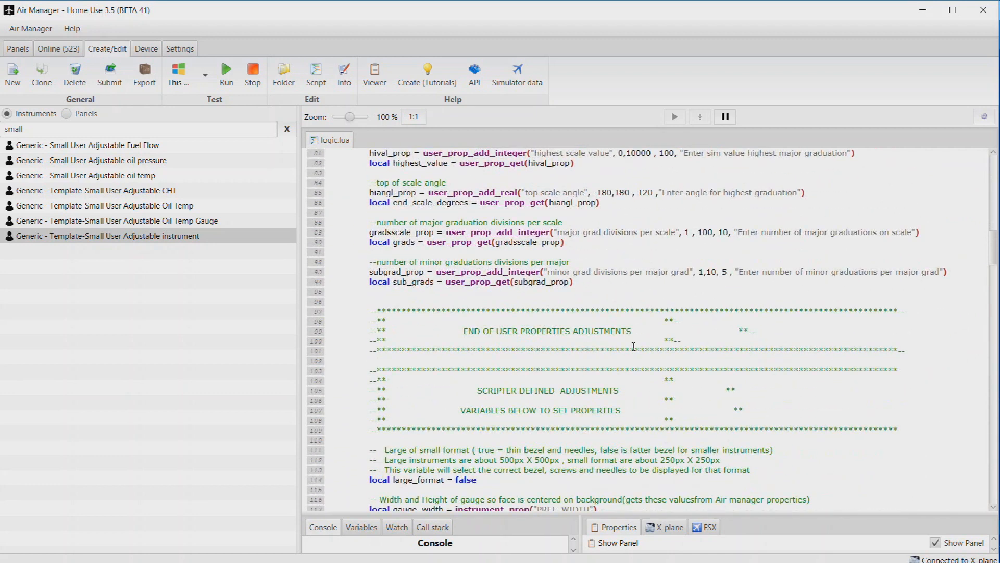
{"action": "scroll", "scroll_direction": "down", "scroll_amount": 3}
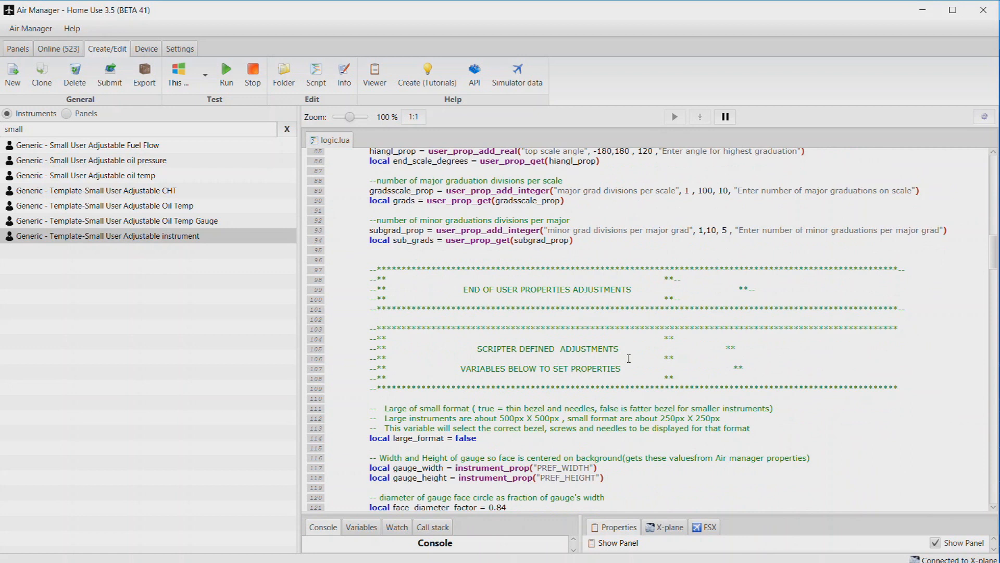
{"action": "scroll", "scroll_direction": "down", "scroll_amount": 3}
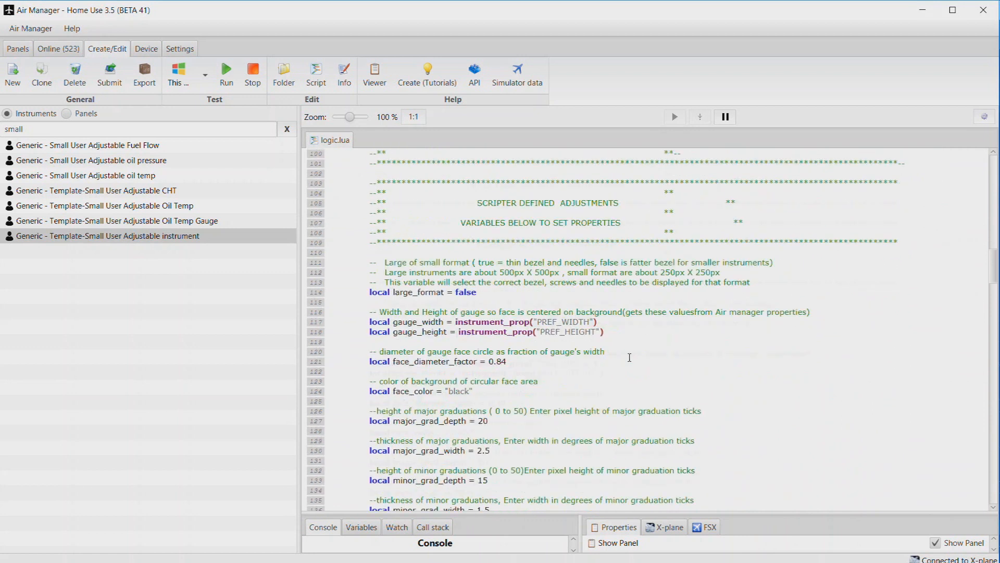
{"action": "scroll", "scroll_direction": "down", "scroll_amount": 3}
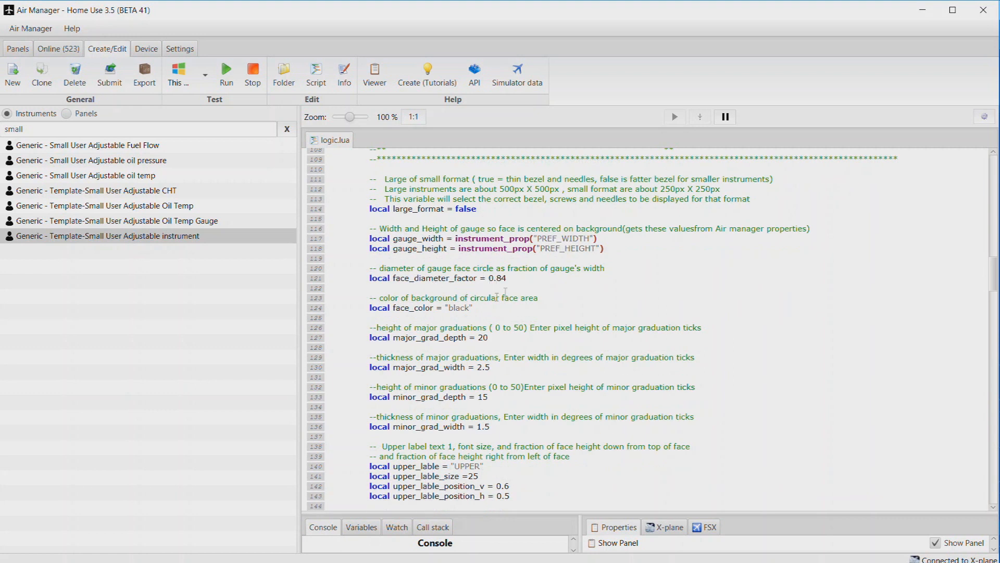
{"action": "mouse_move", "coordinate": [479, 308]}
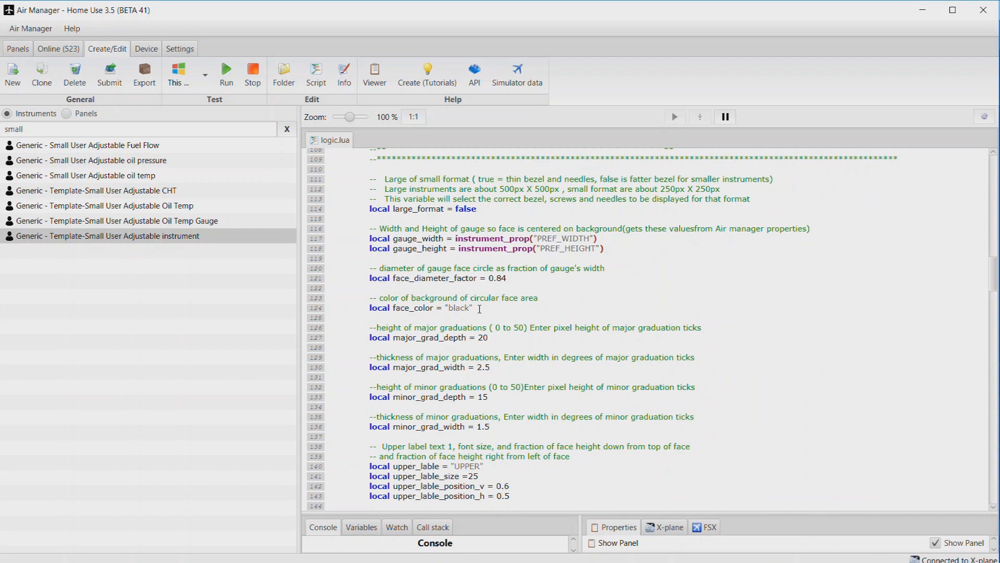
Scroll to the scripter variables and select the UPPER value in upper_lable
{"action": "scroll", "scroll_direction": "down", "scroll_amount": 3}
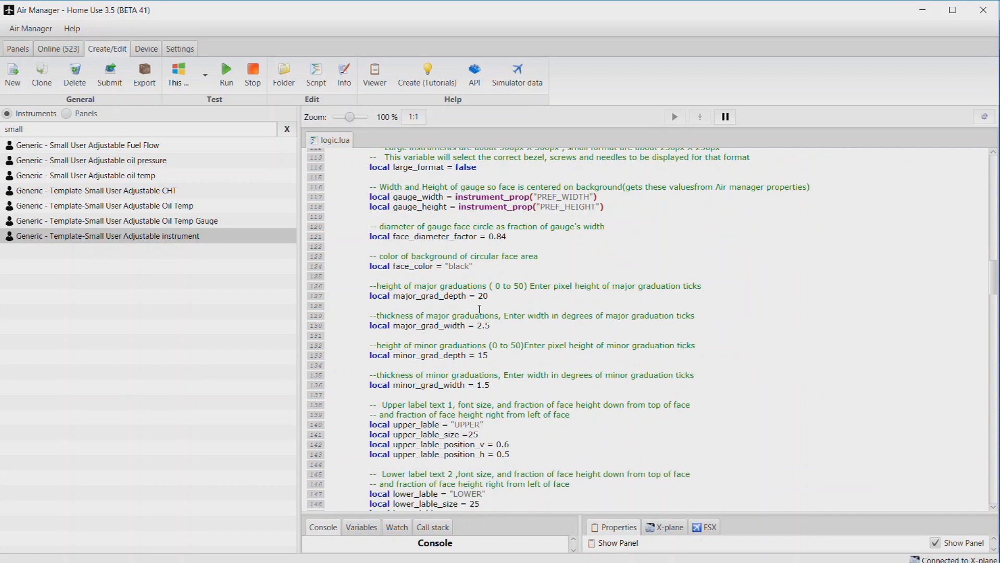
{"action": "mouse_move", "coordinate": [430, 266]}
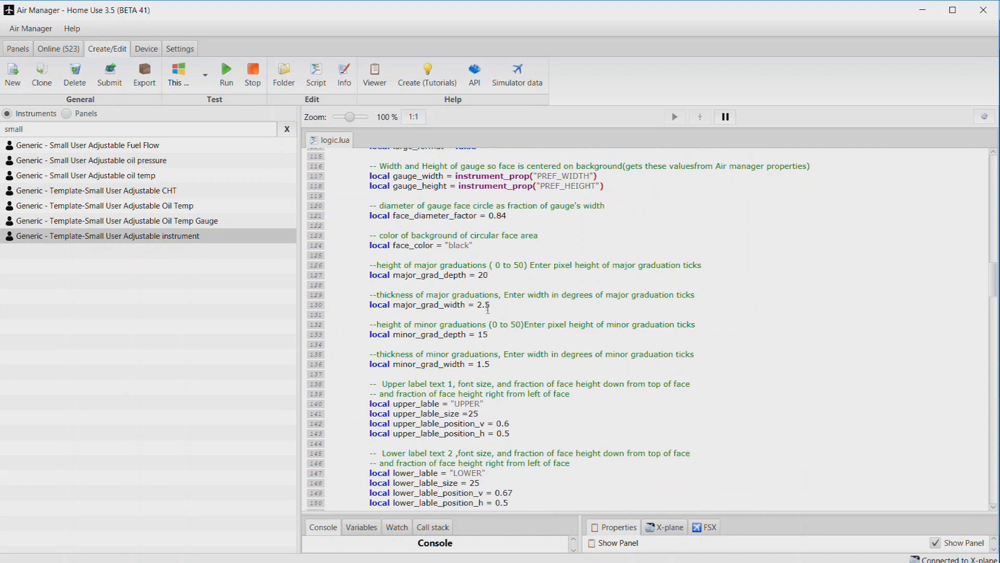
{"action": "scroll", "scroll_direction": "down", "scroll_amount": 3}
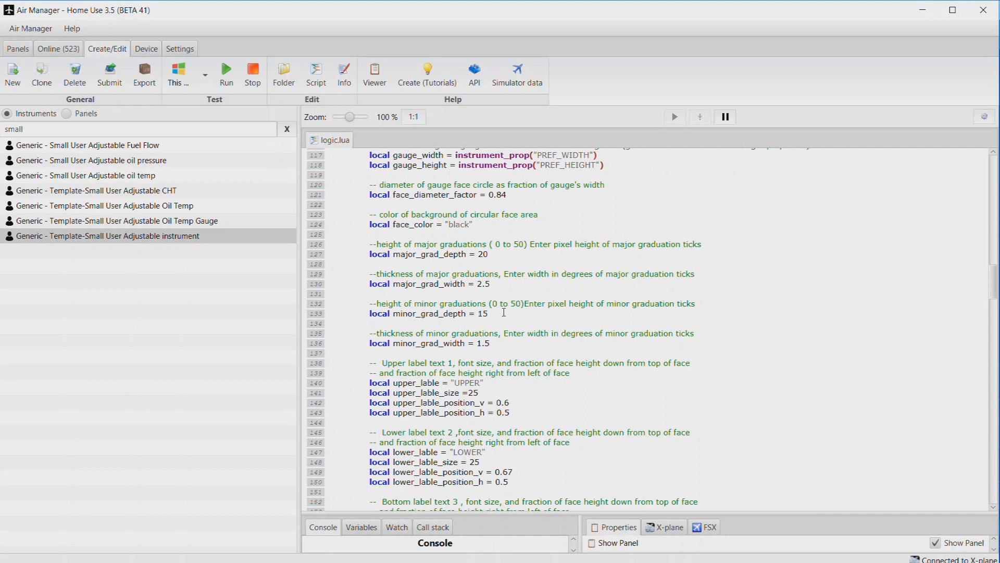
{"action": "scroll", "scroll_direction": "down", "scroll_amount": 3}
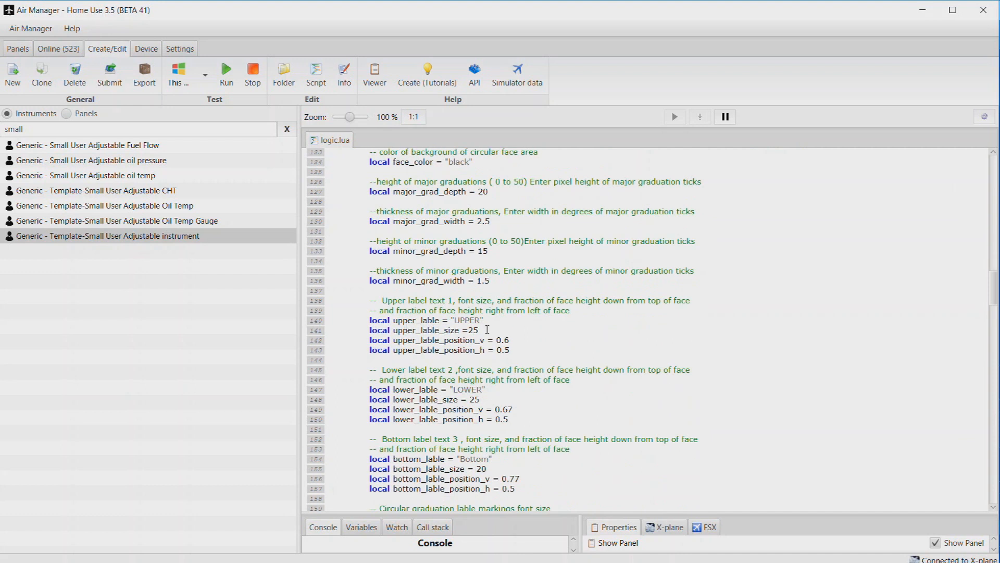
{"action": "scroll", "scroll_direction": "down", "scroll_amount": 3}
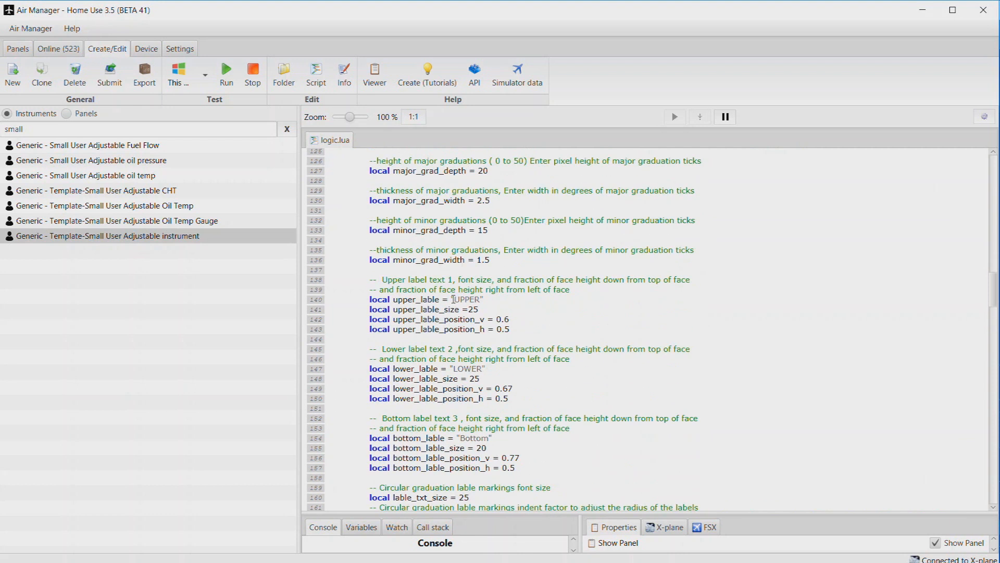
{"action": "double_click", "coordinate": [467, 299]}
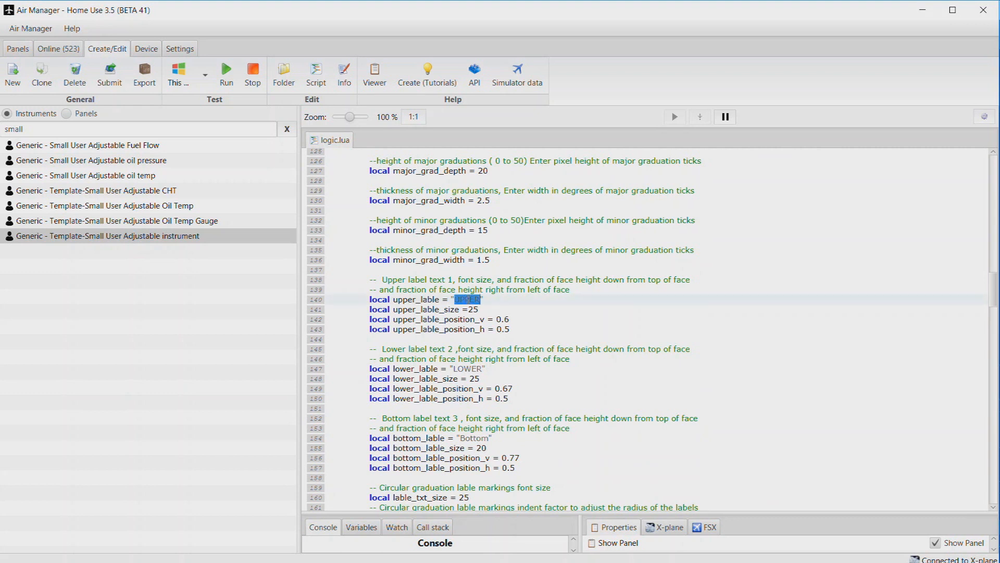
{"action": "mouse_move", "coordinate": [797, 394]}
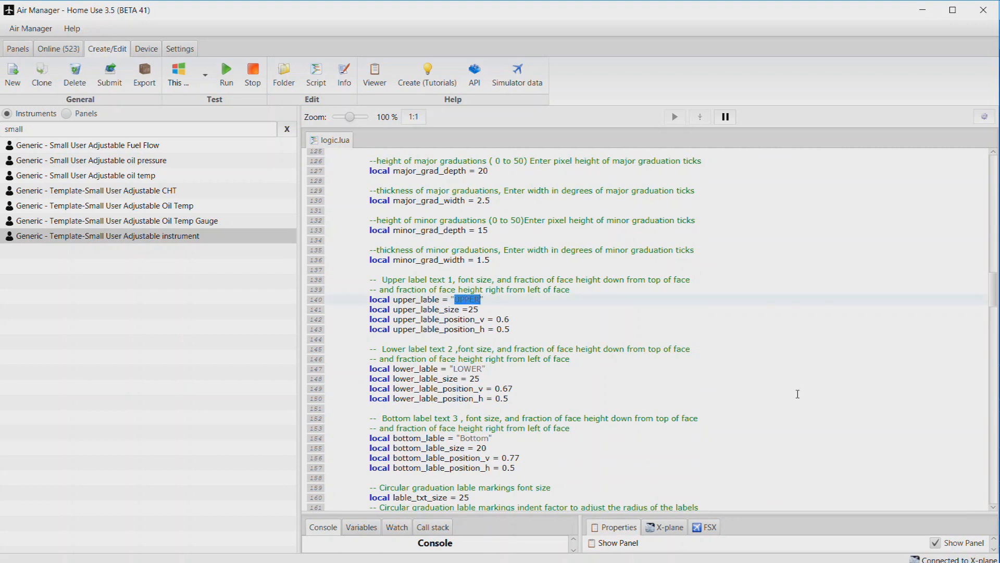
{"action": "mouse_move", "coordinate": [491, 319]}
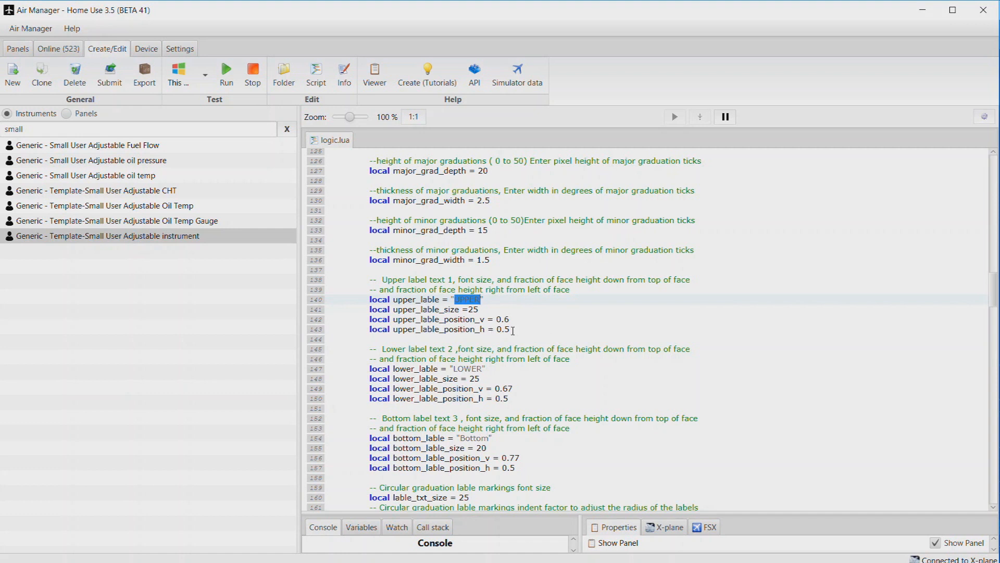
{"action": "scroll", "scroll_direction": "down", "scroll_amount": 3}
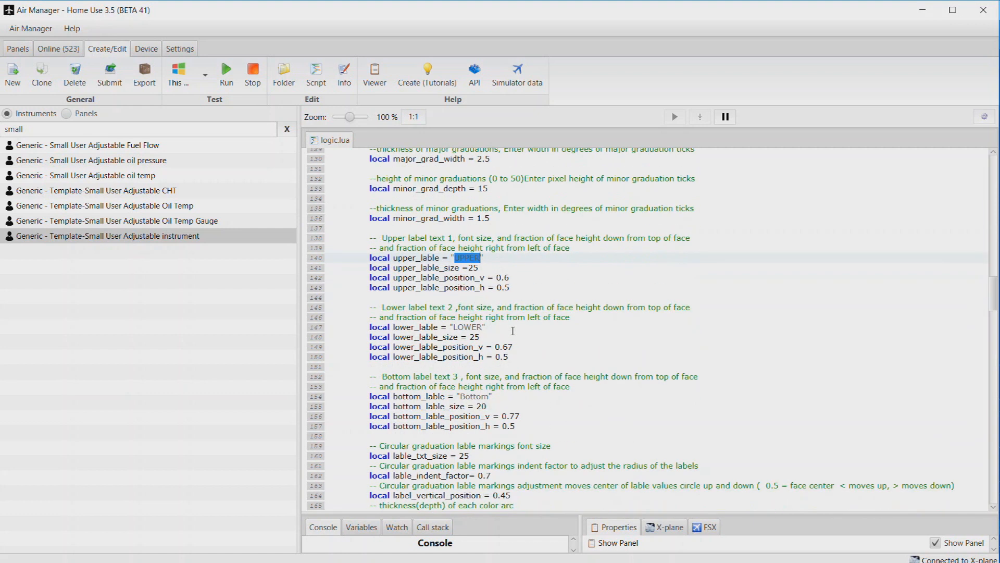
{"action": "scroll", "scroll_direction": "down", "scroll_amount": 3}
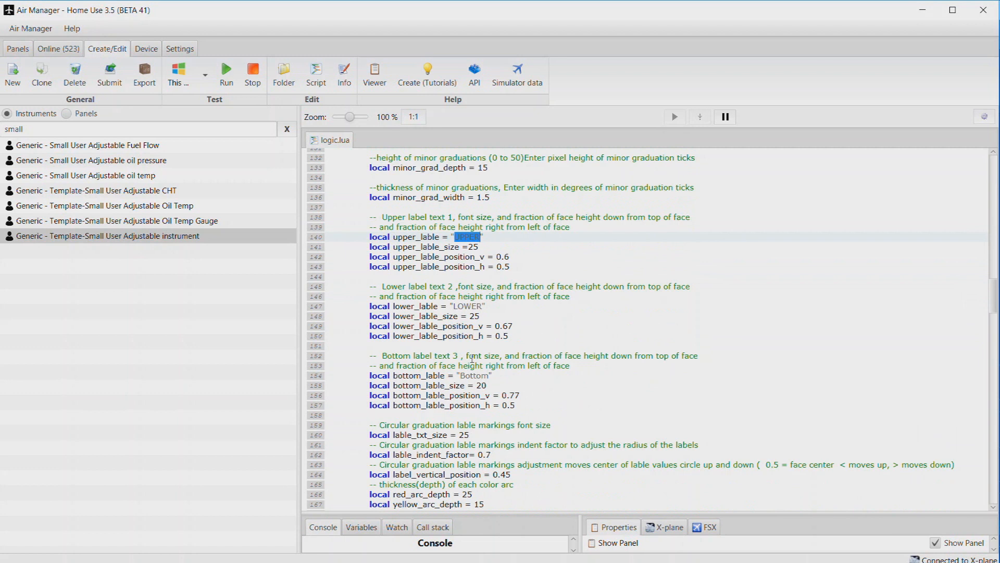
{"action": "scroll", "scroll_direction": "down", "scroll_amount": 3}
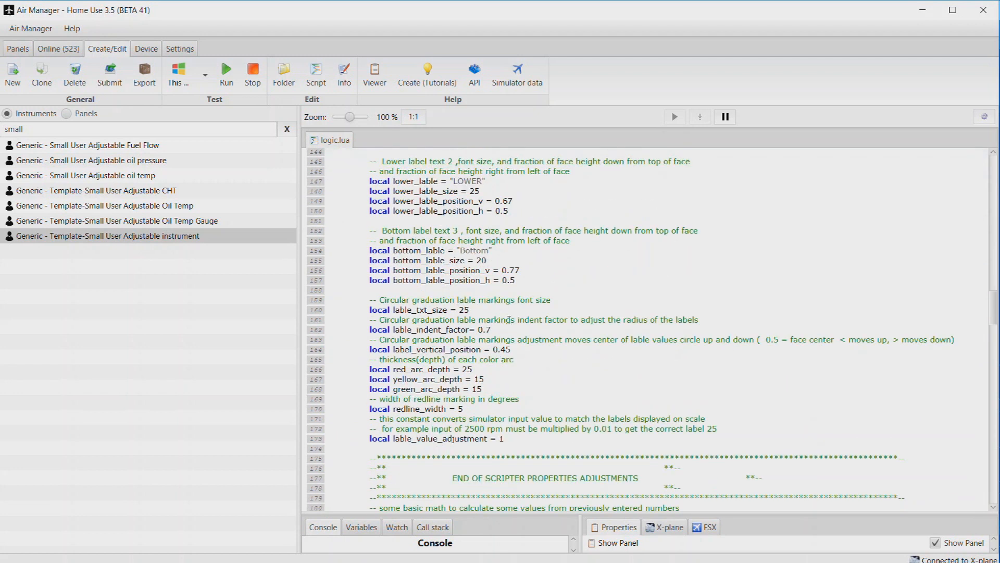
{"action": "scroll", "scroll_direction": "down", "scroll_amount": 3}
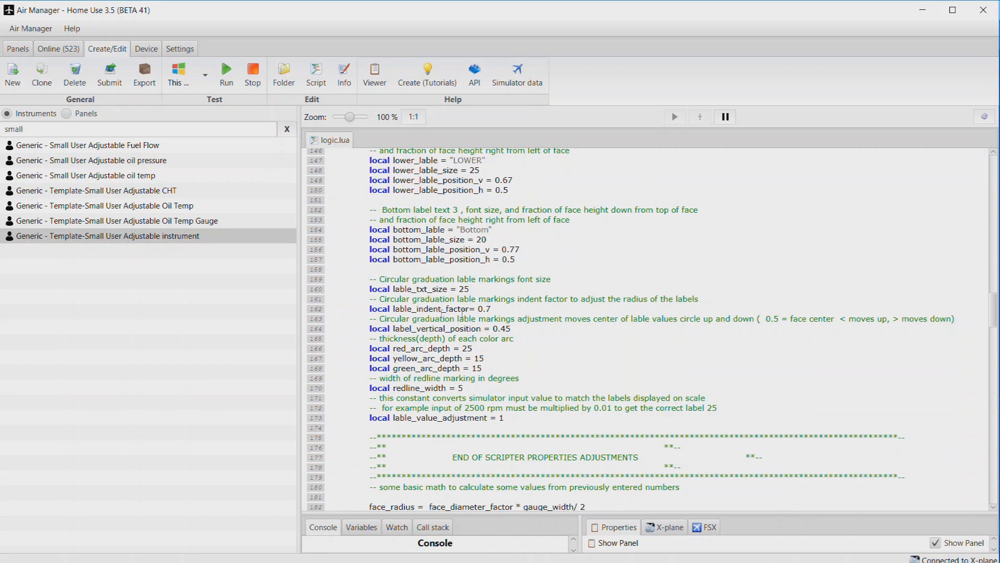
{"action": "left_click", "coordinate": [497, 308]}
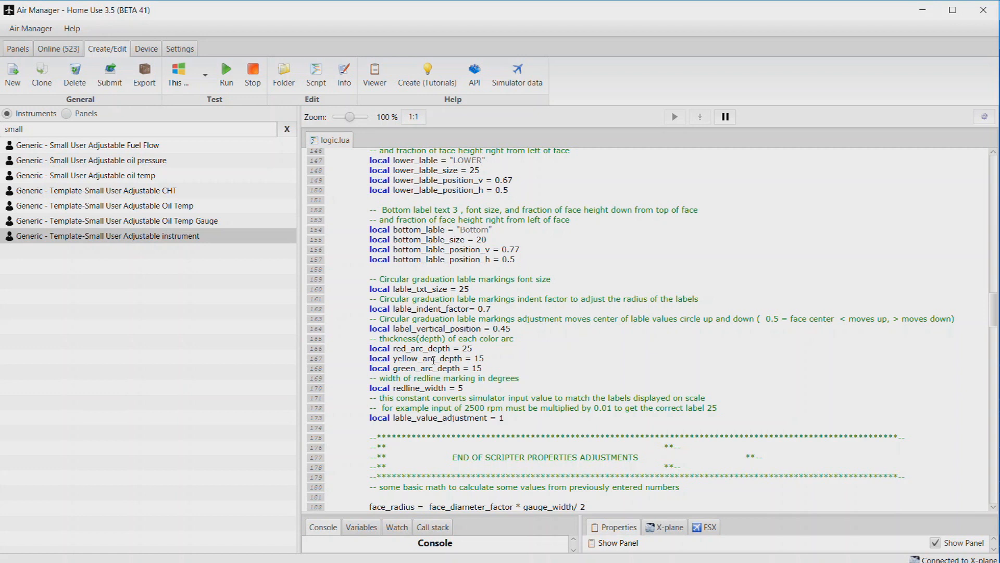
{"action": "scroll", "scroll_direction": "down", "scroll_amount": 3}
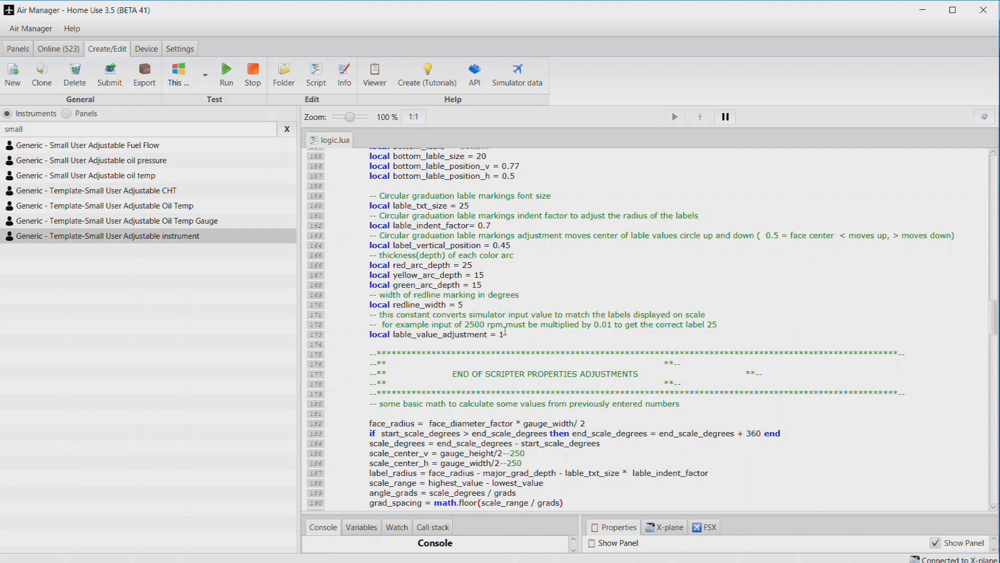
{"action": "mouse_move", "coordinate": [497, 324]}
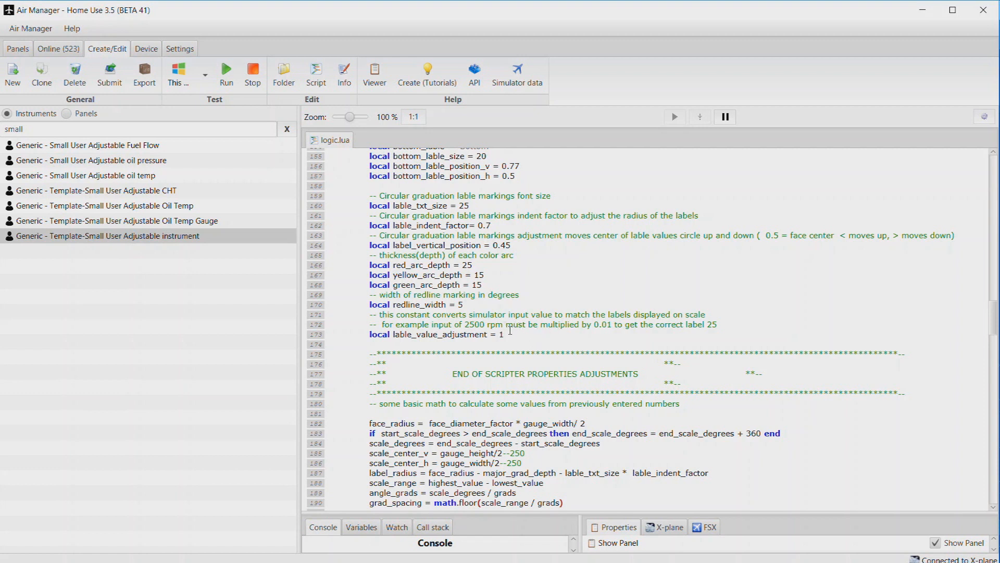
{"action": "mouse_move", "coordinate": [579, 339]}
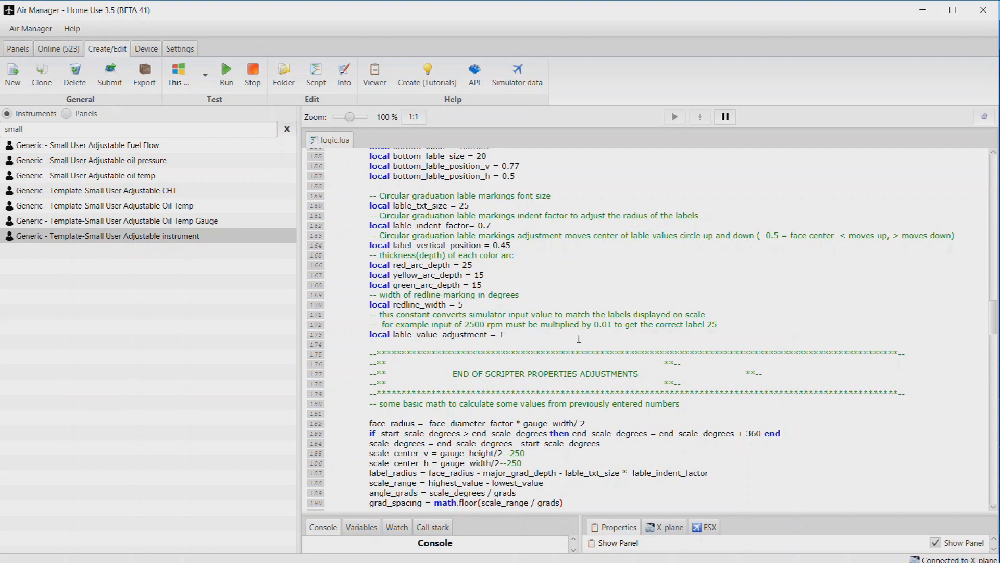
{"action": "scroll", "scroll_direction": "down", "scroll_amount": 3}
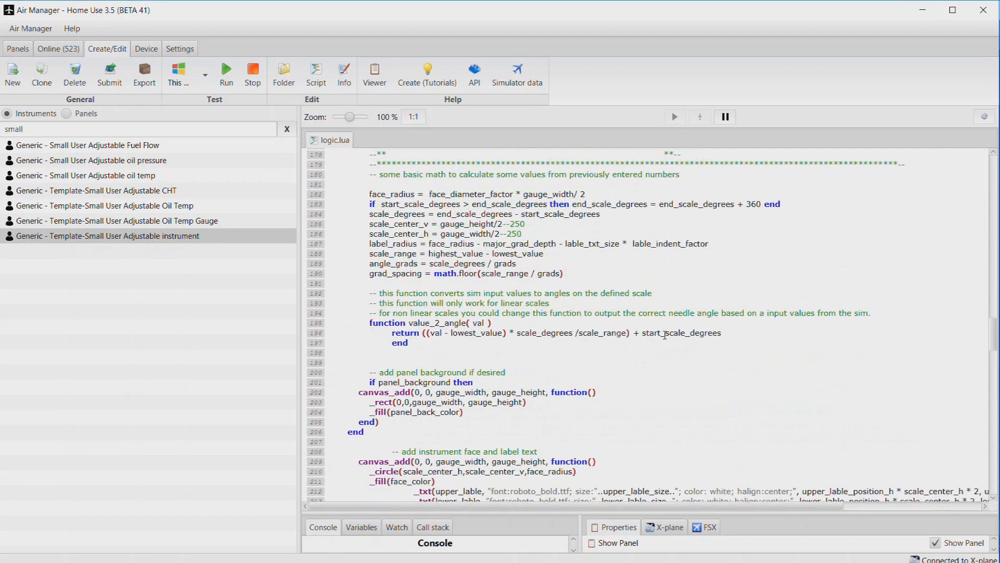
{"action": "scroll", "scroll_direction": "down", "scroll_amount": 3}
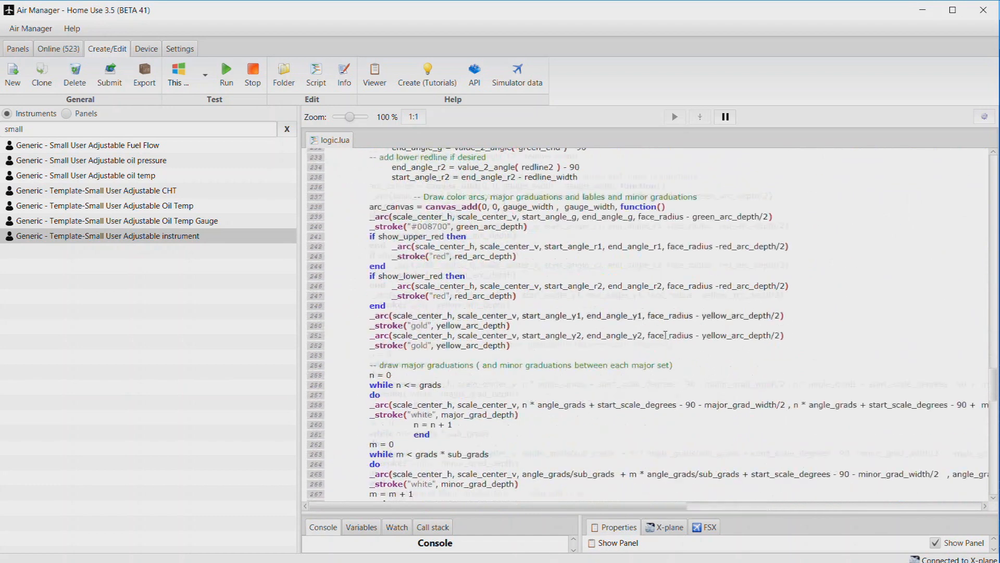
{"action": "scroll", "scroll_direction": "down", "scroll_amount": 3}
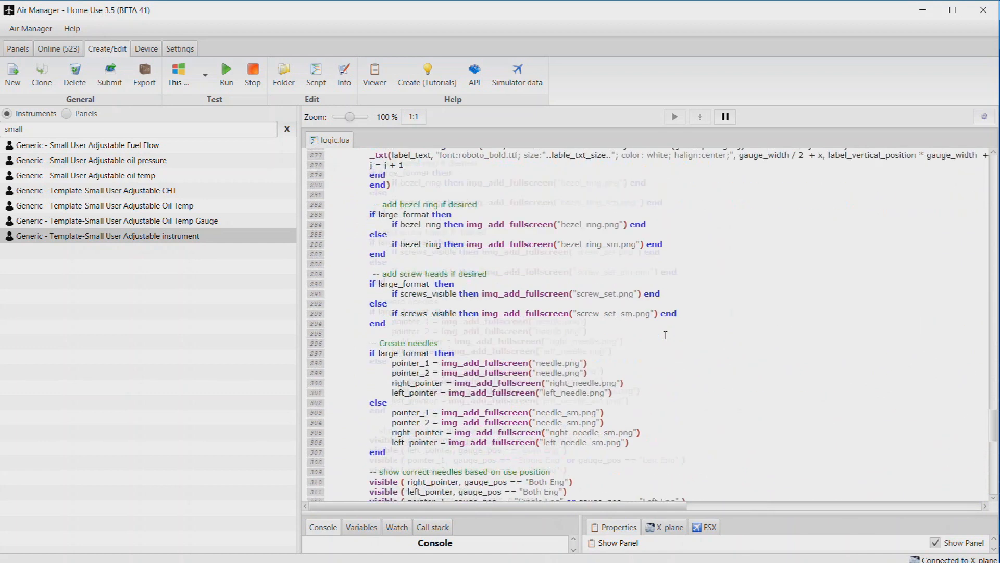
{"action": "scroll", "scroll_direction": "down", "scroll_amount": 3}
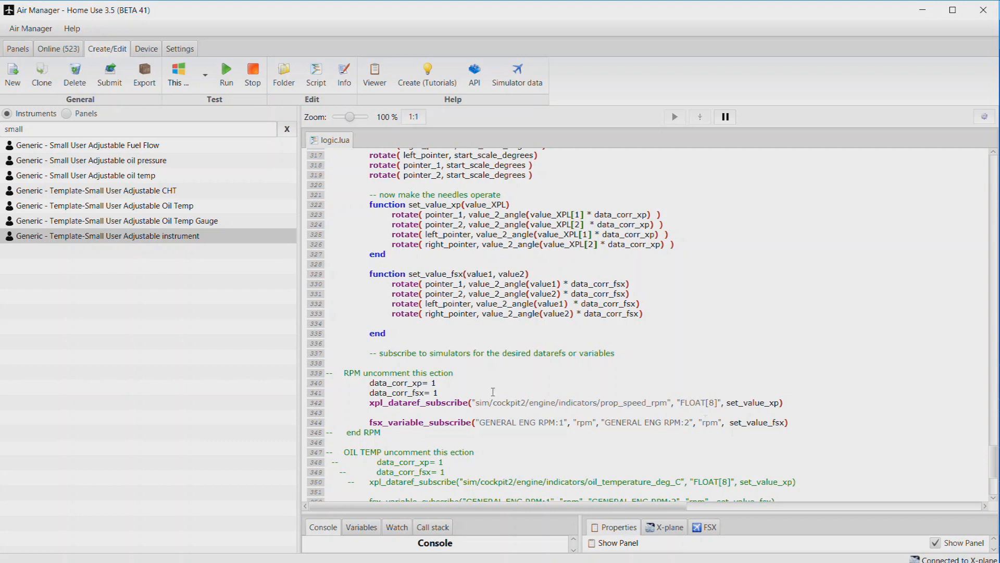
{"action": "mouse_move", "coordinate": [745, 362]}
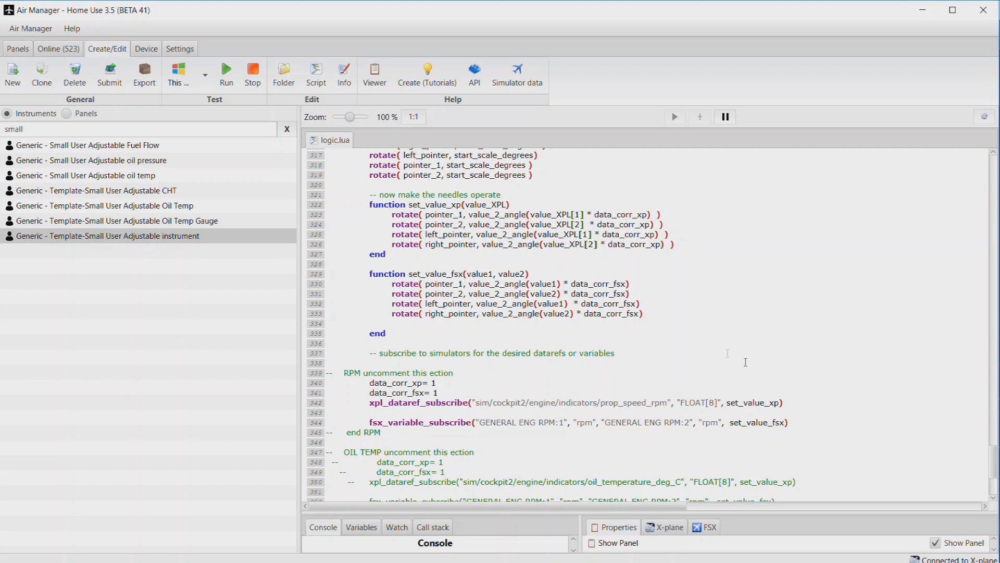
{"action": "scroll", "scroll_direction": "up", "scroll_amount": 3}
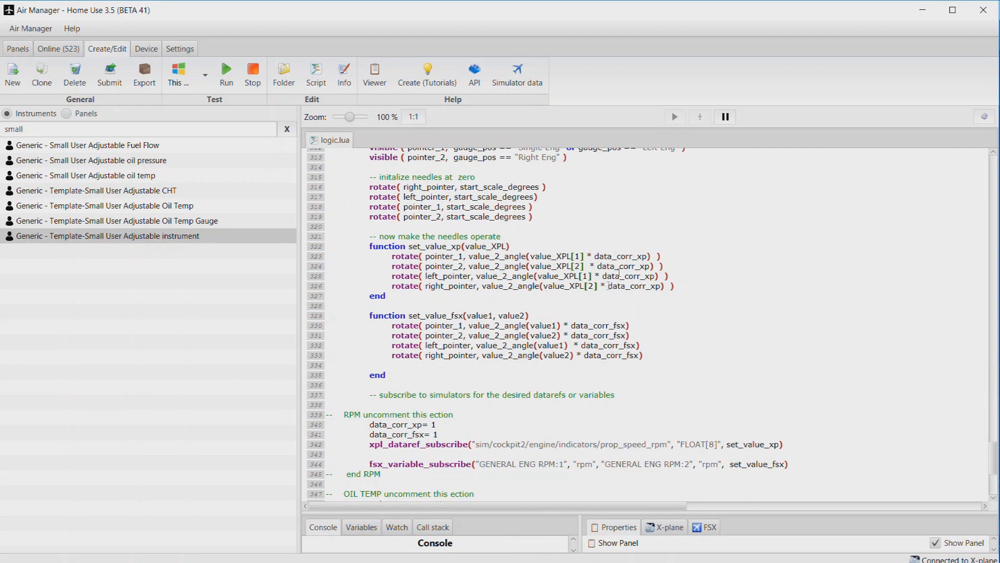
{"action": "mouse_move", "coordinate": [631, 248]}
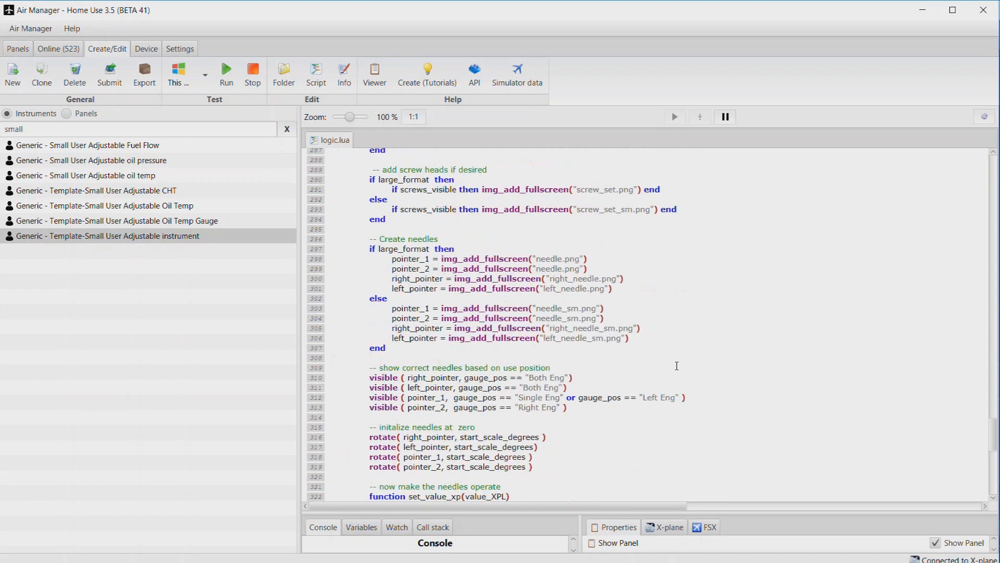
Scroll logic.lua up toward the Start/End Green Arc user-property defaults
{"action": "scroll", "scroll_direction": "up", "scroll_amount": 3}
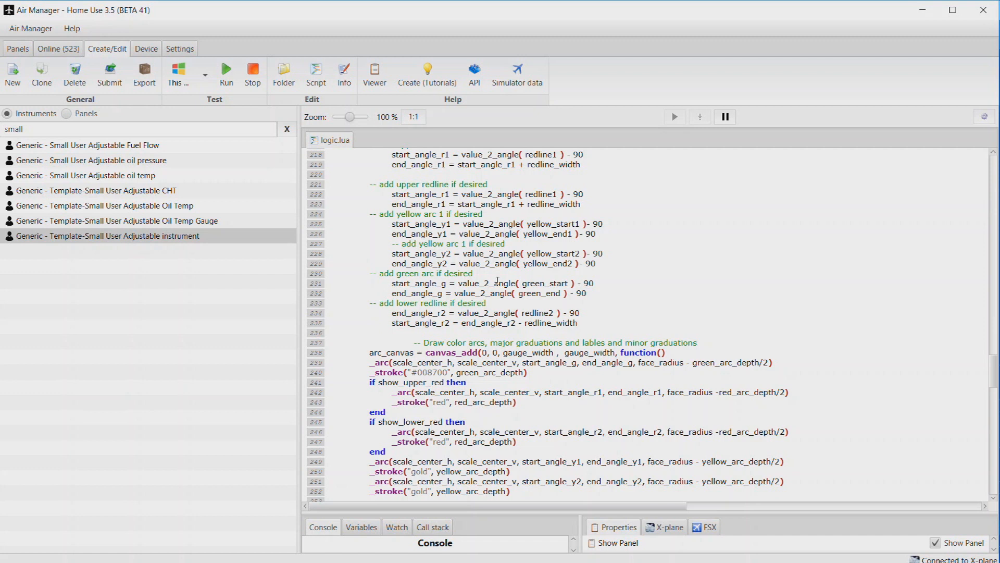
{"action": "mouse_move", "coordinate": [272, 204]}
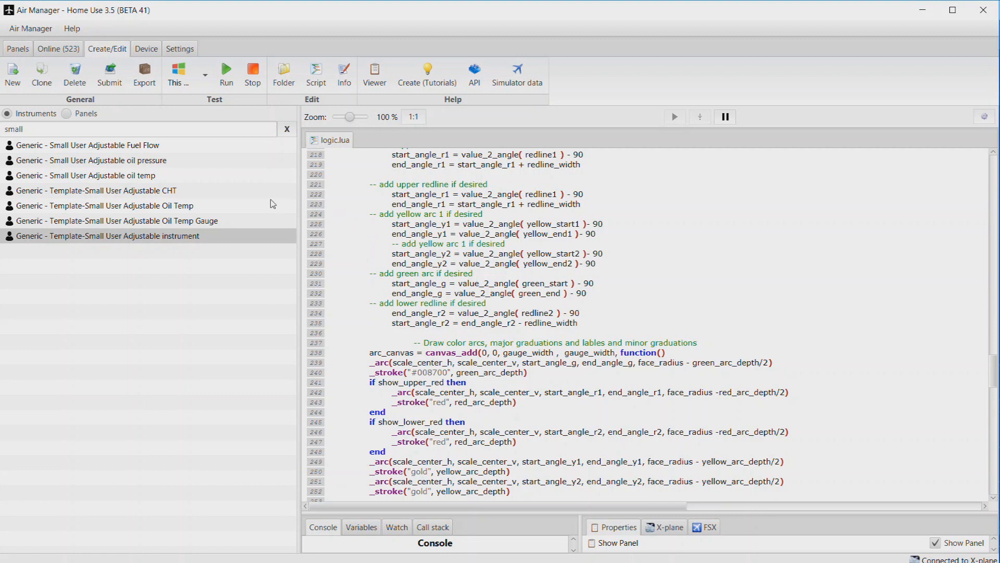
{"action": "mouse_move", "coordinate": [262, 204]}
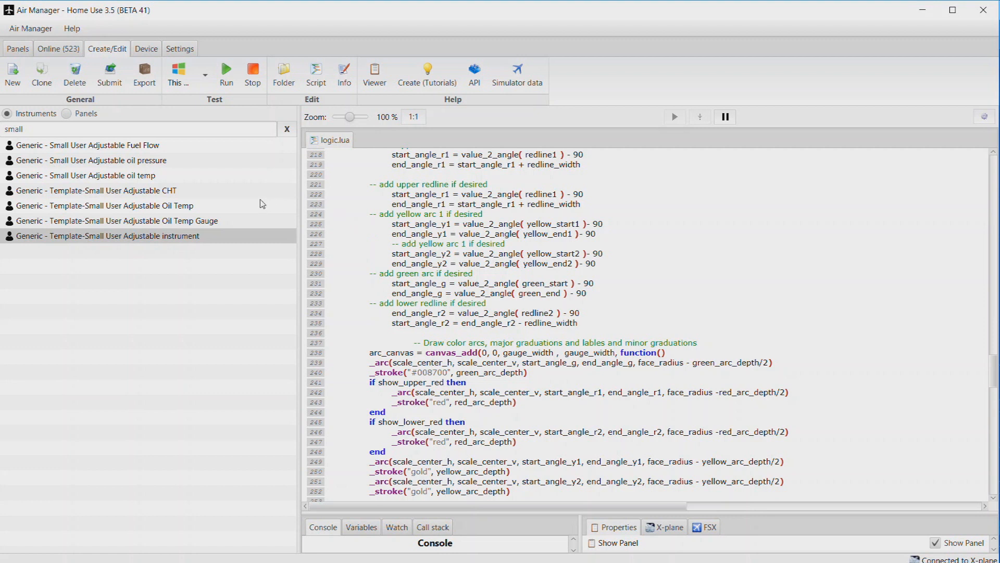
{"action": "mouse_move", "coordinate": [246, 206]}
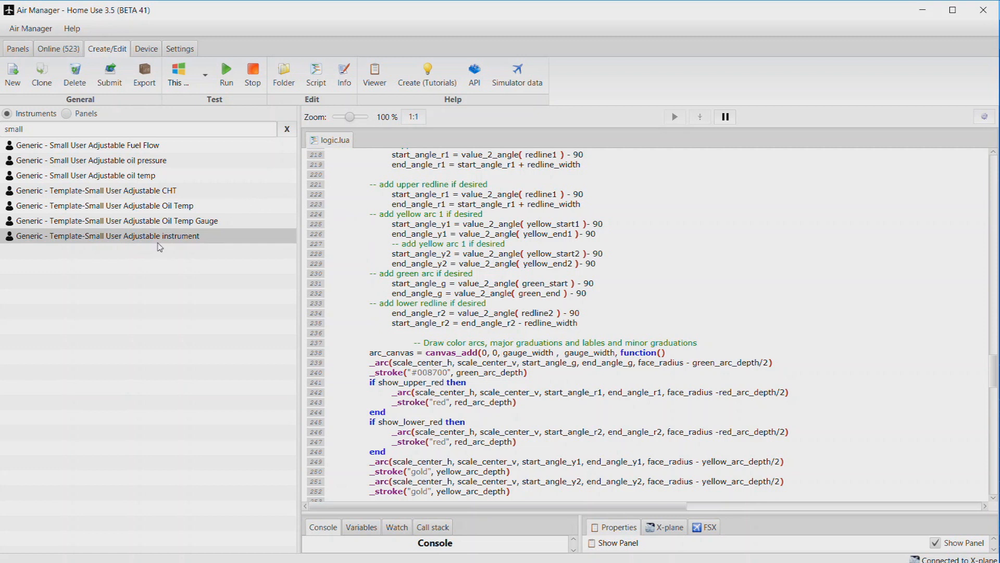
{"action": "mouse_move", "coordinate": [166, 242]}
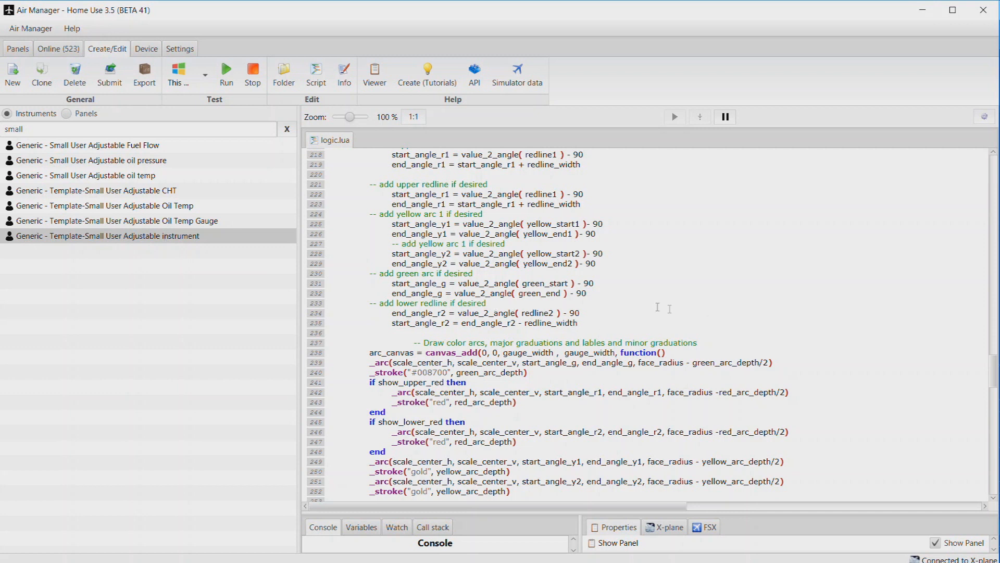
{"action": "mouse_move", "coordinate": [909, 319]}
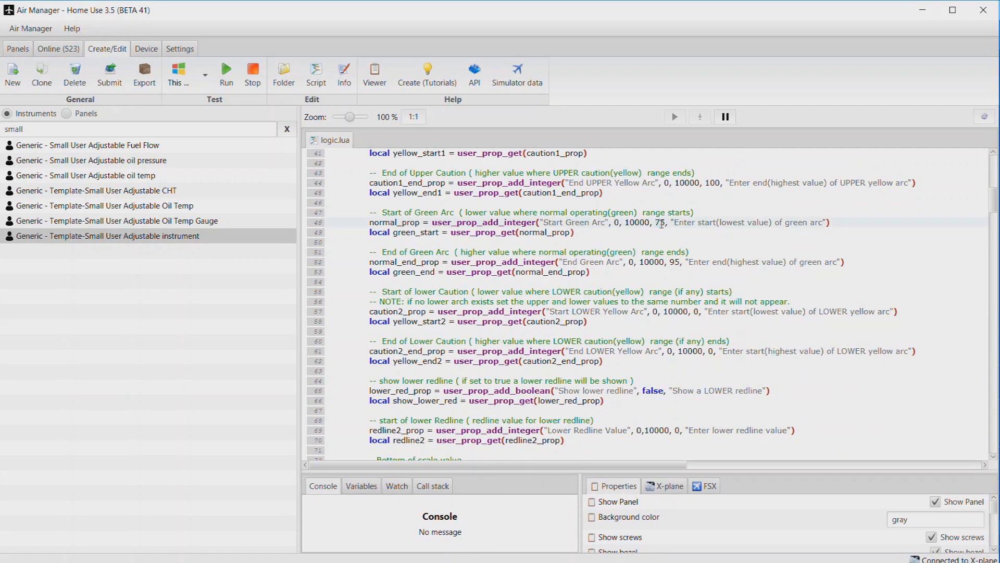
Enter 95 as the End Green Arc default, then minimize Air Manager
{"action": "double_click", "coordinate": [657, 223]}
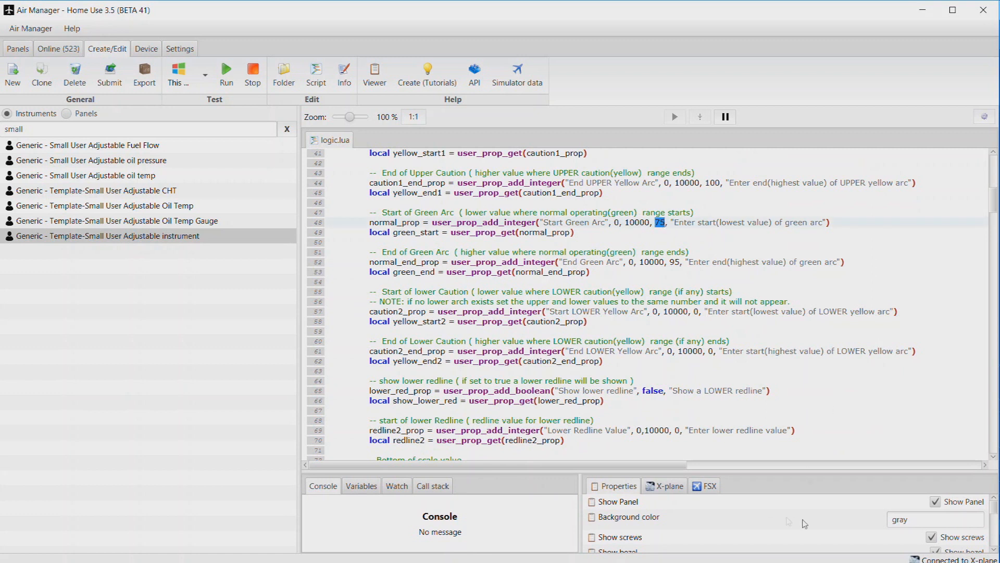
{"action": "mouse_move", "coordinate": [682, 332]}
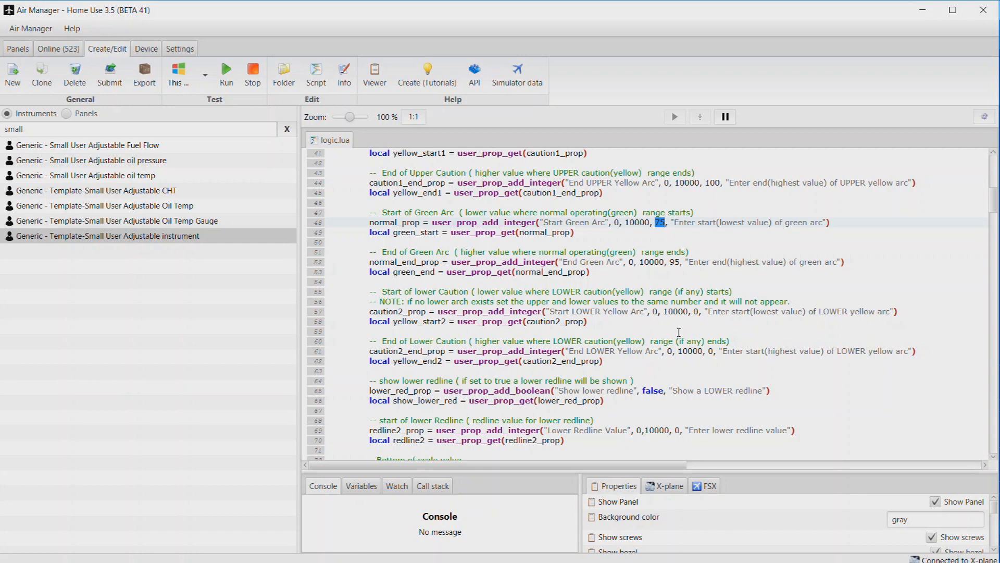
{"action": "mouse_move", "coordinate": [671, 330]}
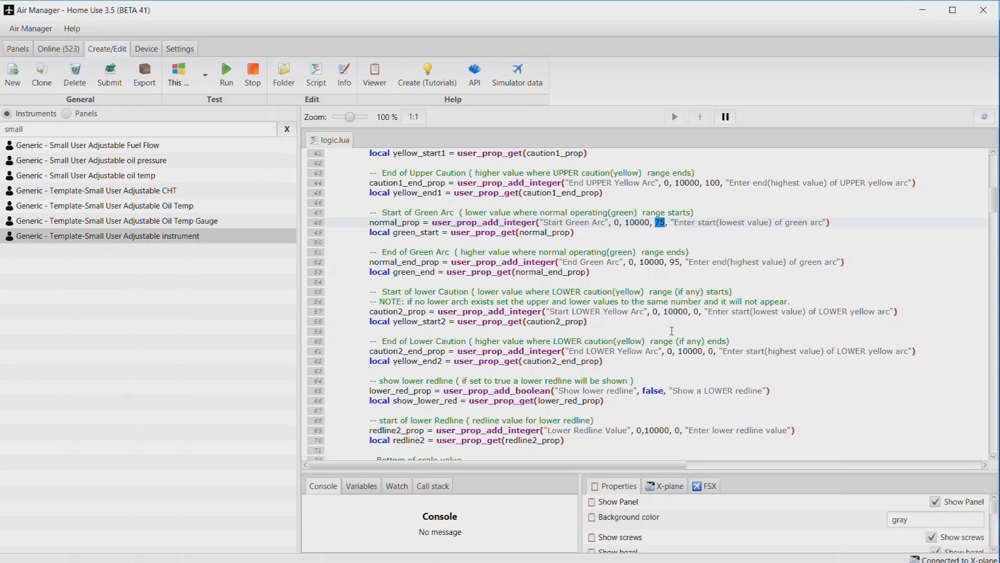
{"action": "mouse_move", "coordinate": [668, 329]}
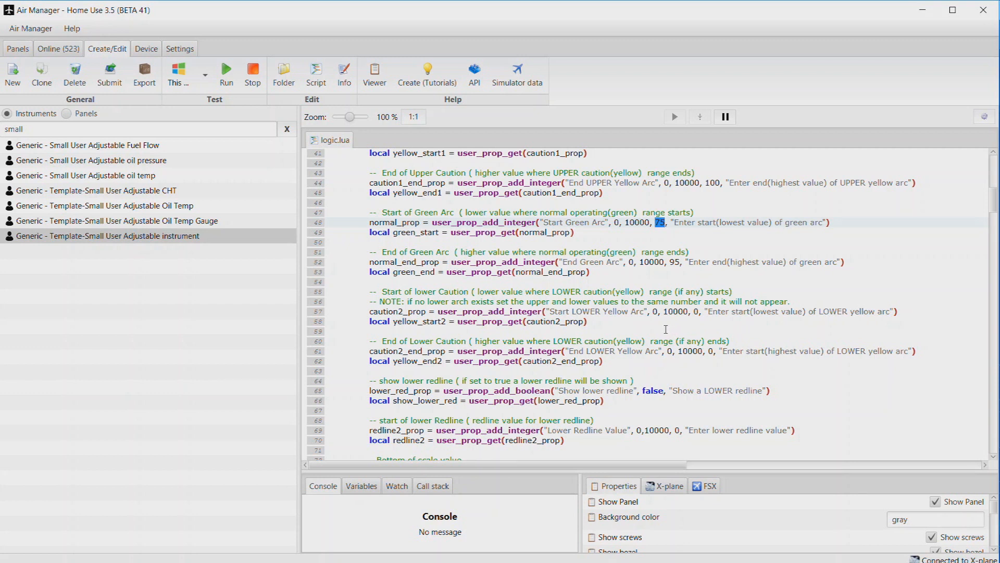
{"action": "mouse_move", "coordinate": [663, 329]}
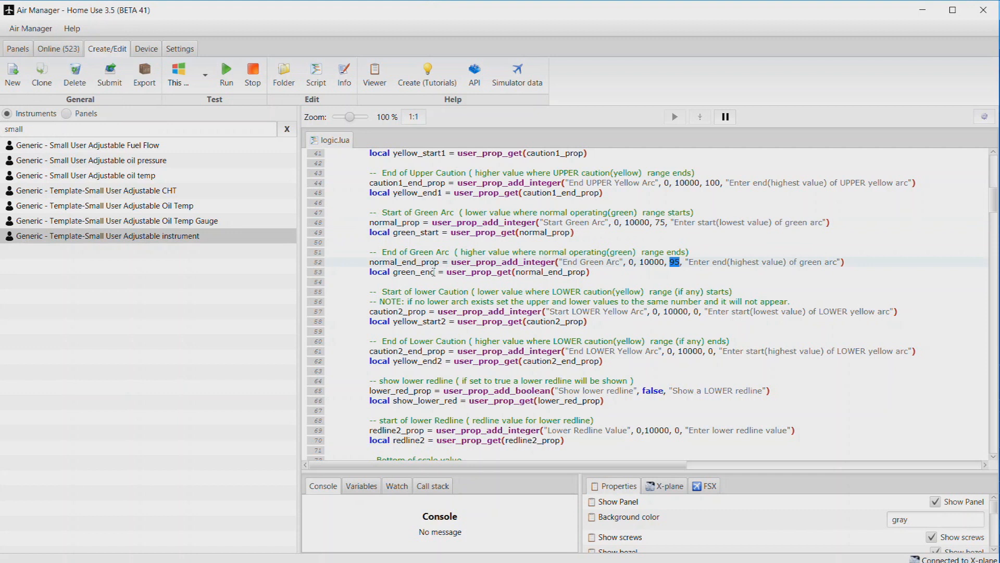
{"action": "mouse_move", "coordinate": [707, 336]}
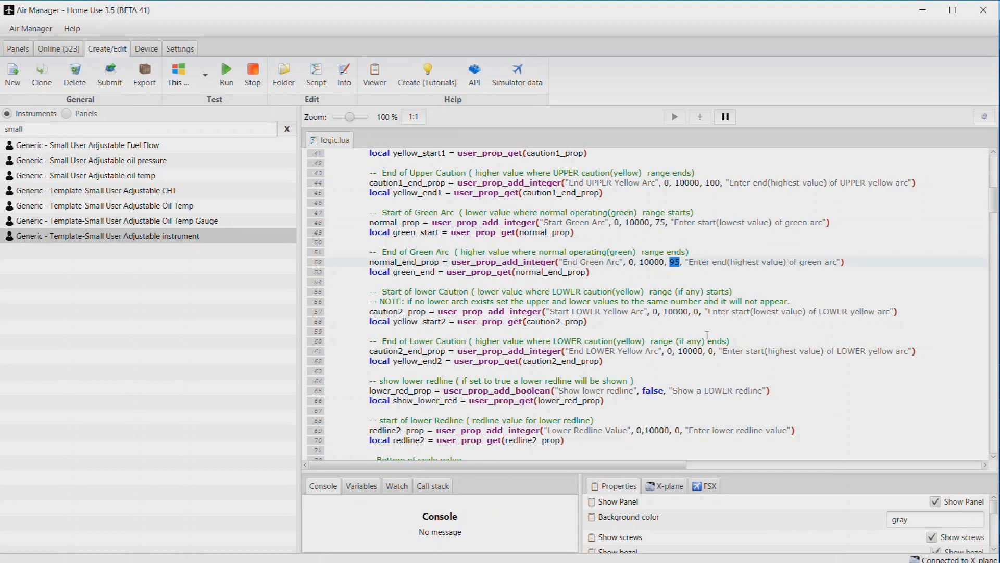
{"action": "mouse_move", "coordinate": [632, 269]}
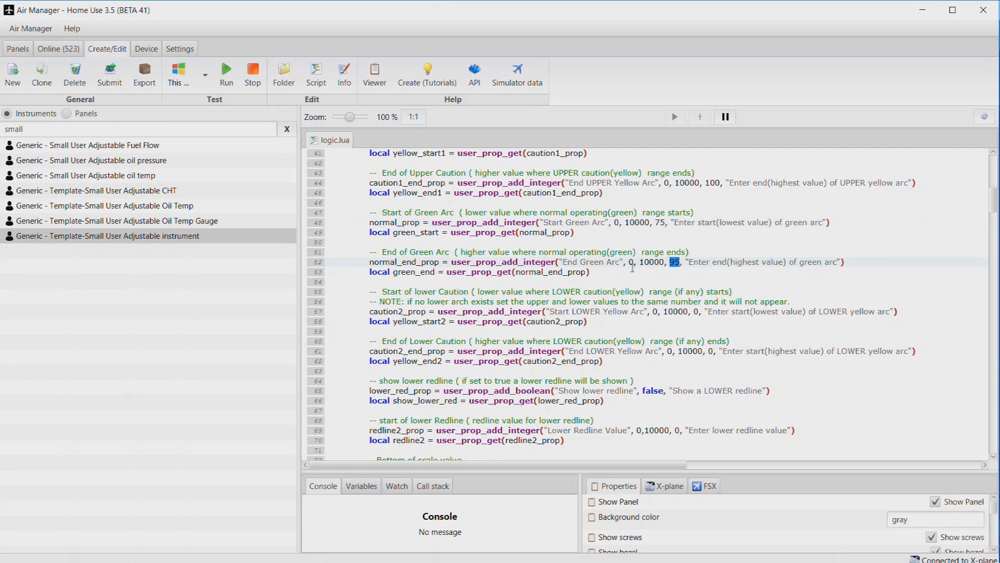
{"action": "mouse_move", "coordinate": [603, 262]}
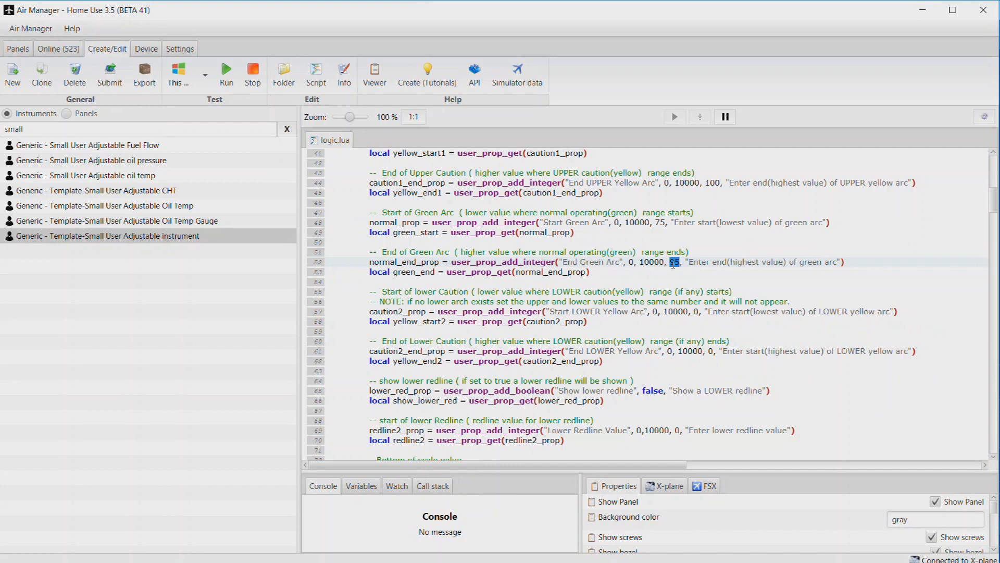
{"action": "type", "text": "95"}
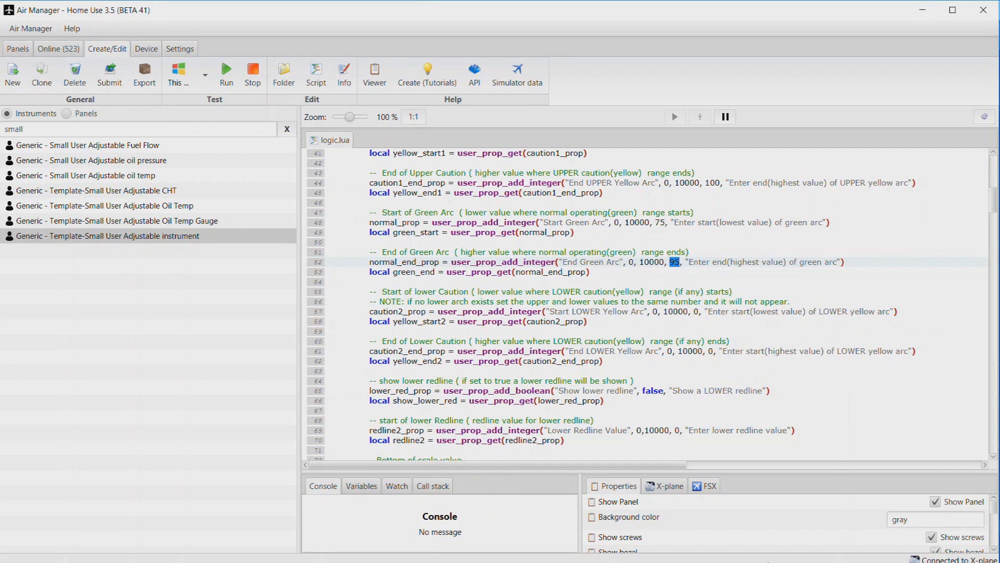
{"action": "mouse_move", "coordinate": [235, 197]}
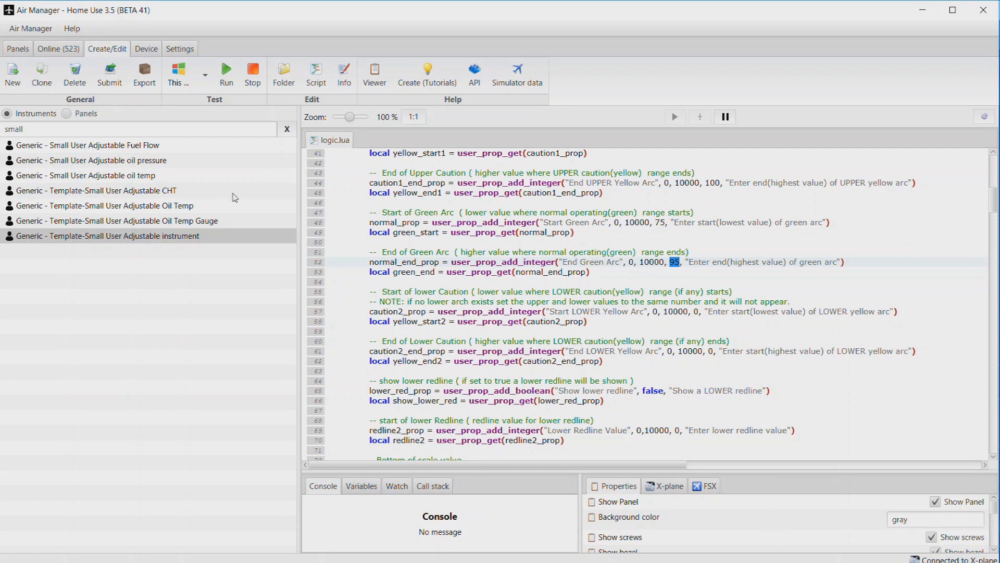
{"action": "mouse_move", "coordinate": [854, 150]}
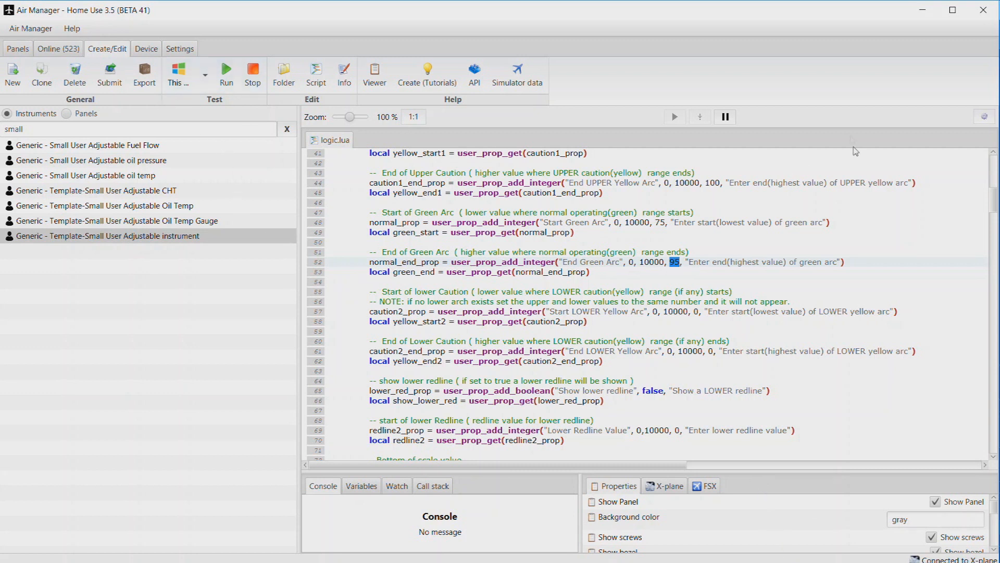
{"action": "mouse_move", "coordinate": [926, 15]}
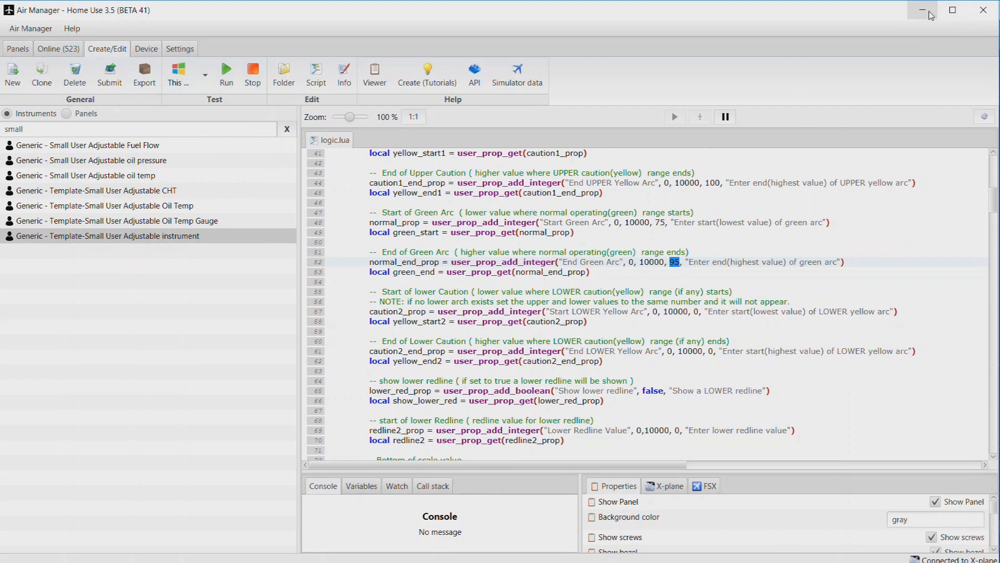
{"action": "left_click", "coordinate": [921, 11]}
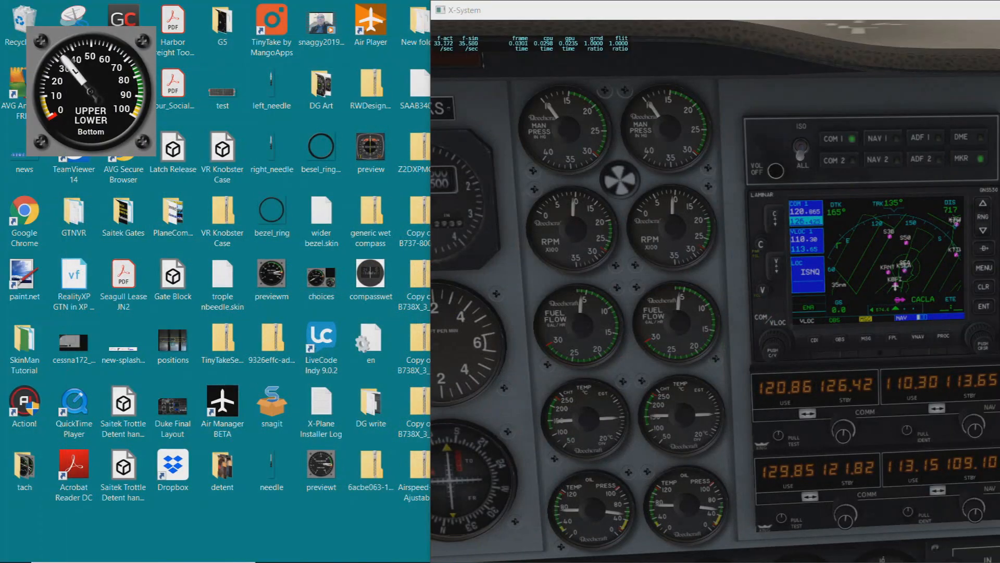